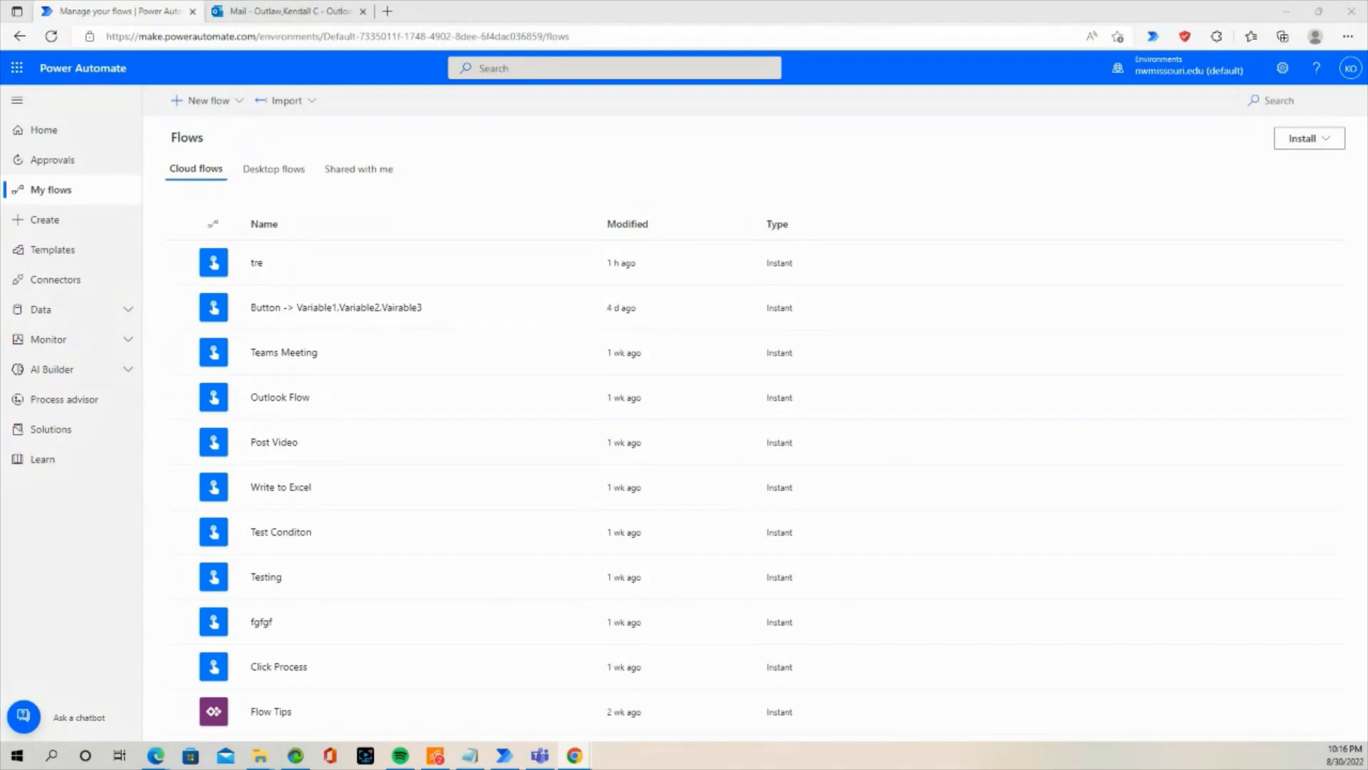
mouse_move(44, 221)
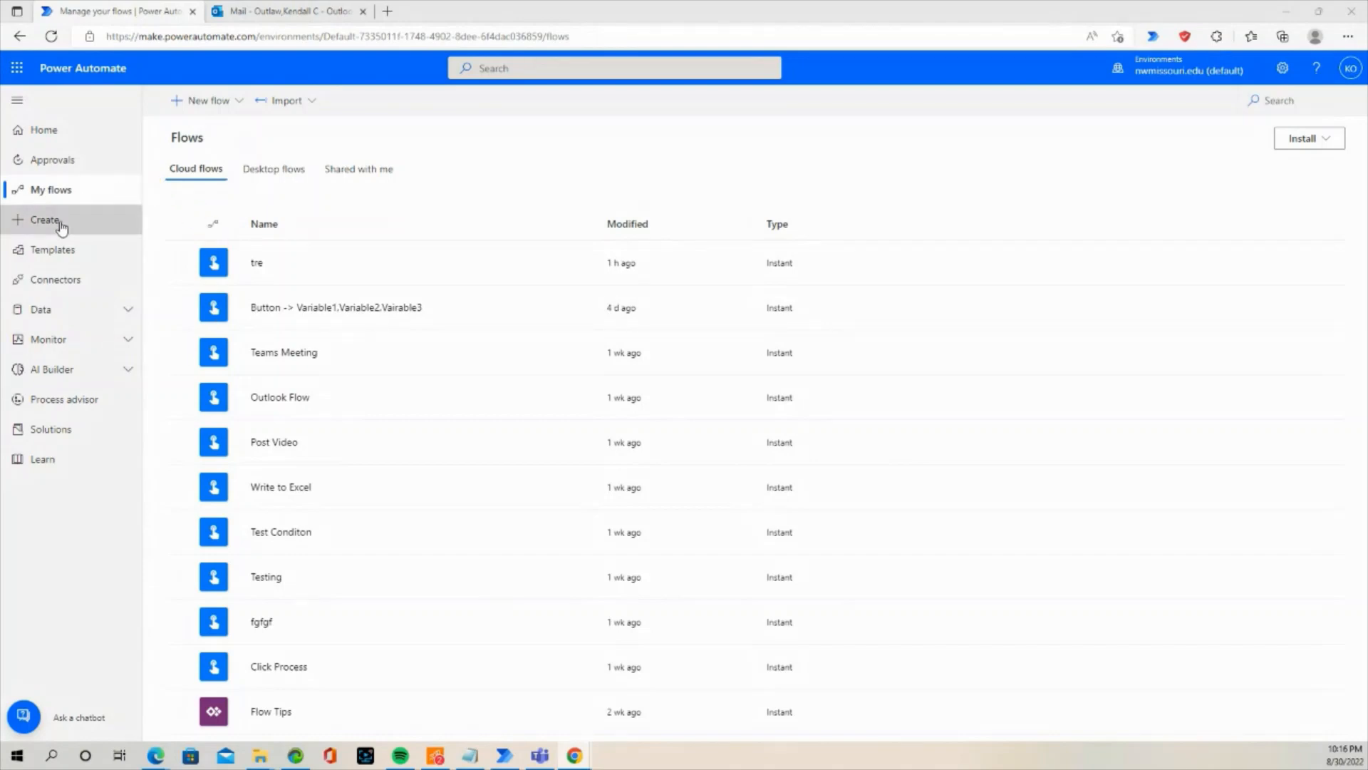
- Go to the Create page from the left navigation
click(44, 220)
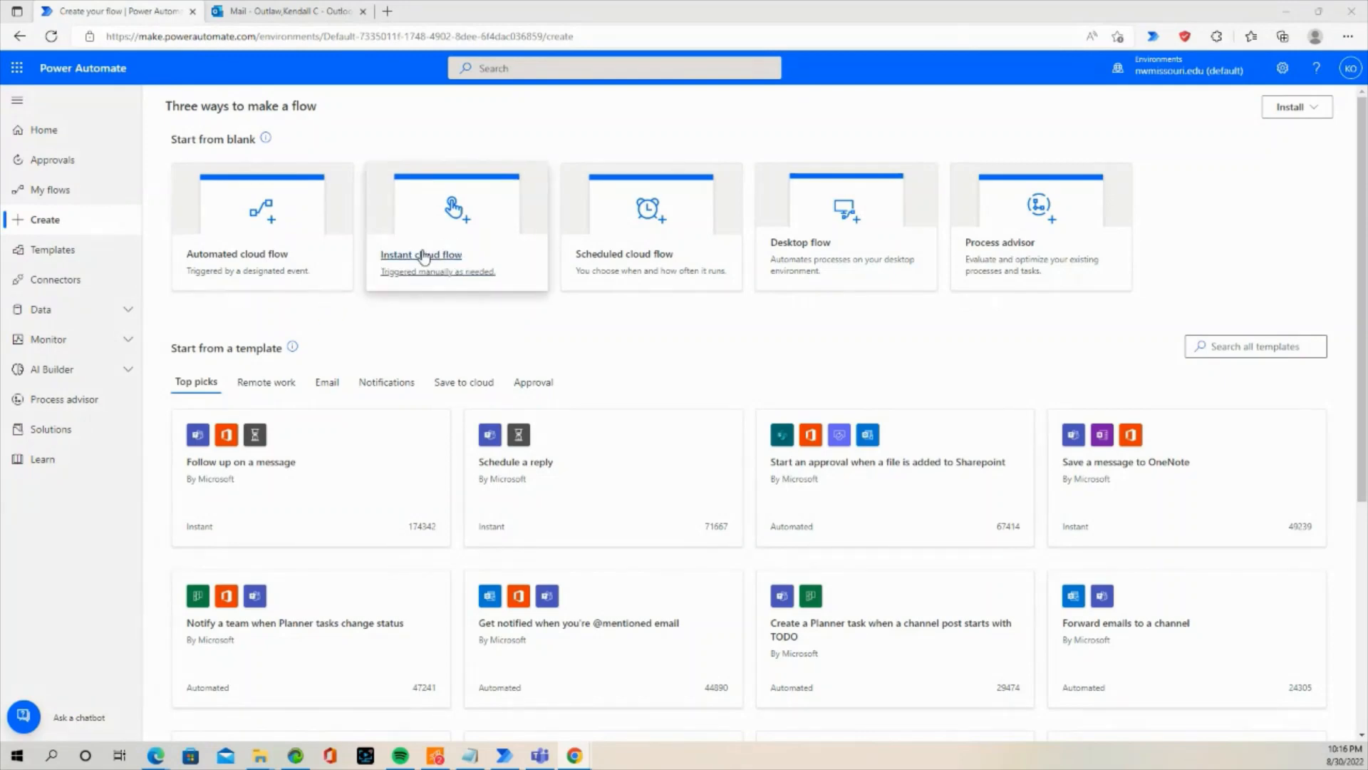
- Create an instant cloud flow 'Email Distro' with the Manually trigger a flow trigger
click(421, 254)
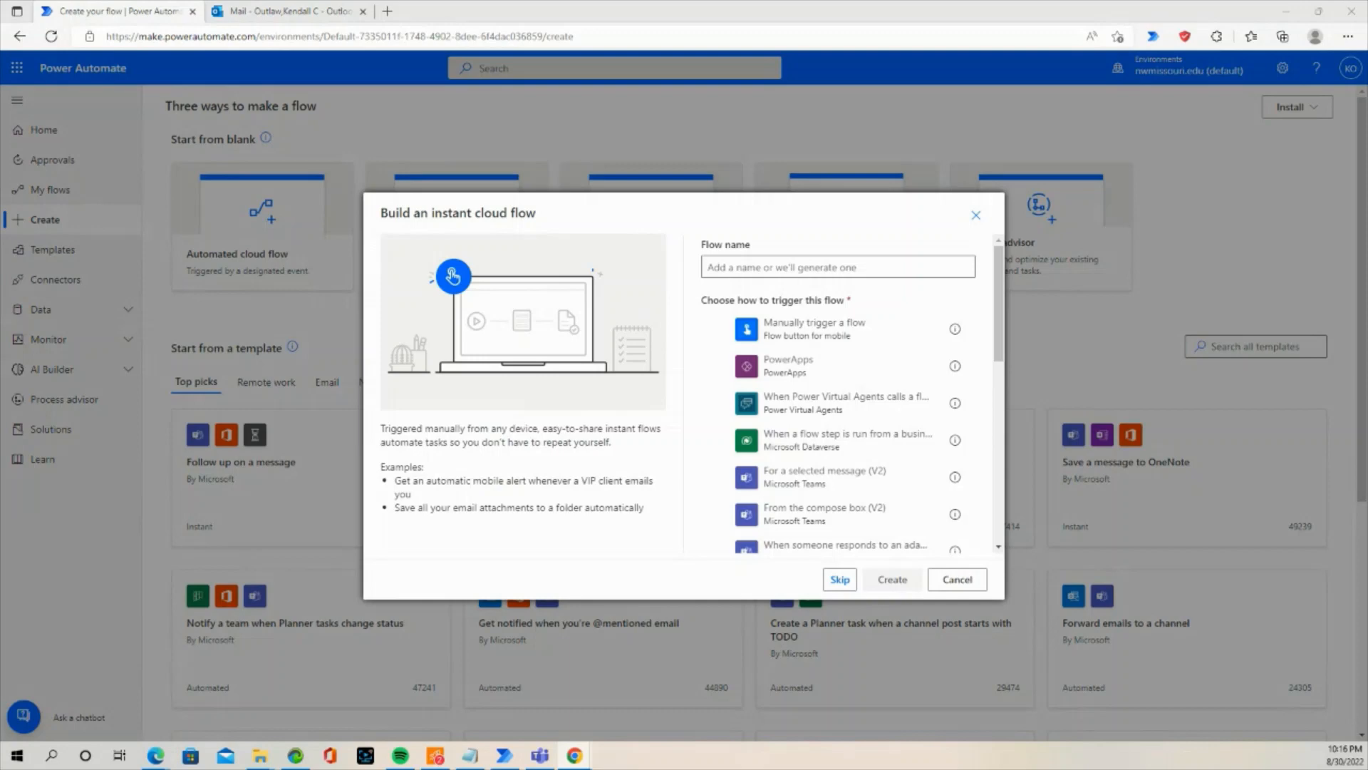
click(835, 267)
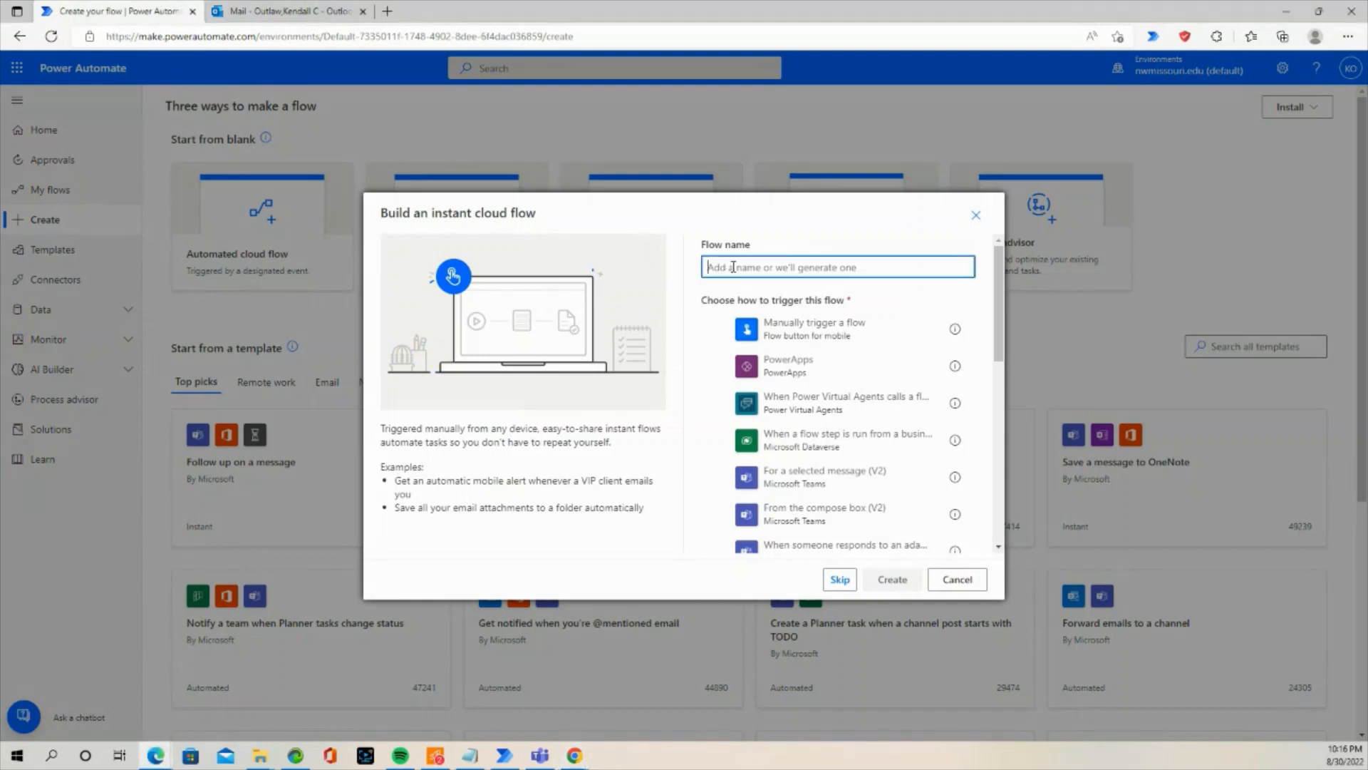
text(Email)
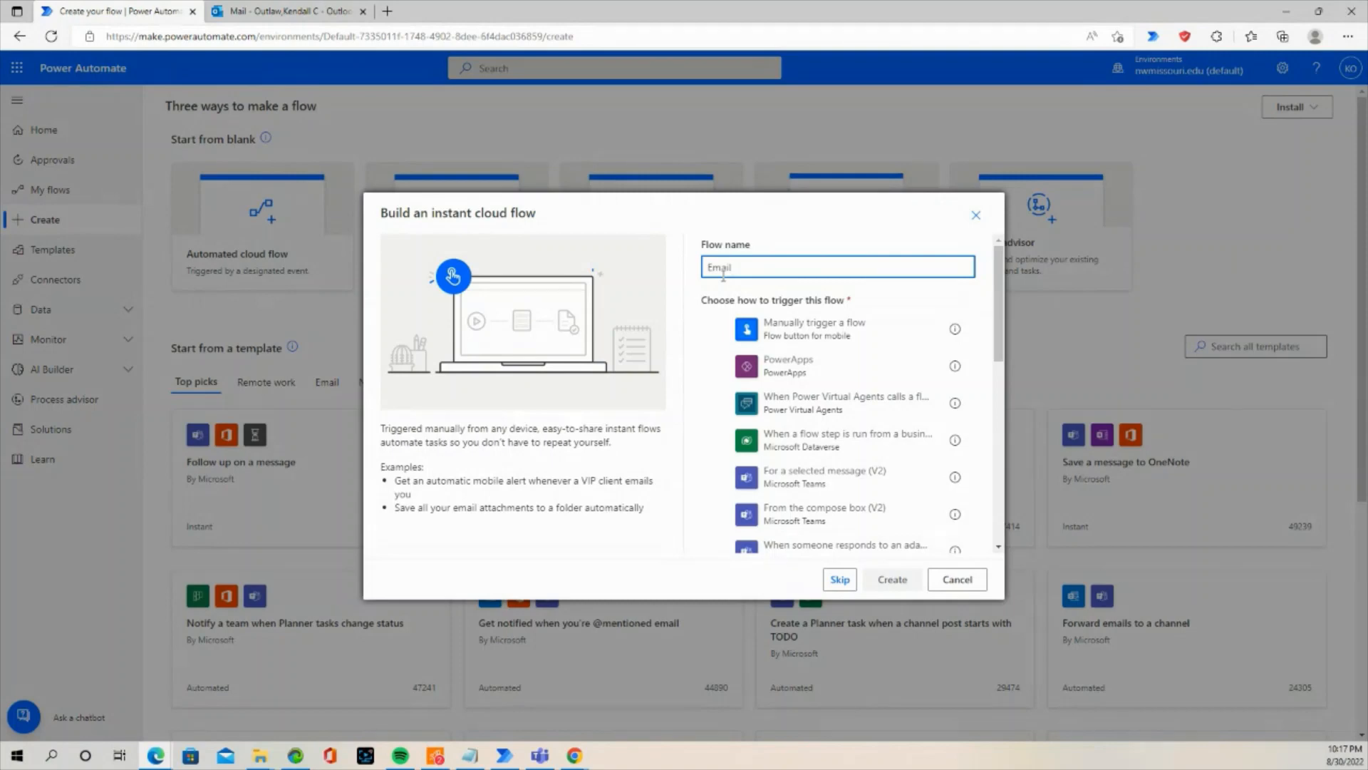
text(Distro)
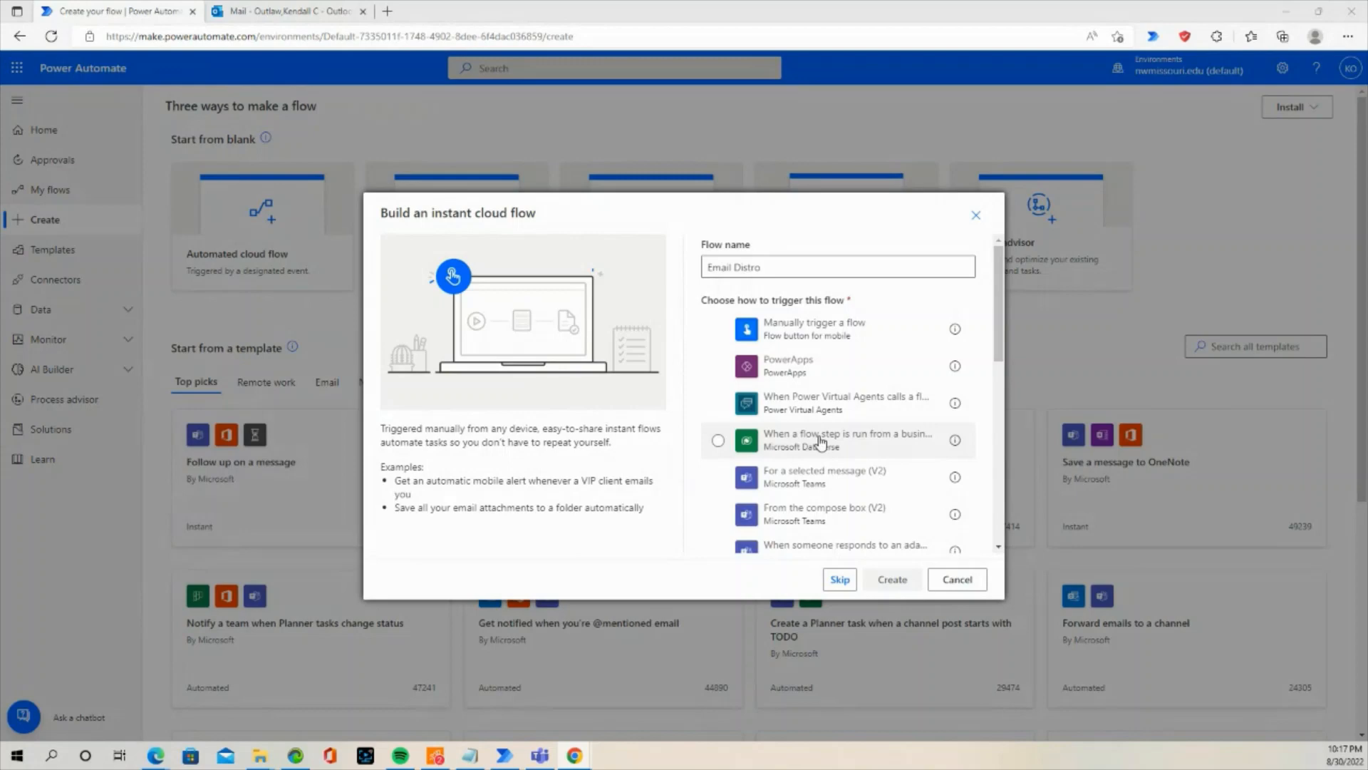
click(718, 327)
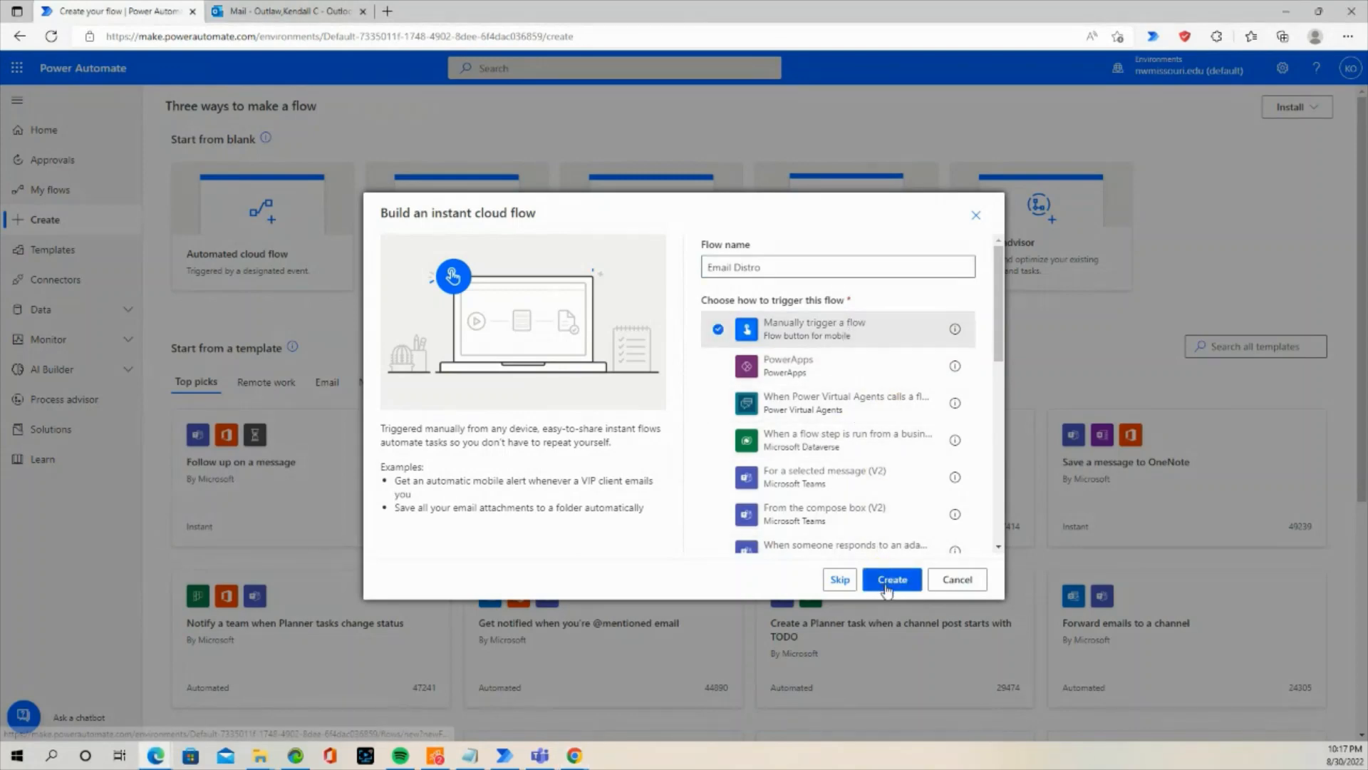
click(891, 579)
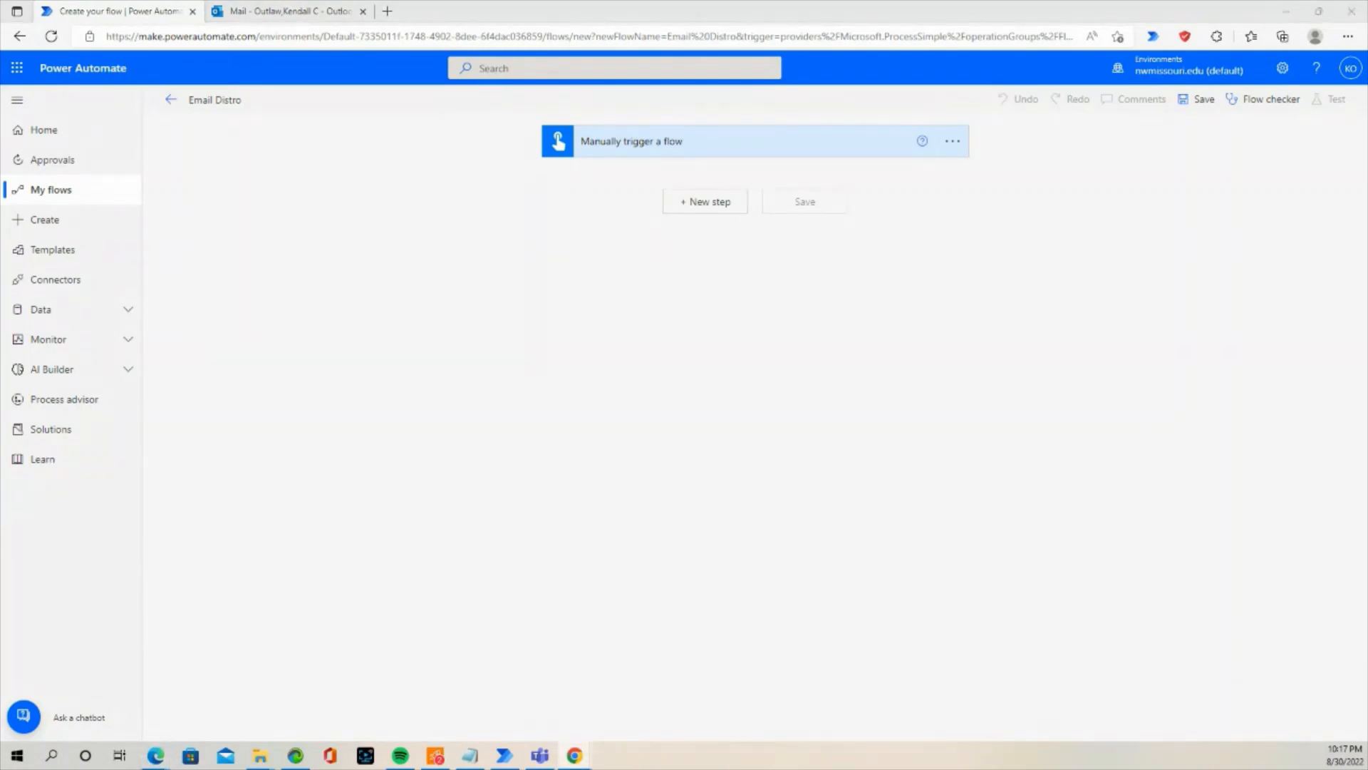
- Add a new step under the trigger and search actions for 'compose'
click(704, 202)
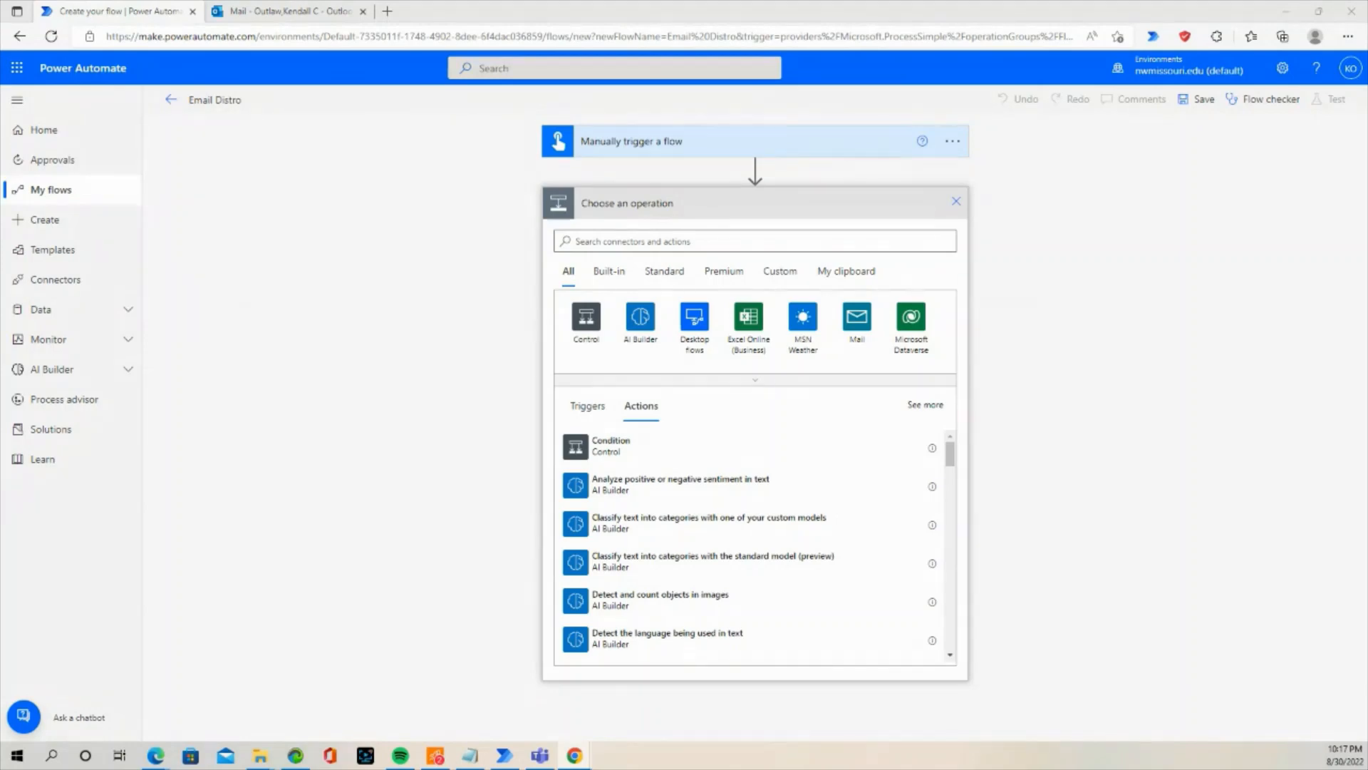
mouse_move(163, 464)
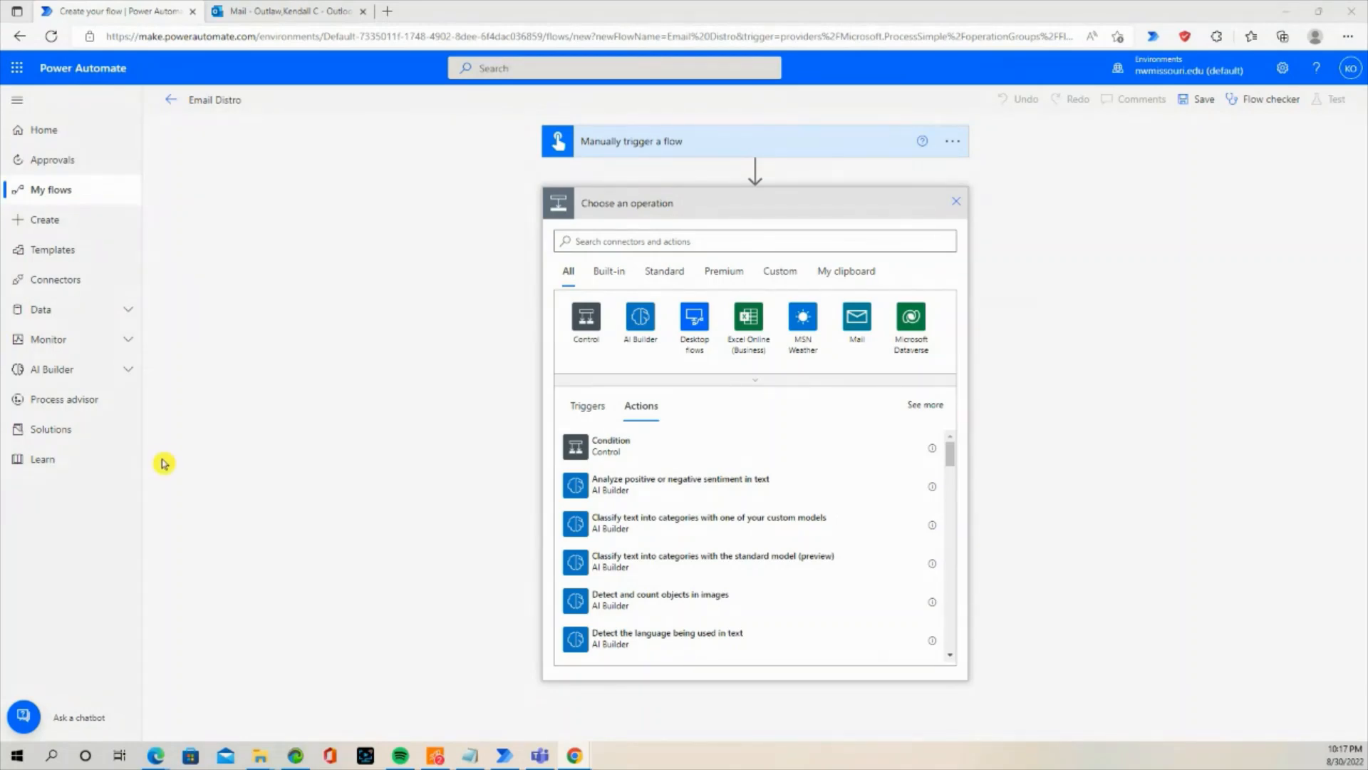
mouse_move(141, 428)
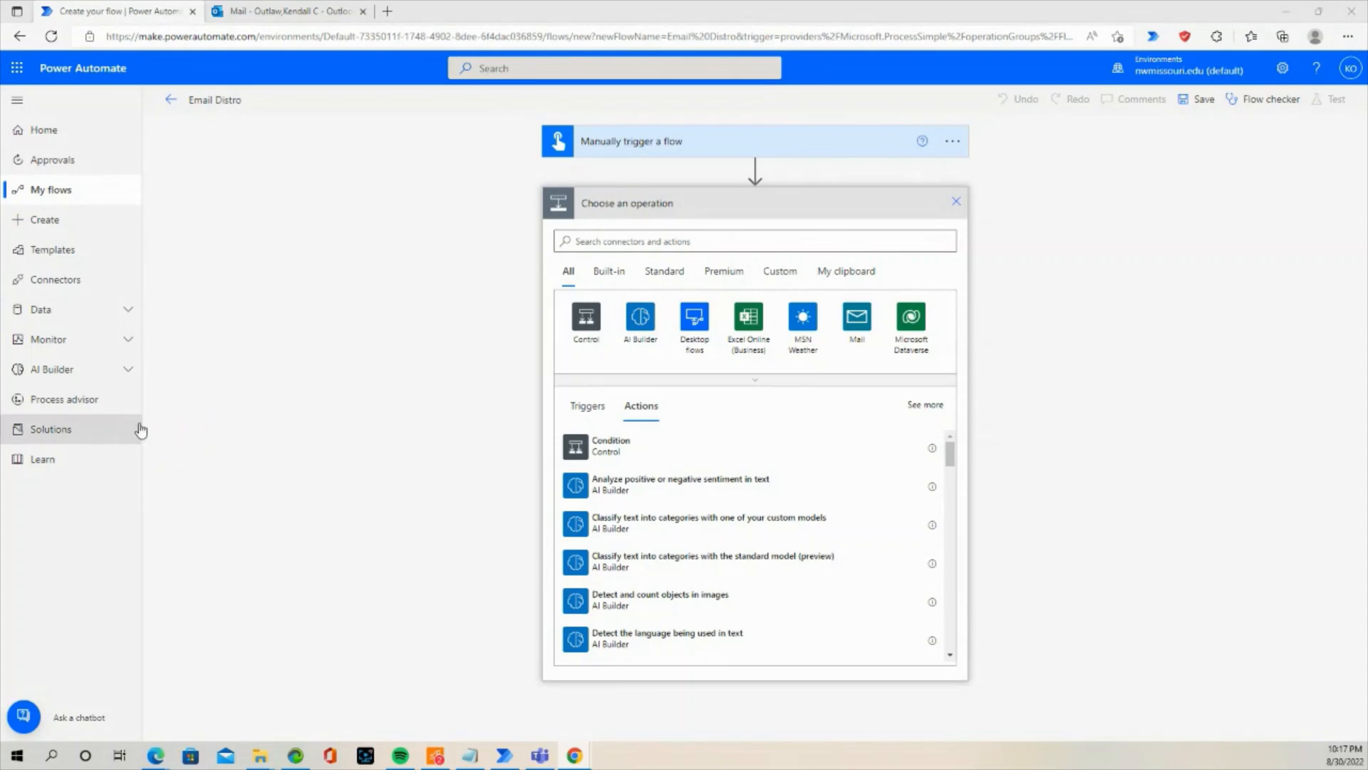
mouse_move(136, 339)
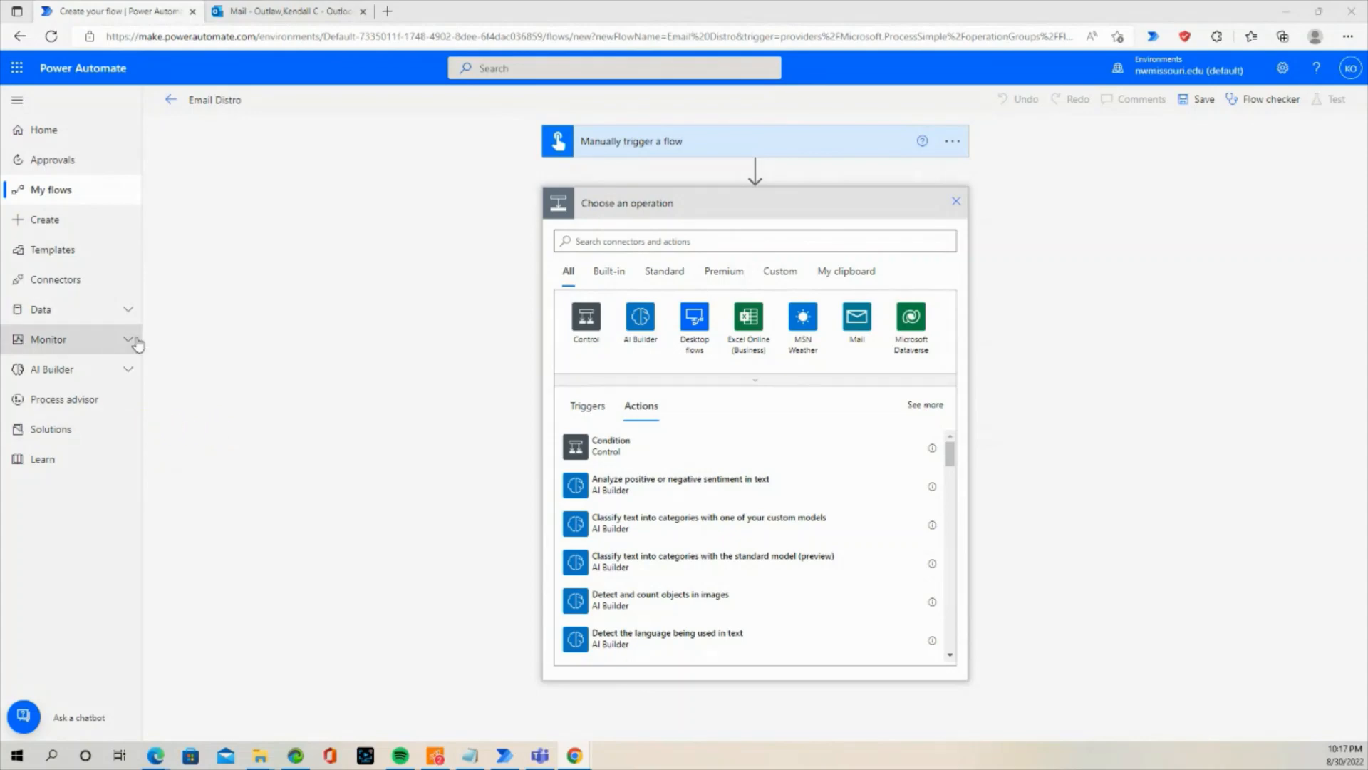
mouse_move(444, 275)
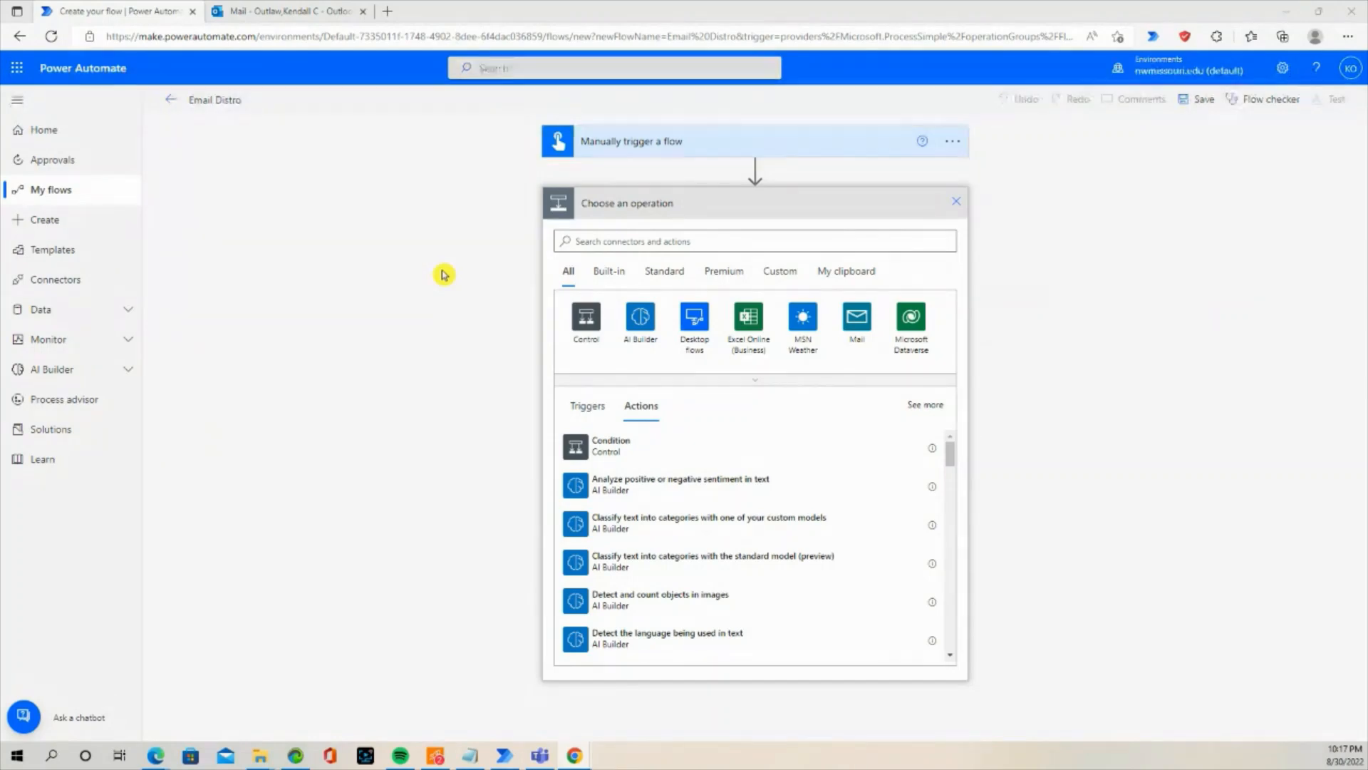
click(754, 240)
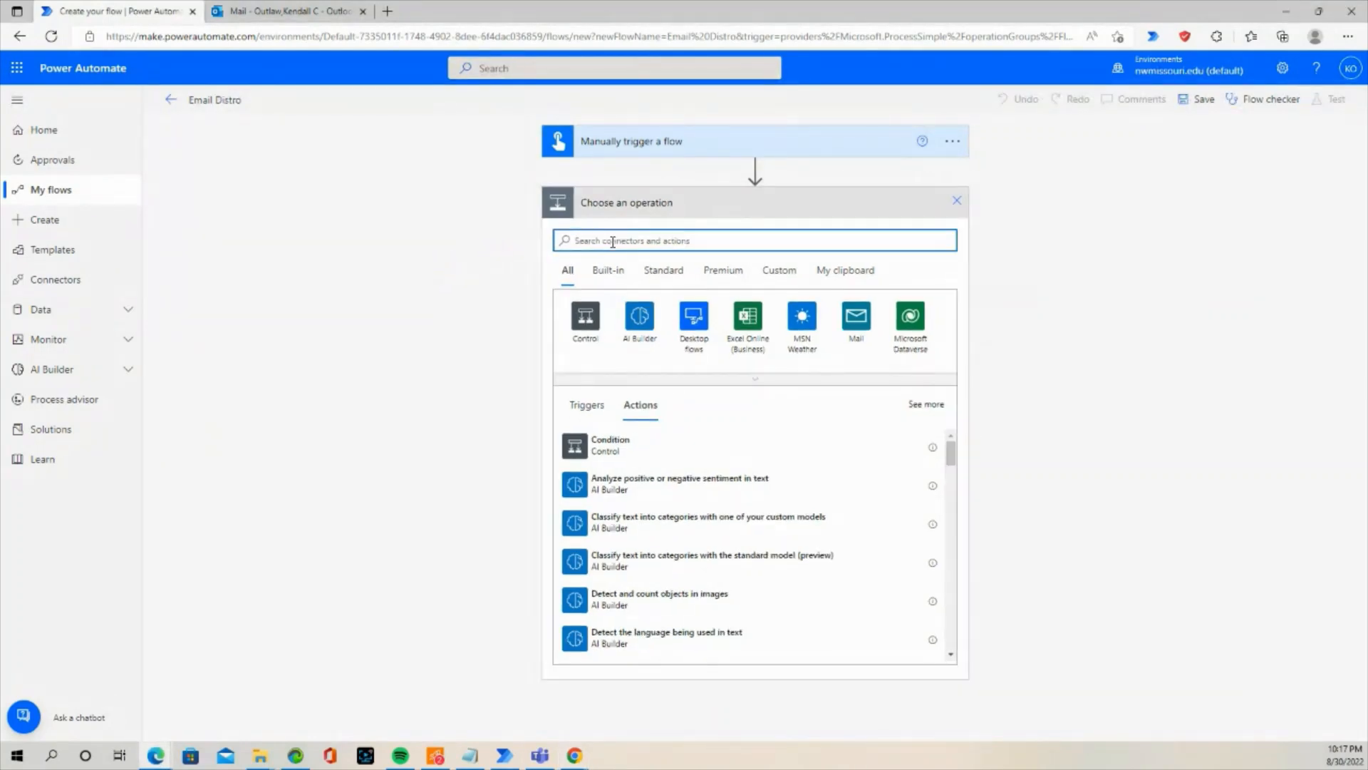
text(com)
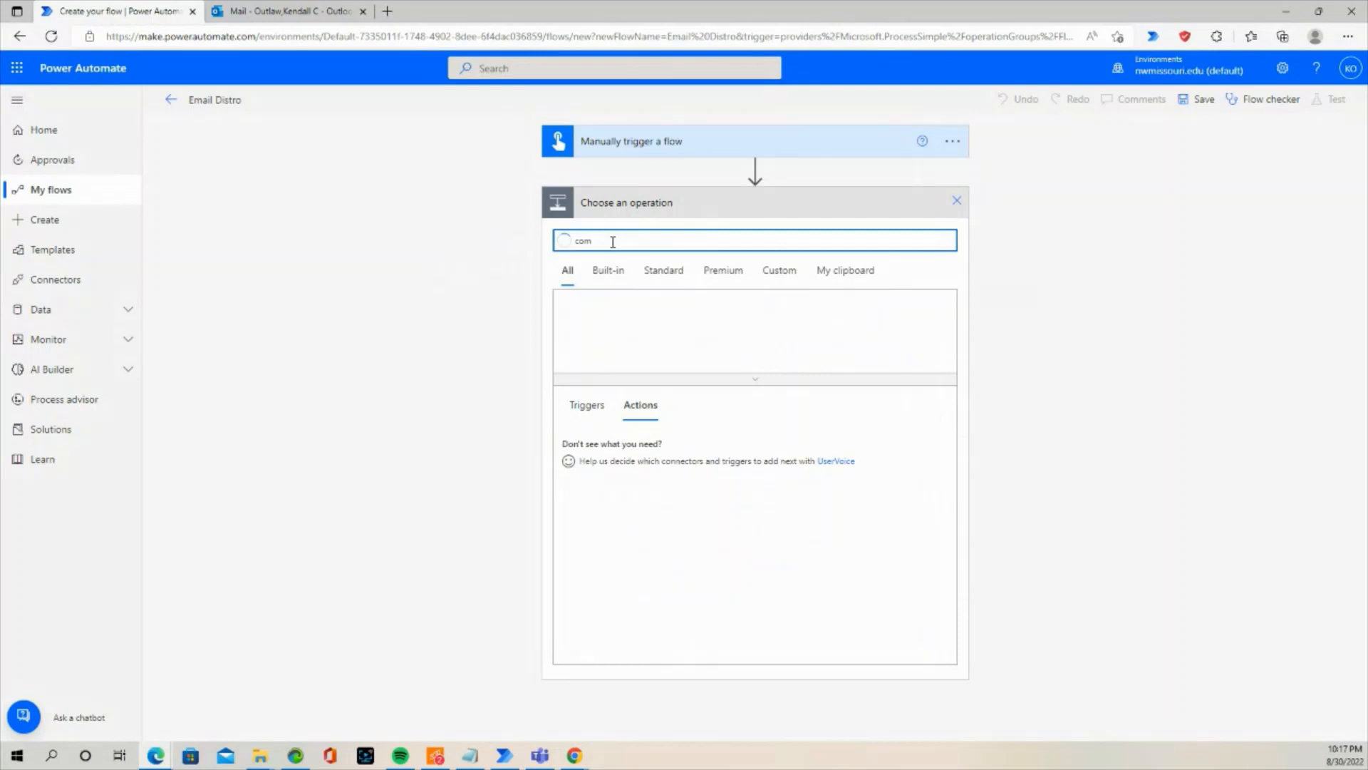
text(pose)
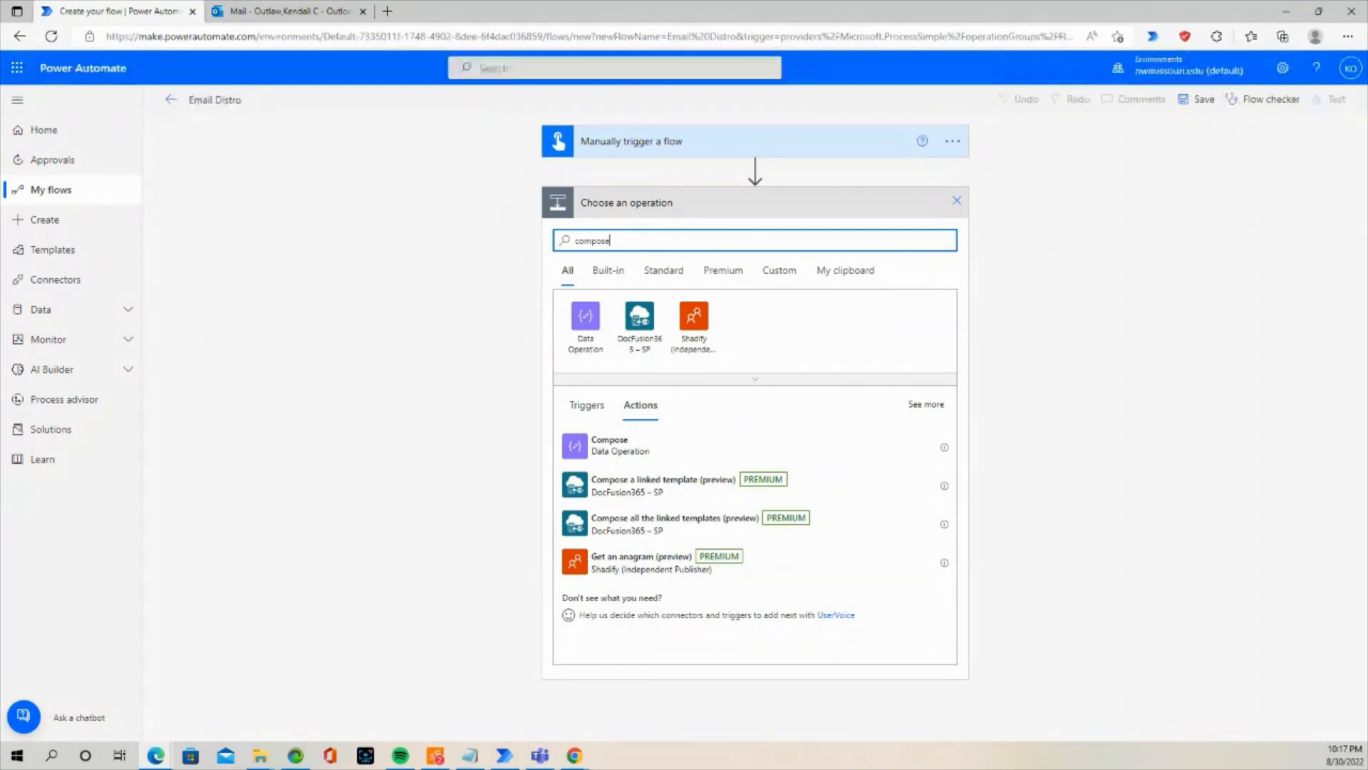
mouse_move(171, 351)
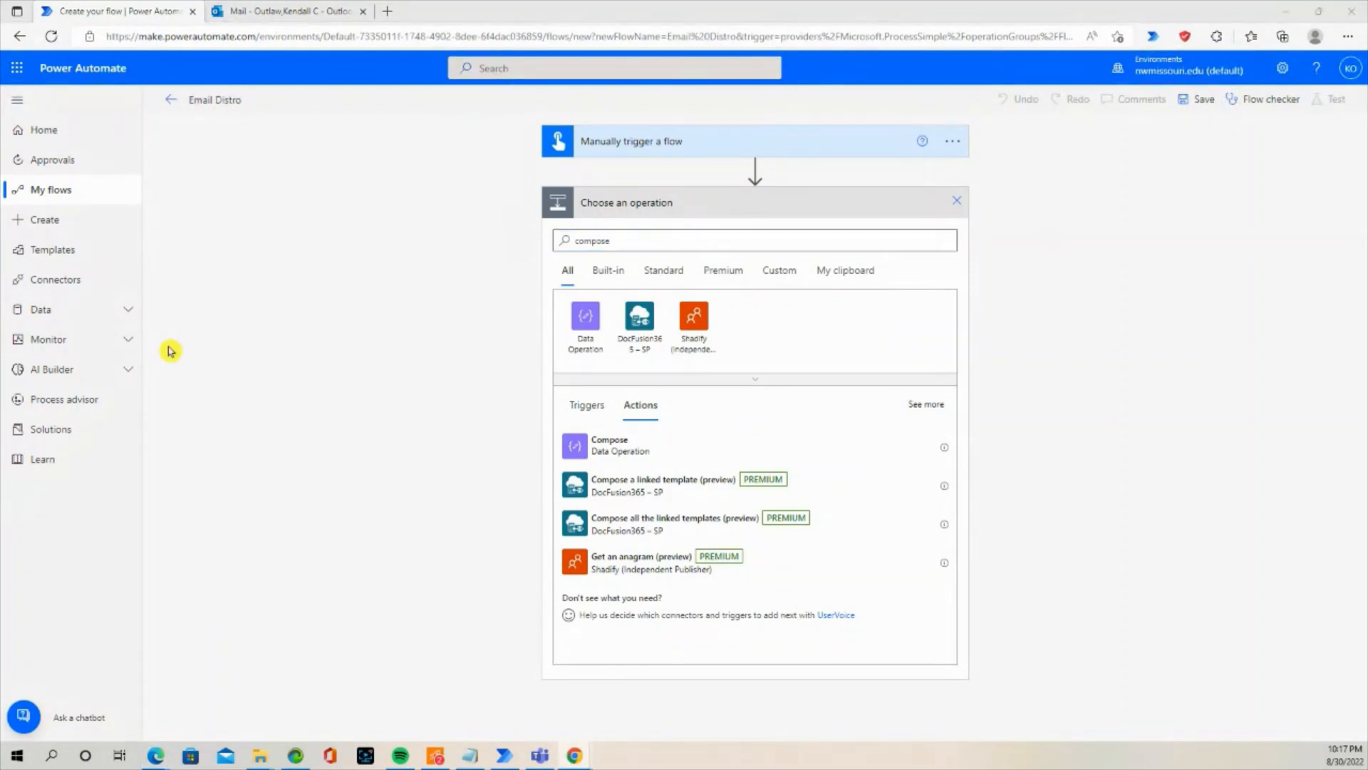
mouse_move(175, 349)
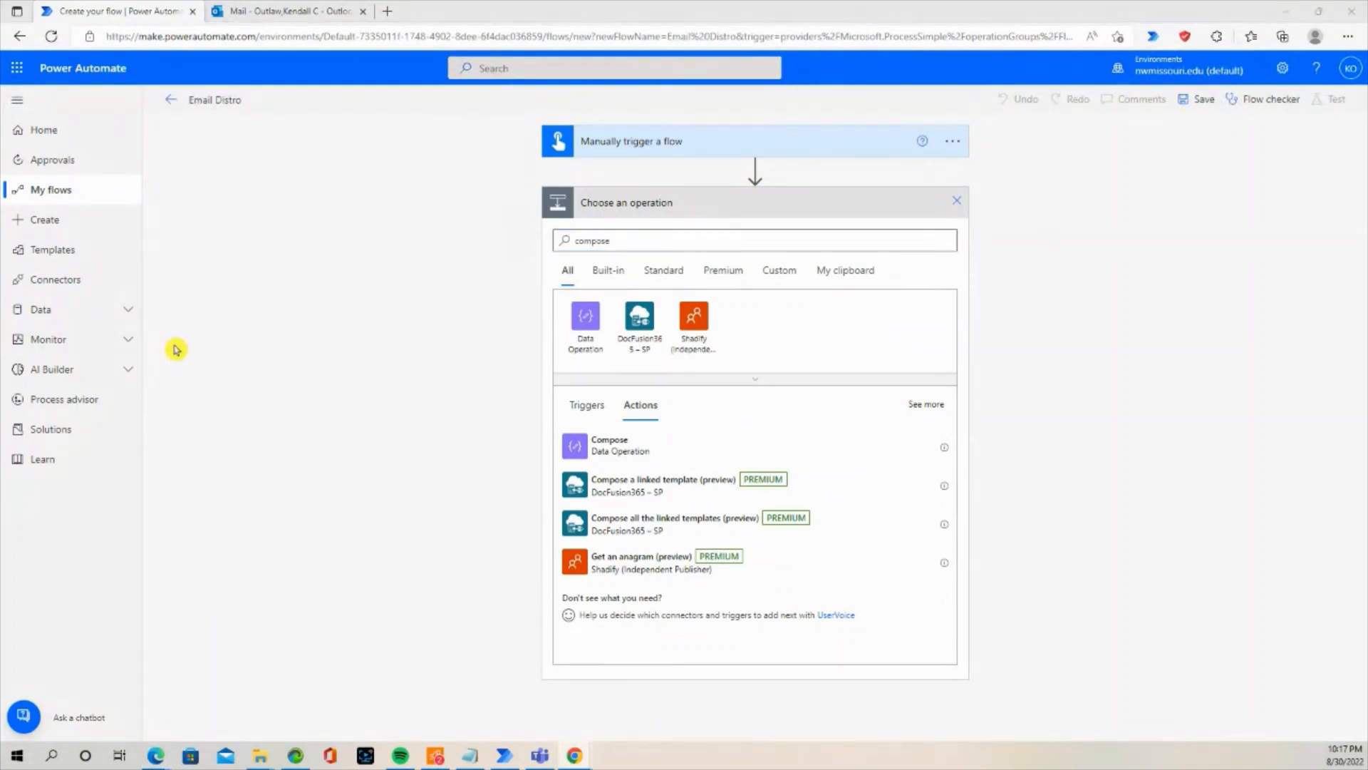
mouse_move(495, 377)
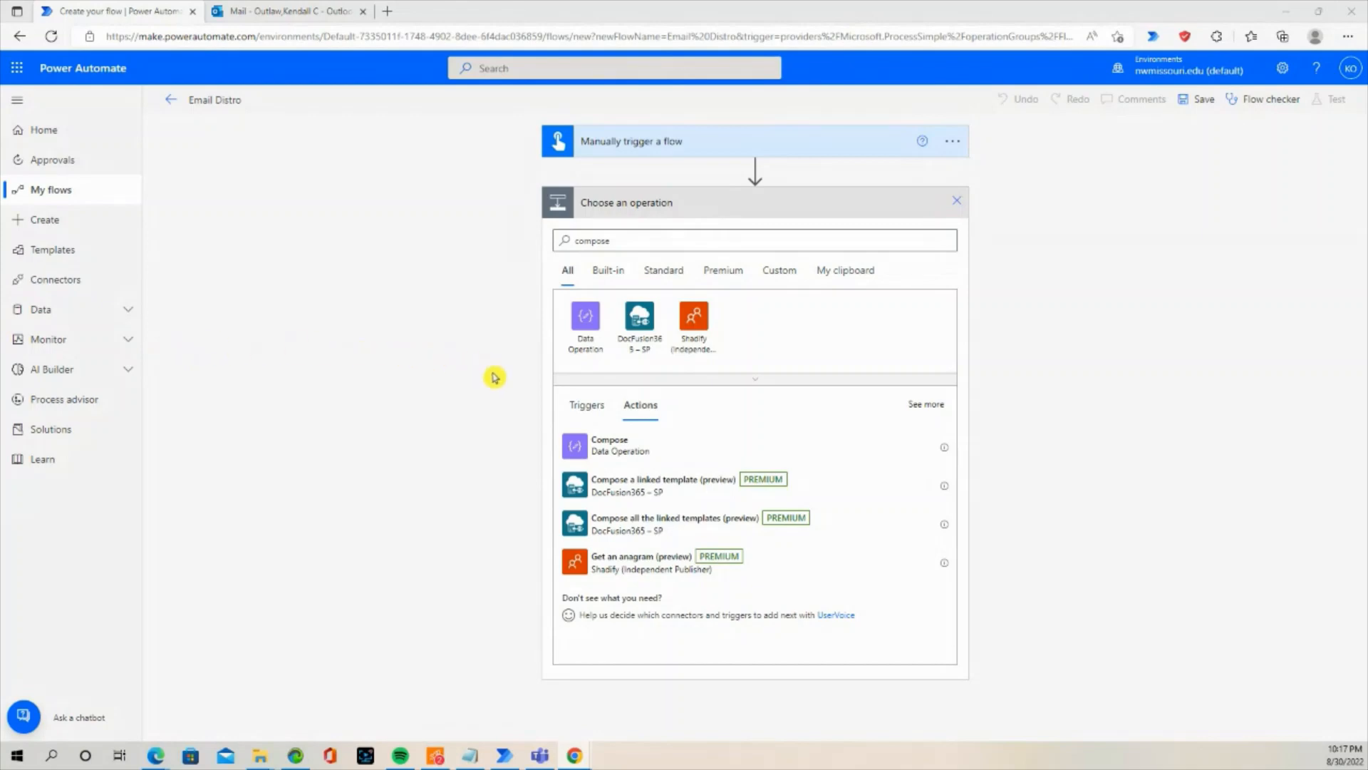
- Add the Compose data operation and rename it 'Email Addresses'
click(609, 444)
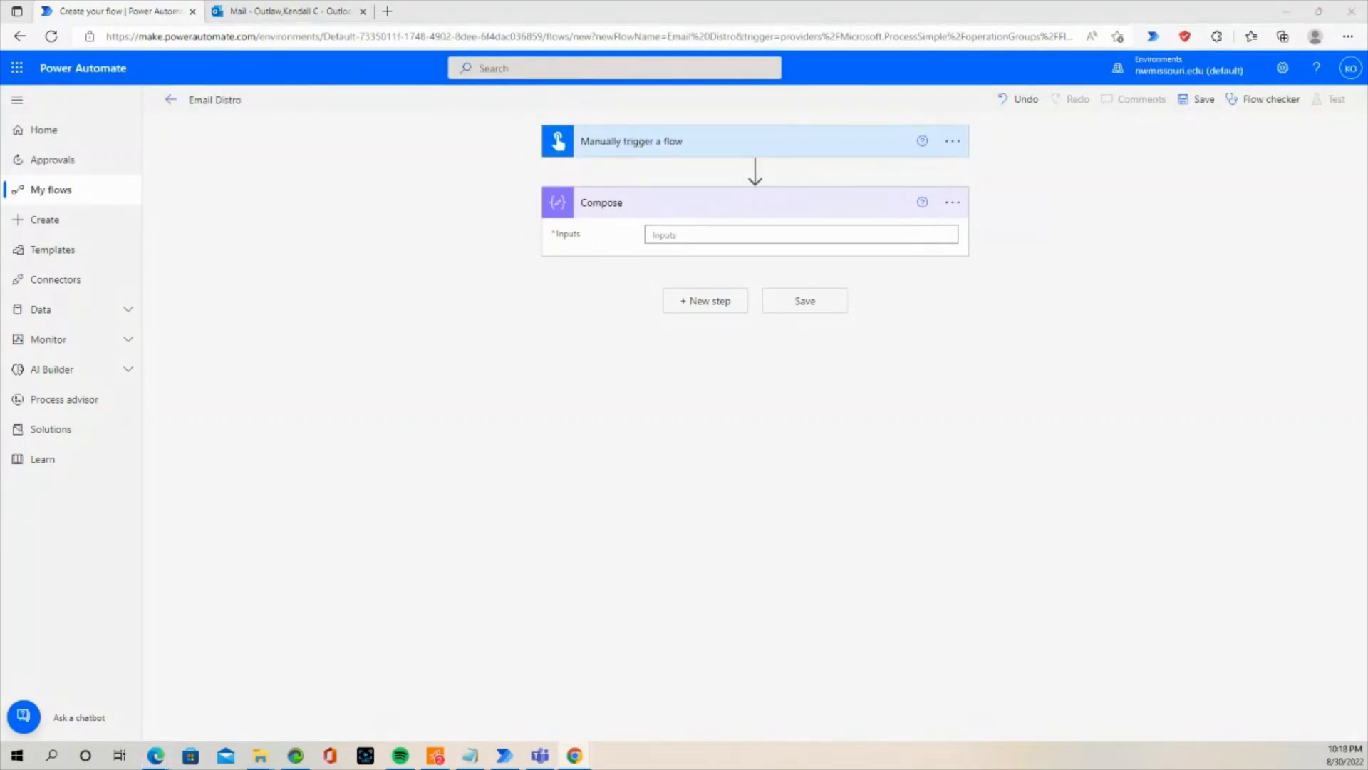
mouse_move(831, 219)
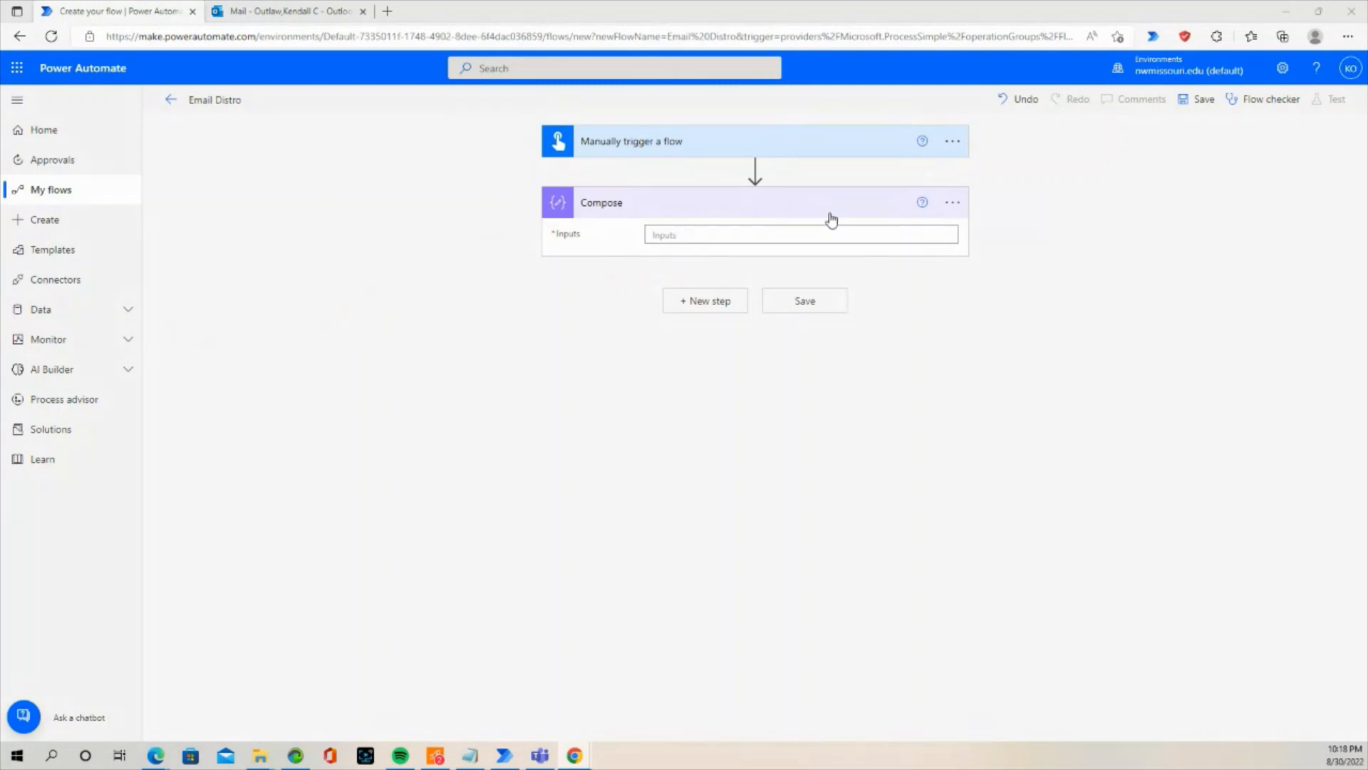
click(952, 202)
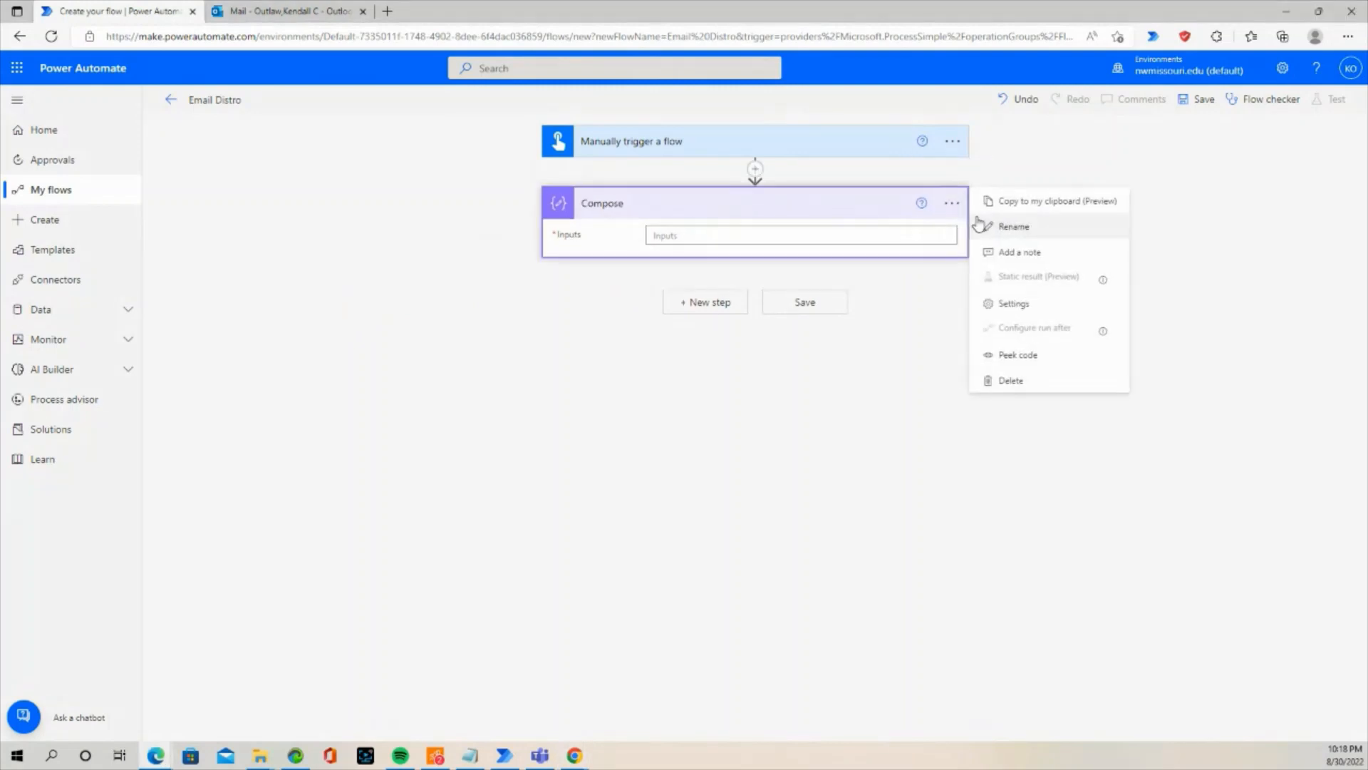
click(1015, 226)
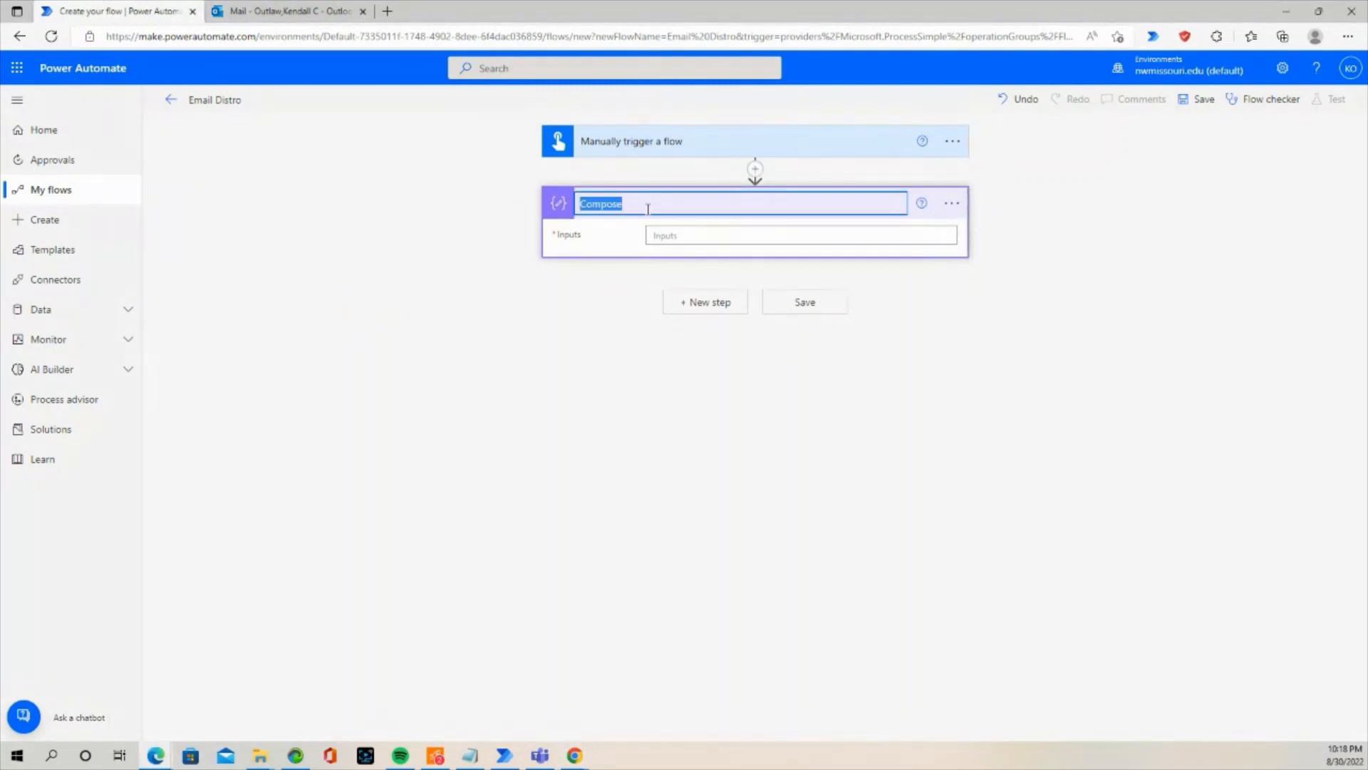
text(Email)
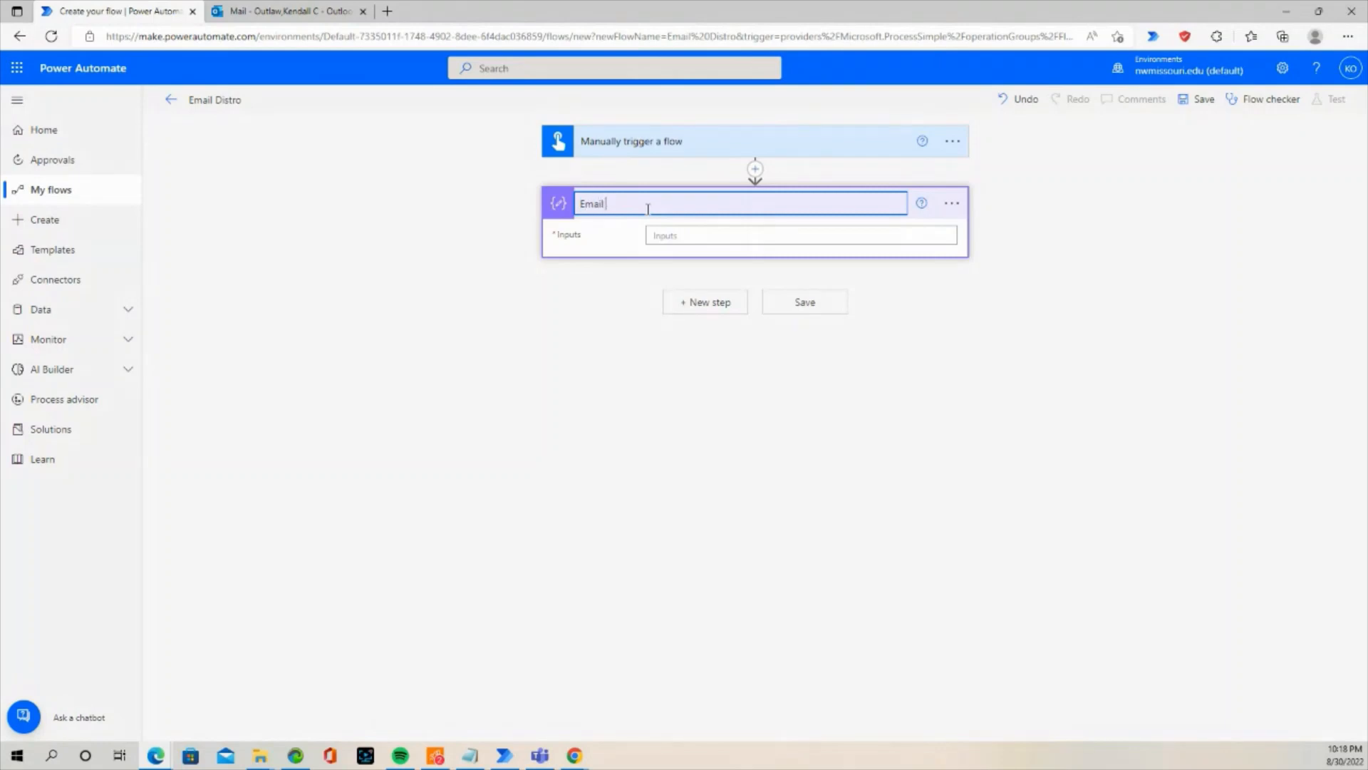
text(Address)
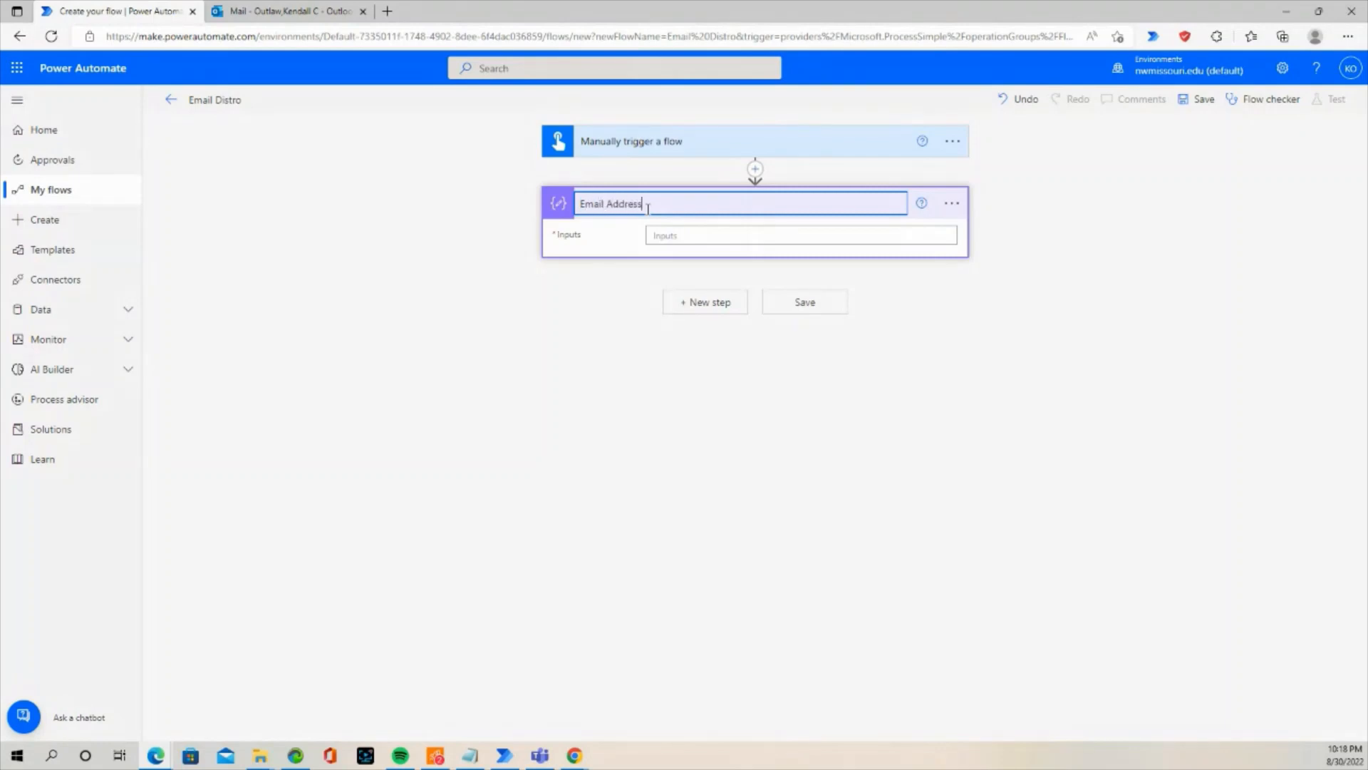
text(es)
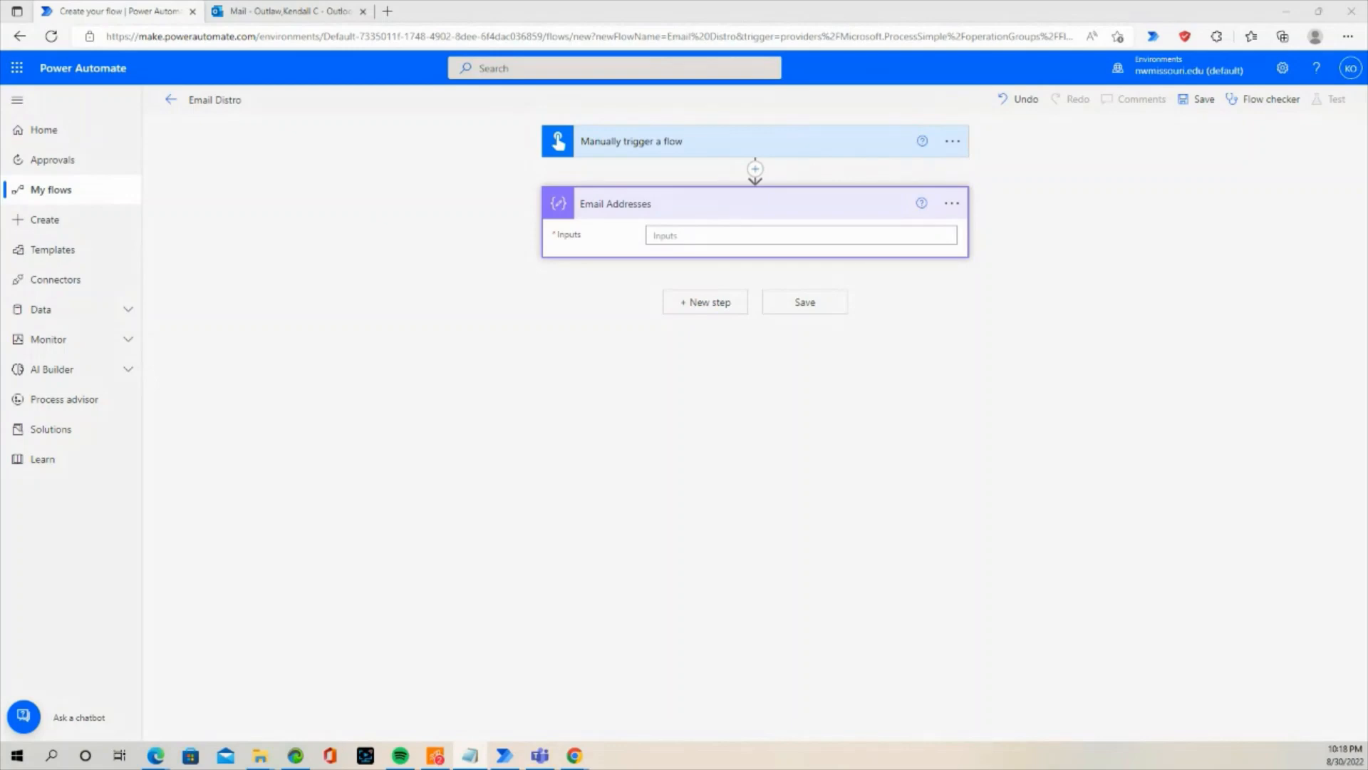
- Enter the three-address array in Compose Inputs and add a new step
click(799, 234)
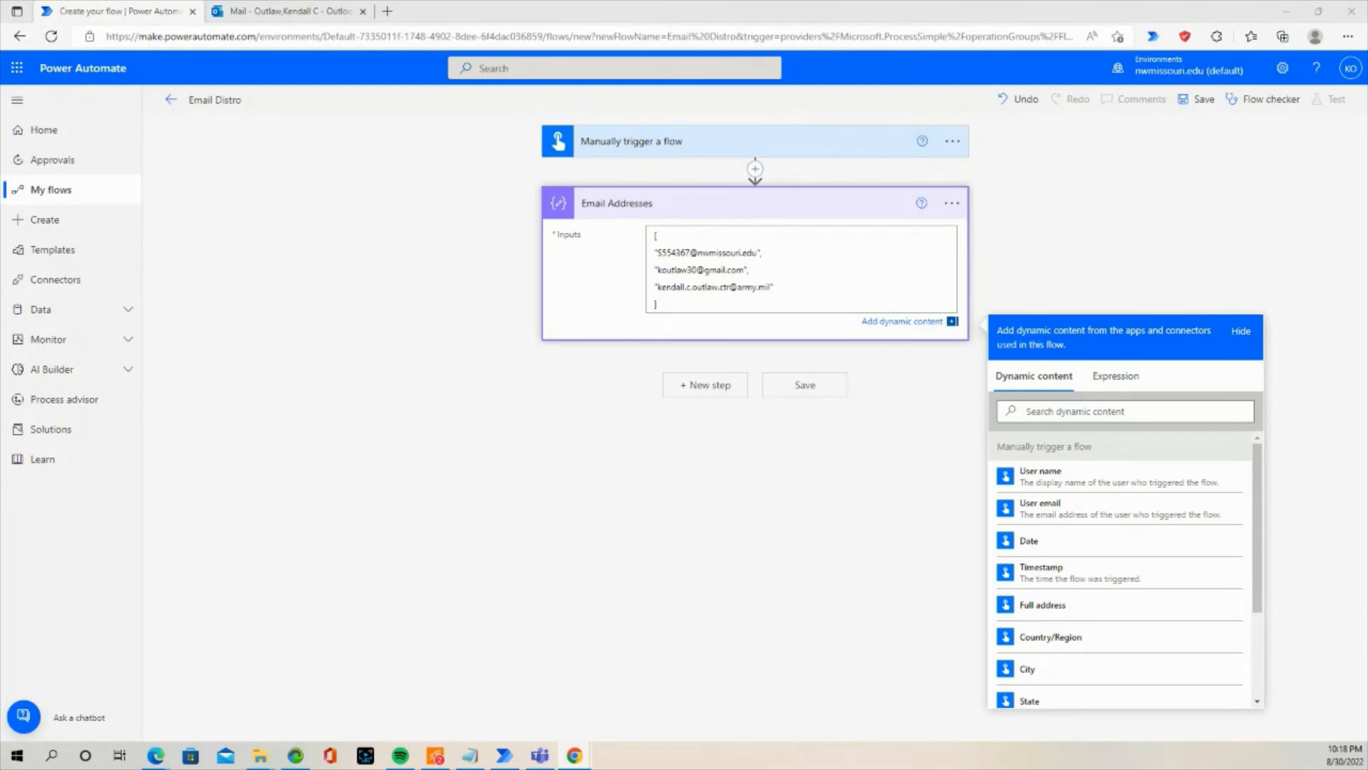
mouse_move(649, 407)
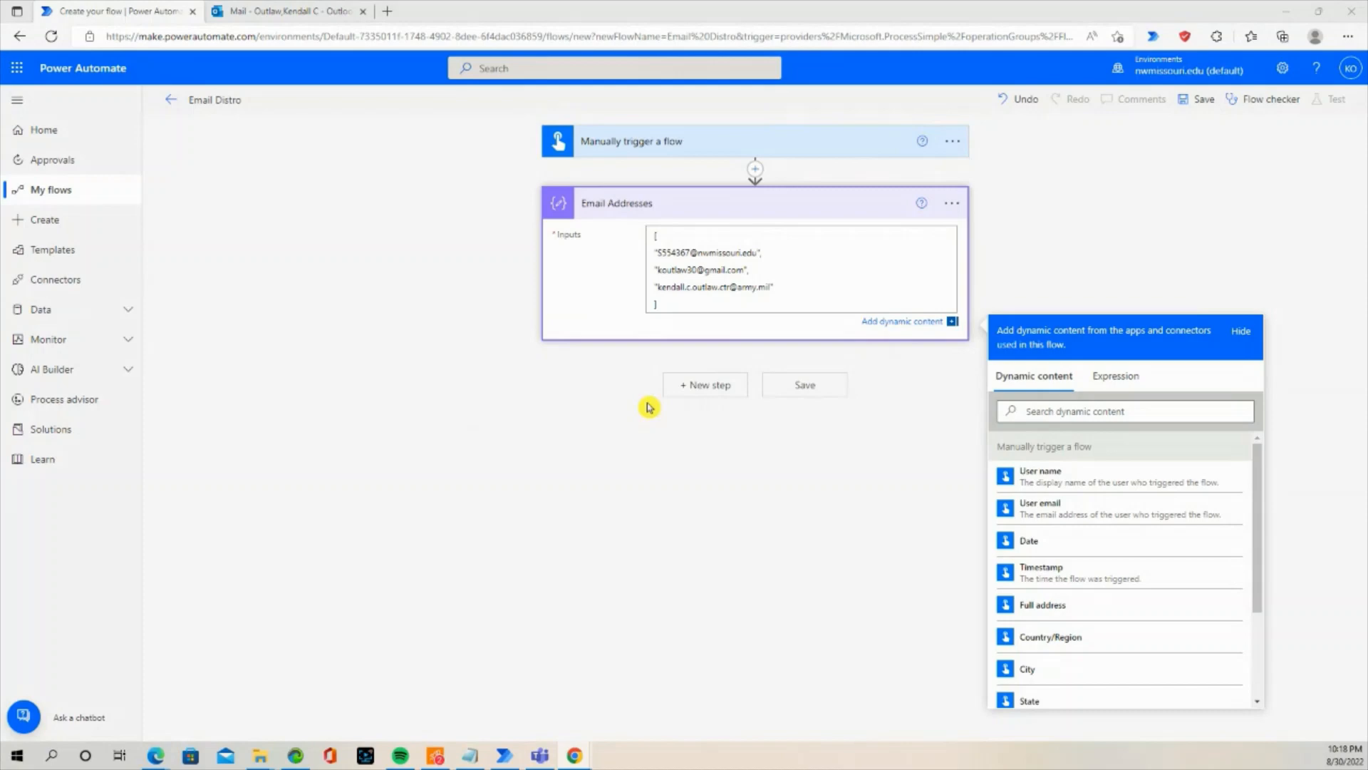
click(704, 385)
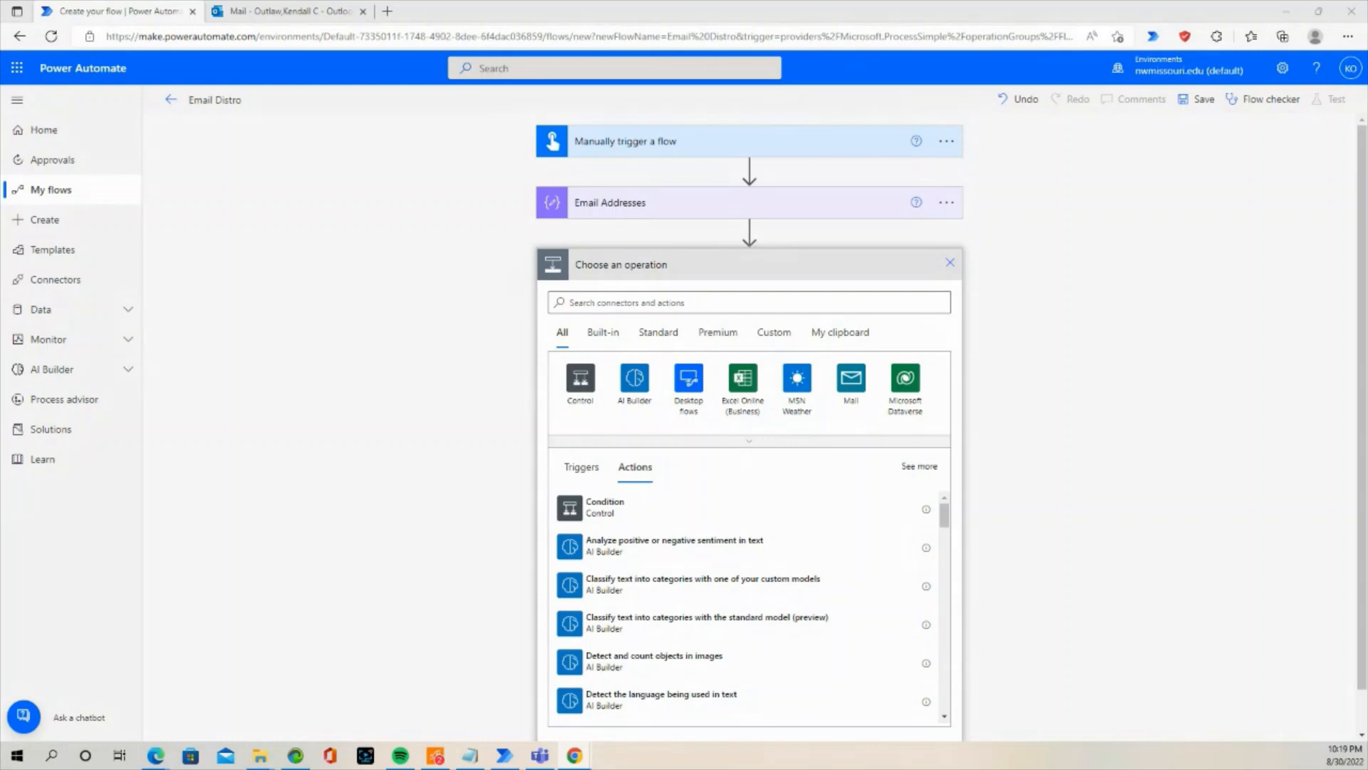
- Search operations for 'join' and add the Join data operation
click(619, 302)
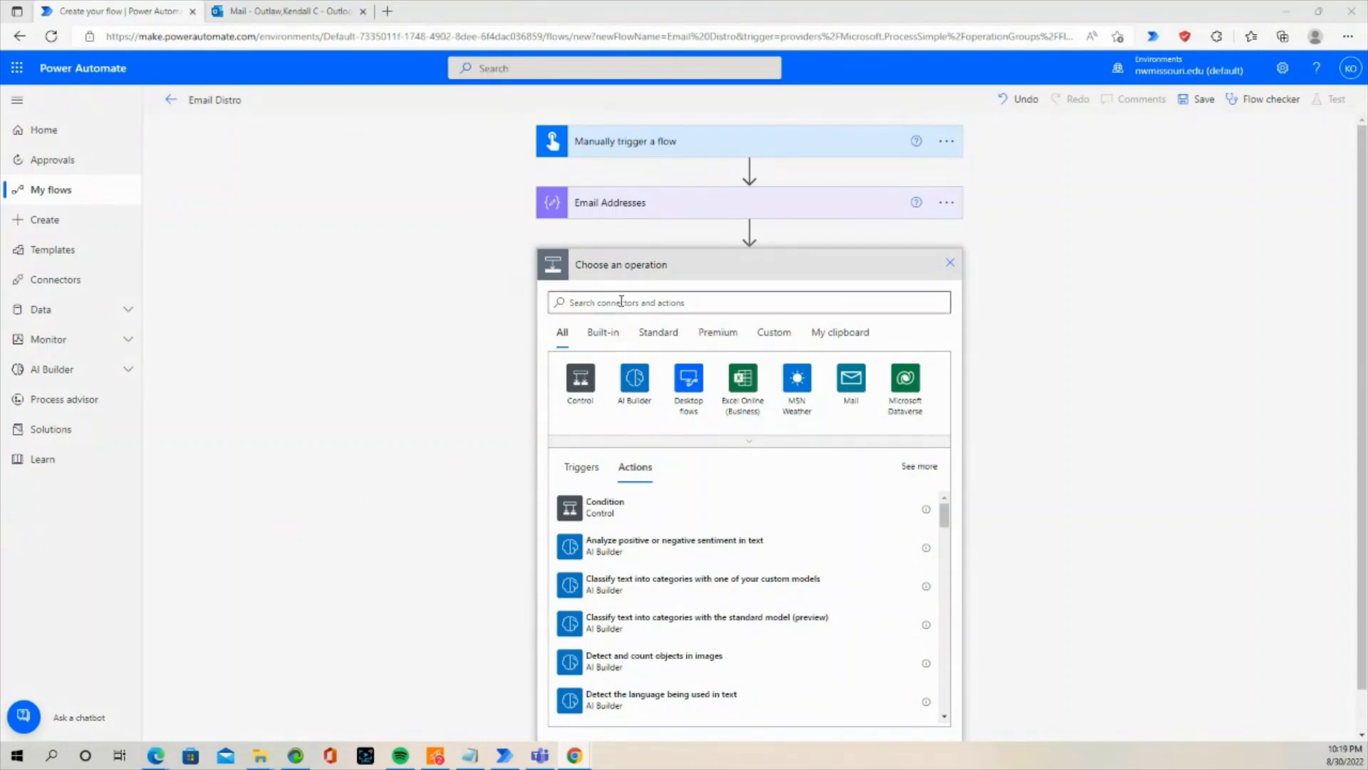
text(join)
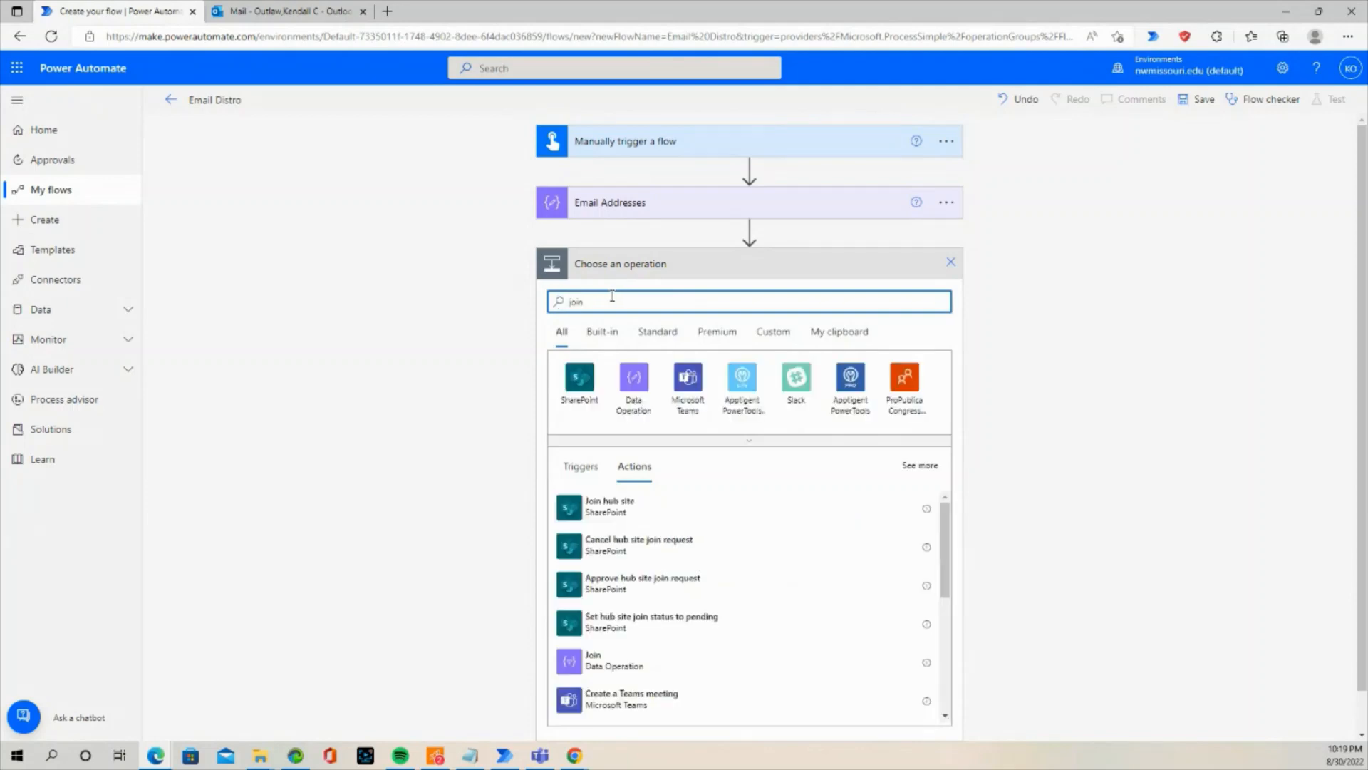
mouse_move(633, 384)
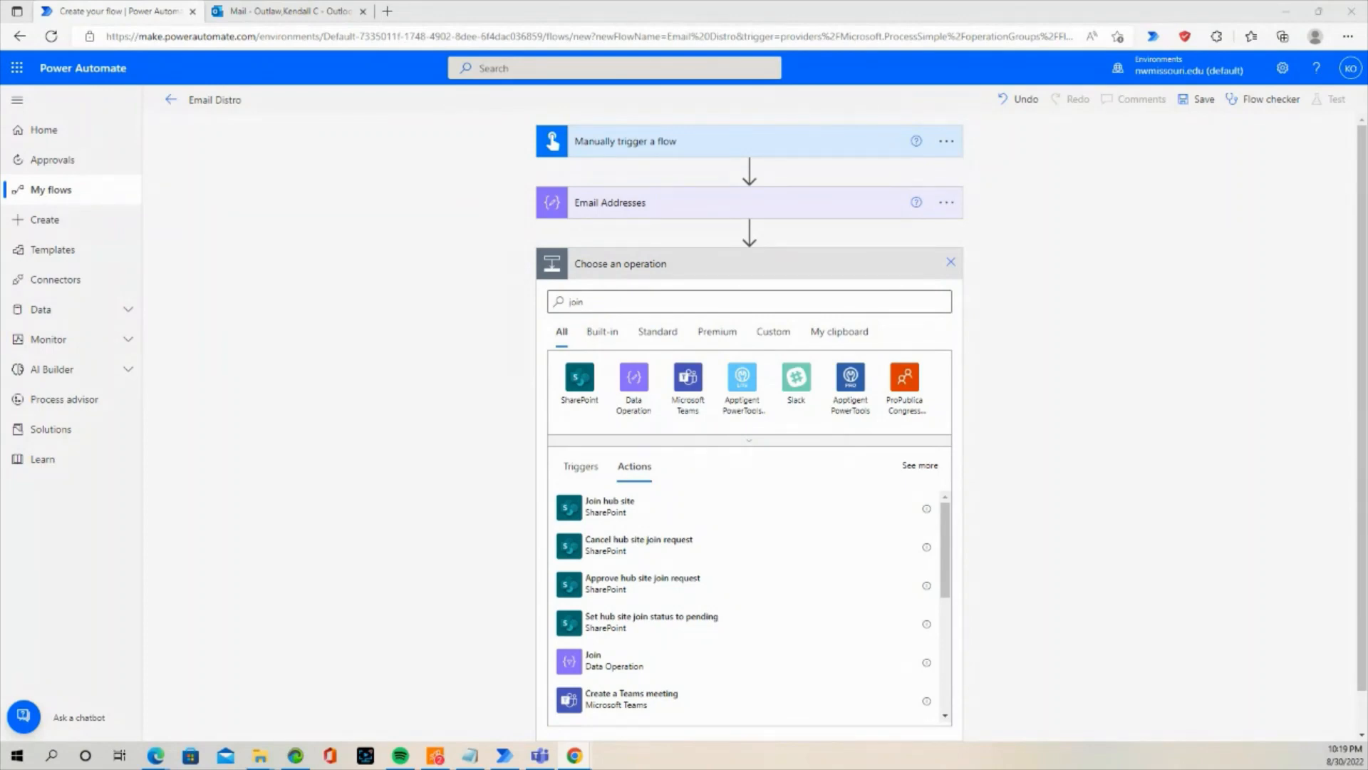
mouse_move(611, 661)
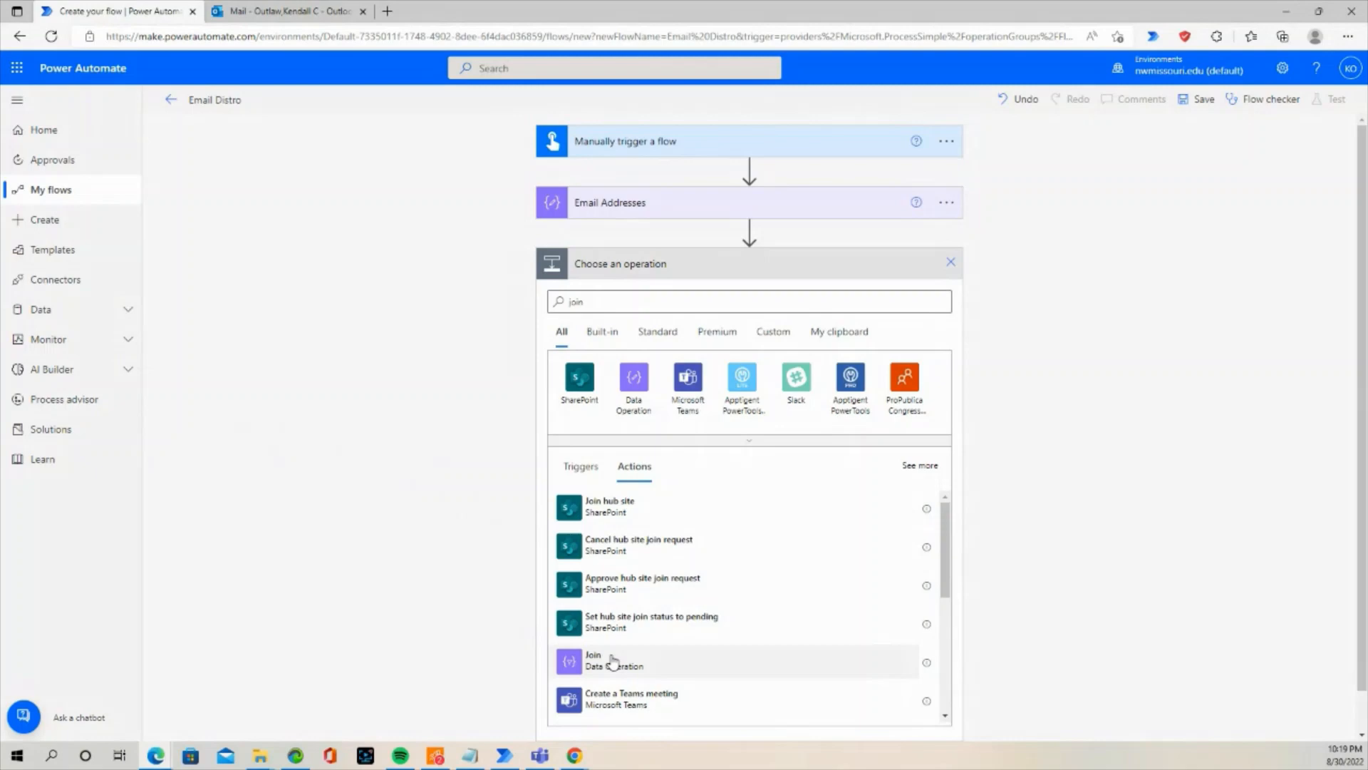
click(594, 659)
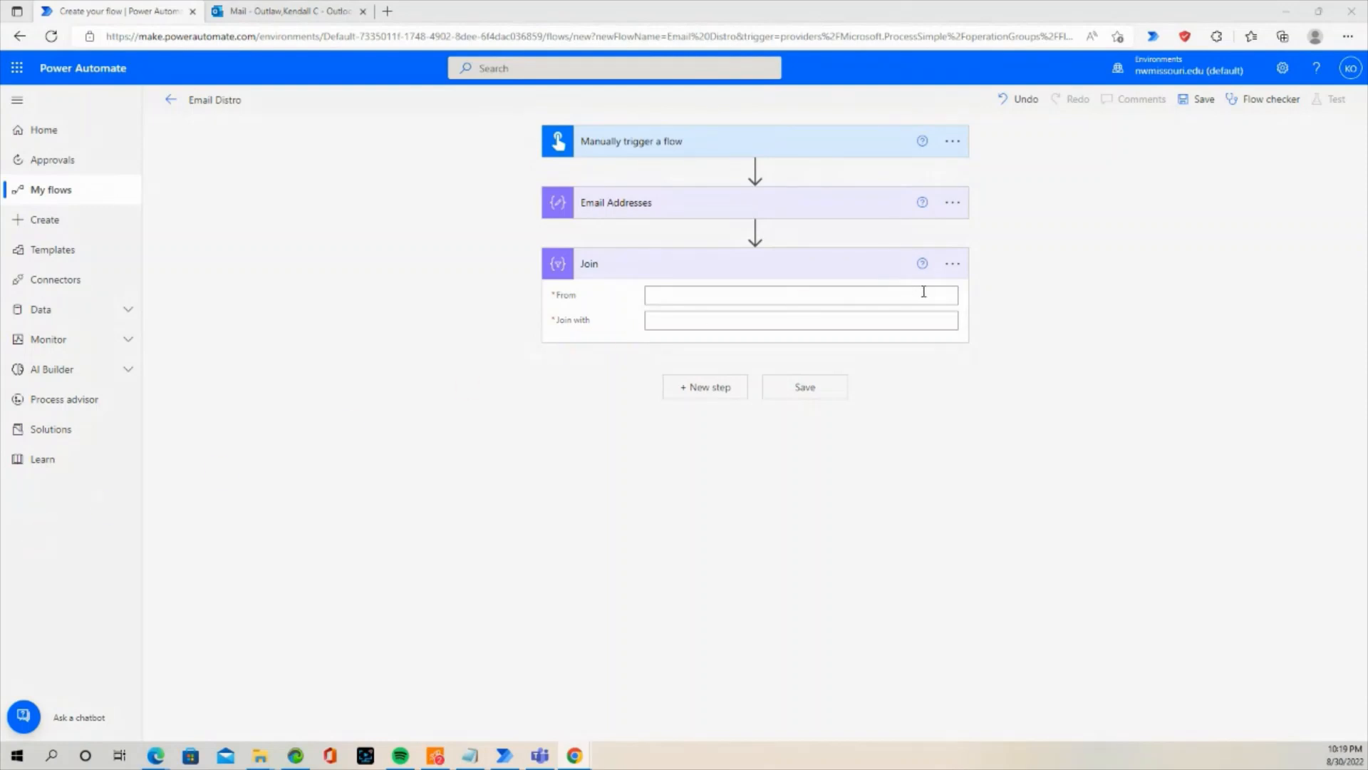
- Set Join's From to Email Addresses Outputs and its separator to a semicolon
click(798, 295)
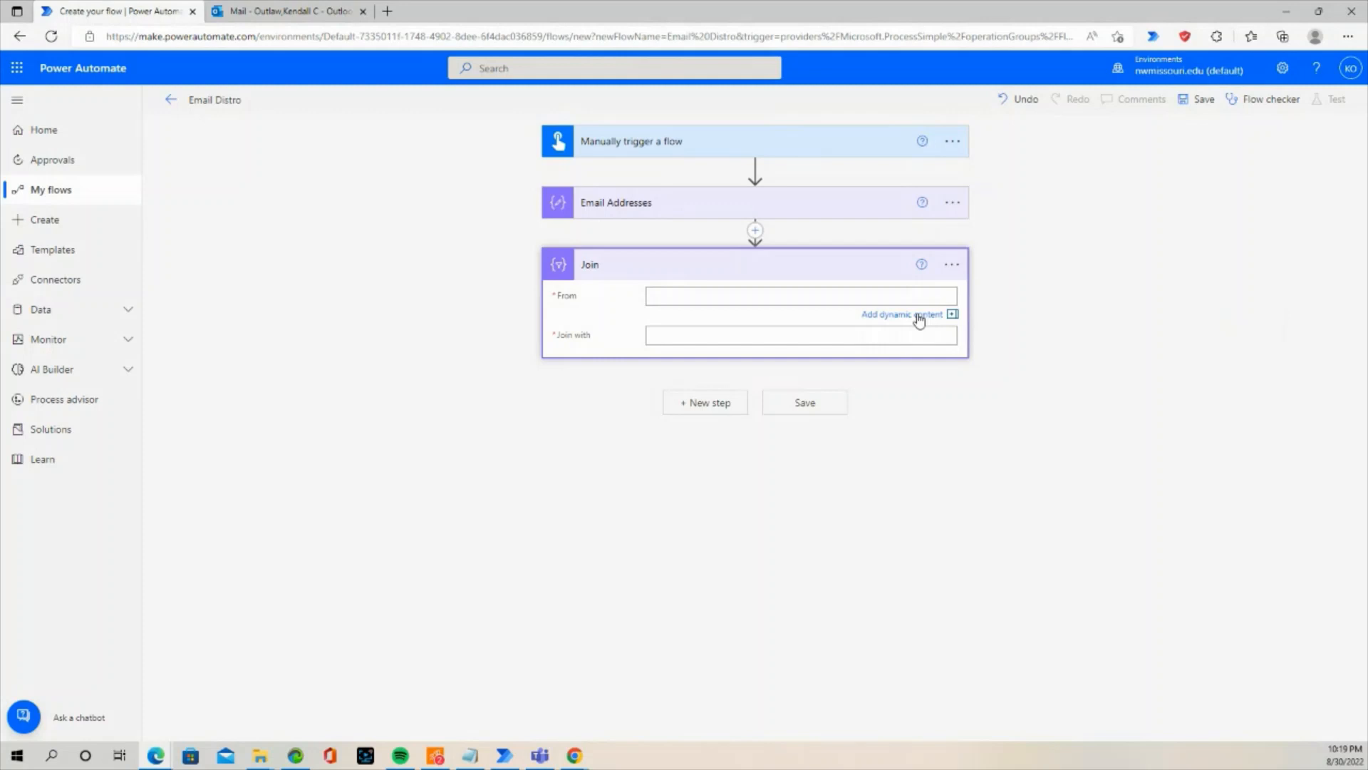
mouse_move(881, 317)
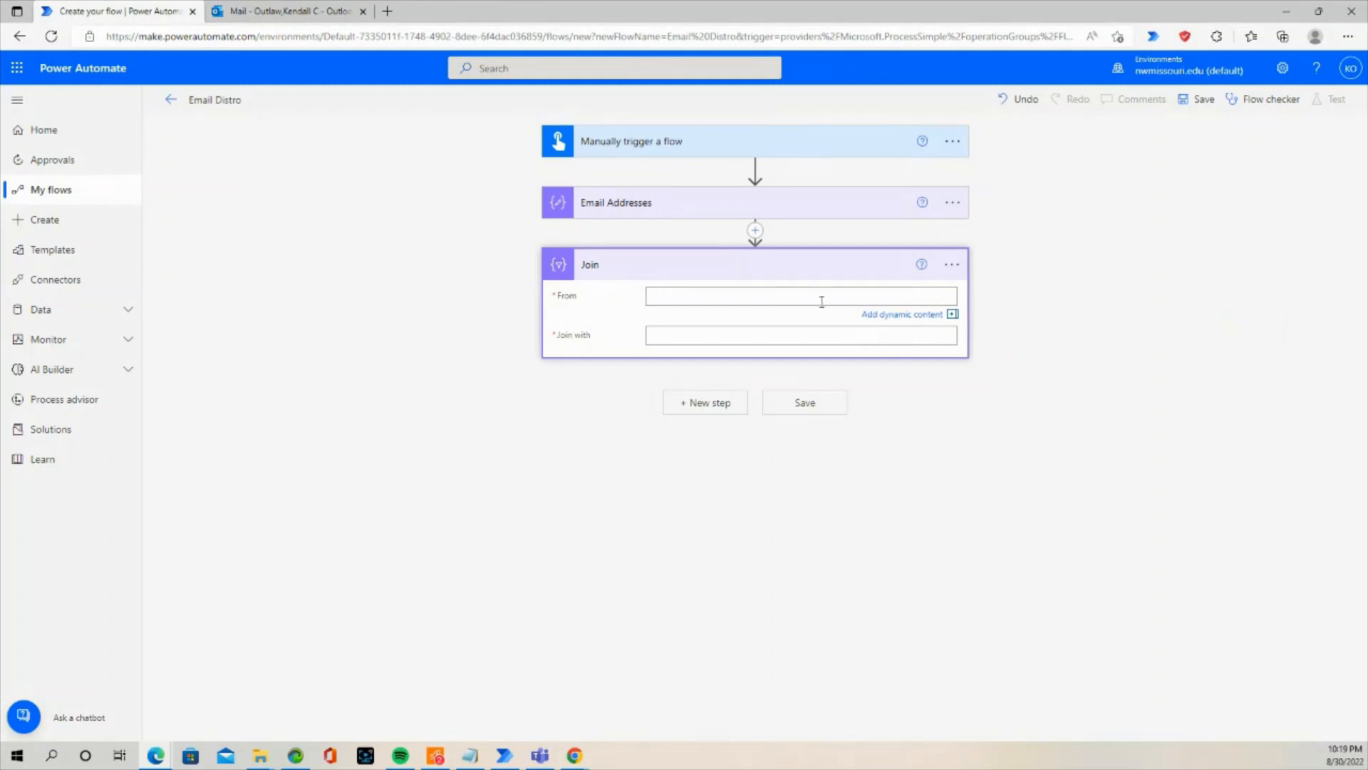
click(902, 314)
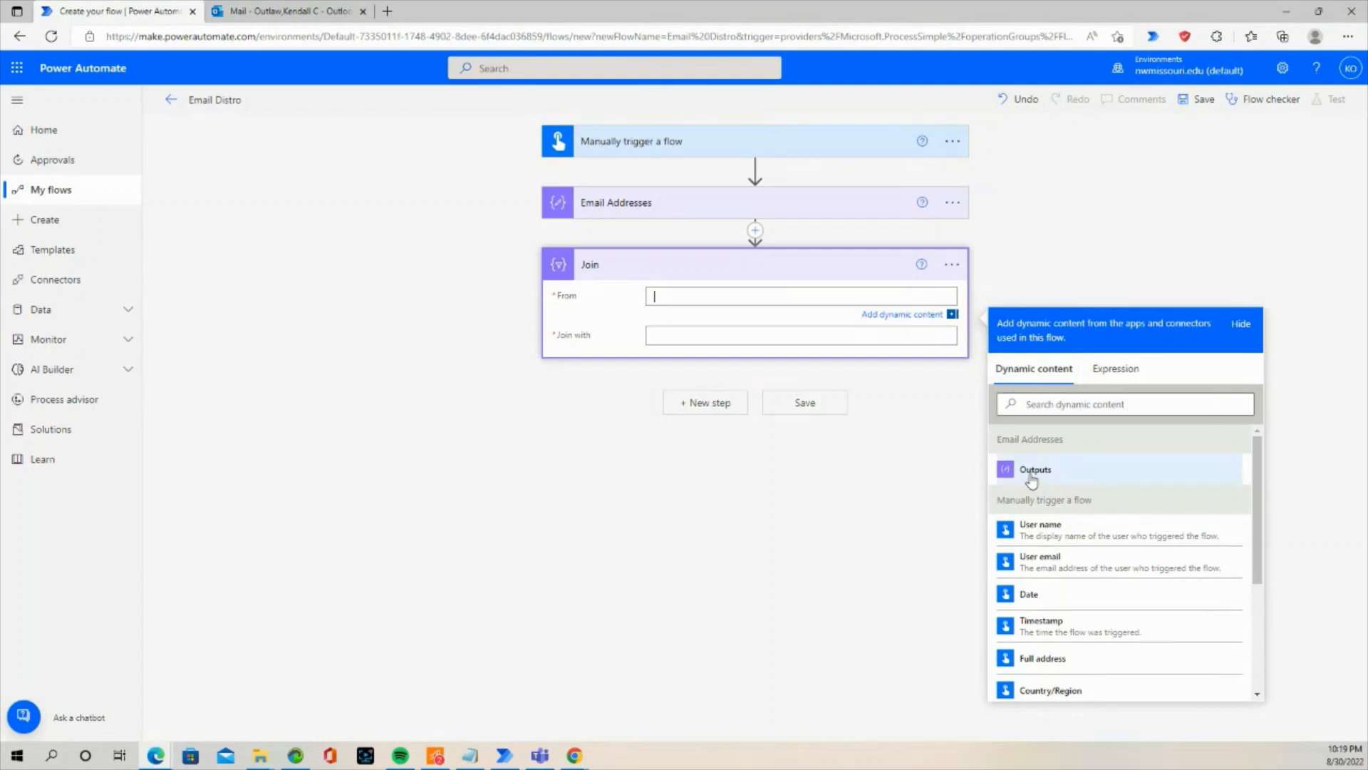
click(1035, 471)
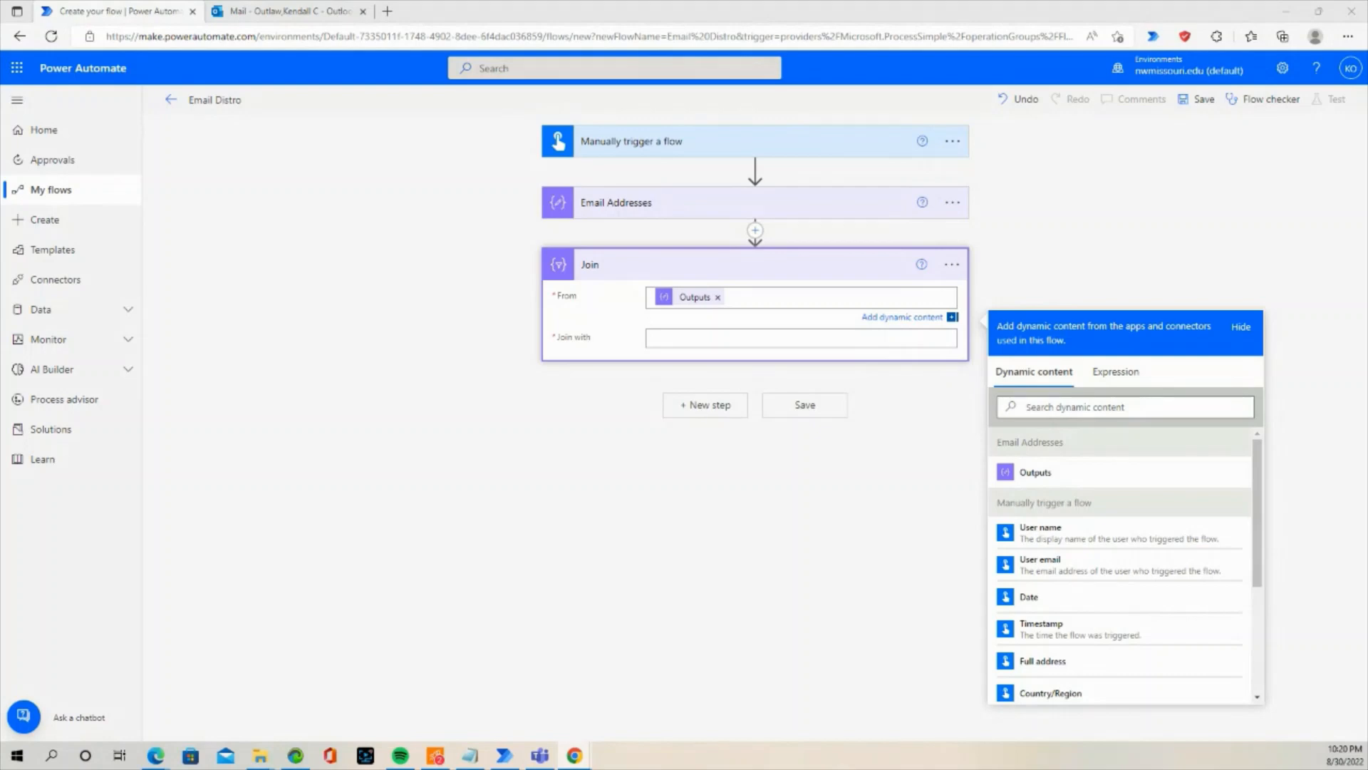
click(800, 337)
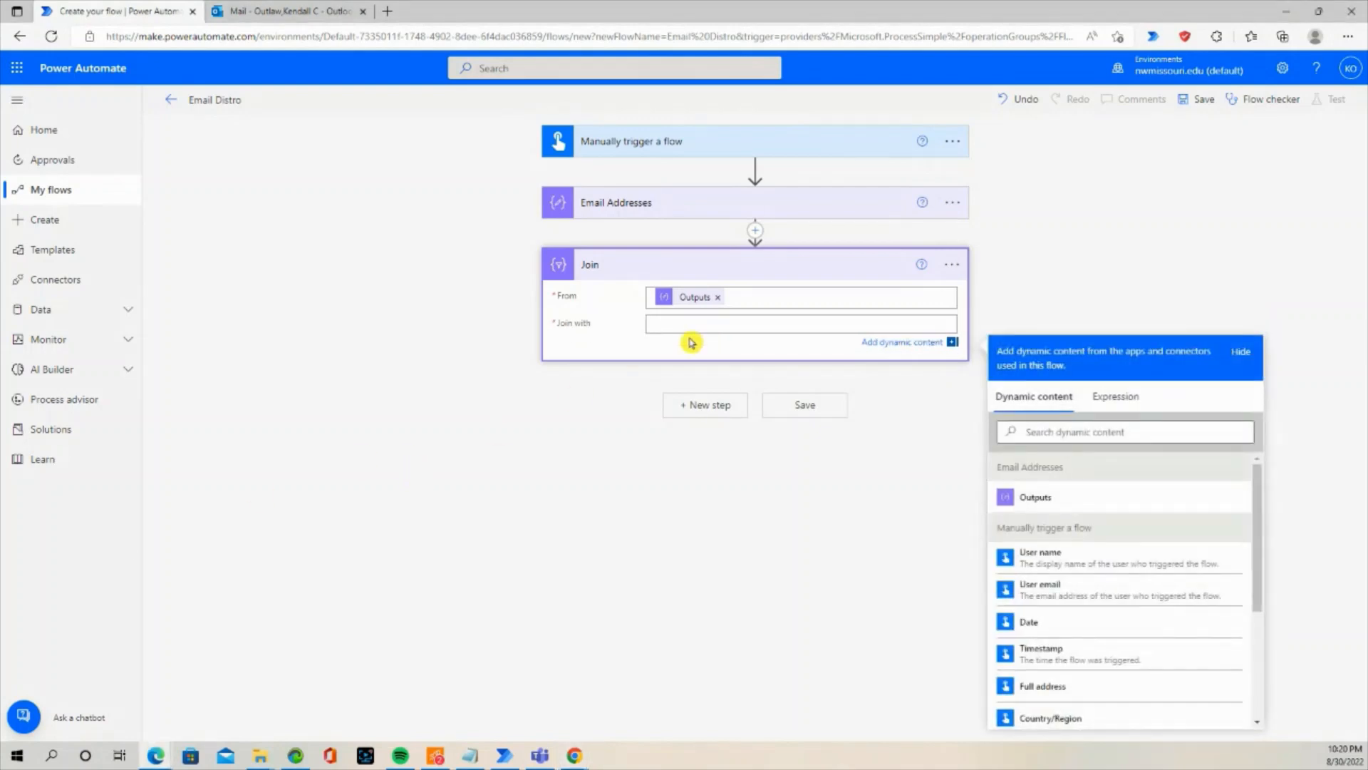
click(798, 323)
text(;)
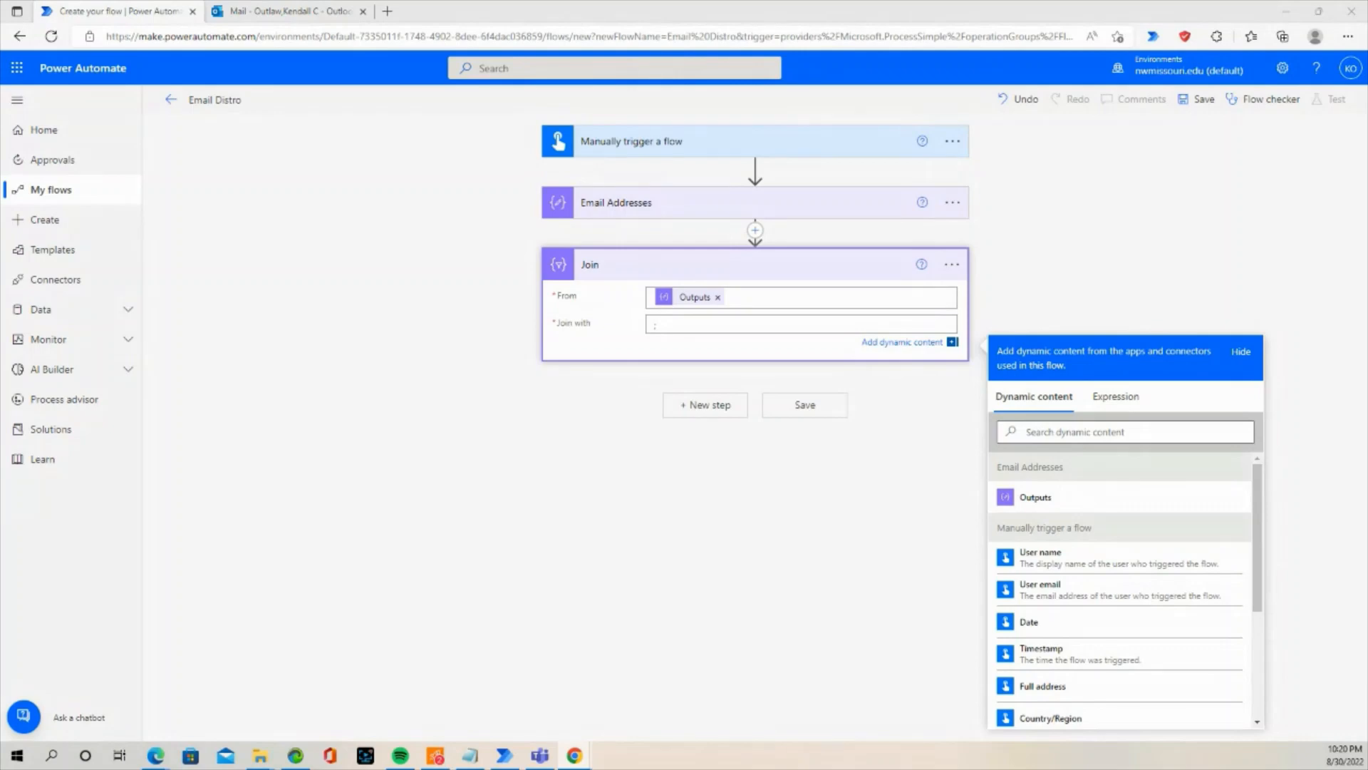
mouse_move(705, 404)
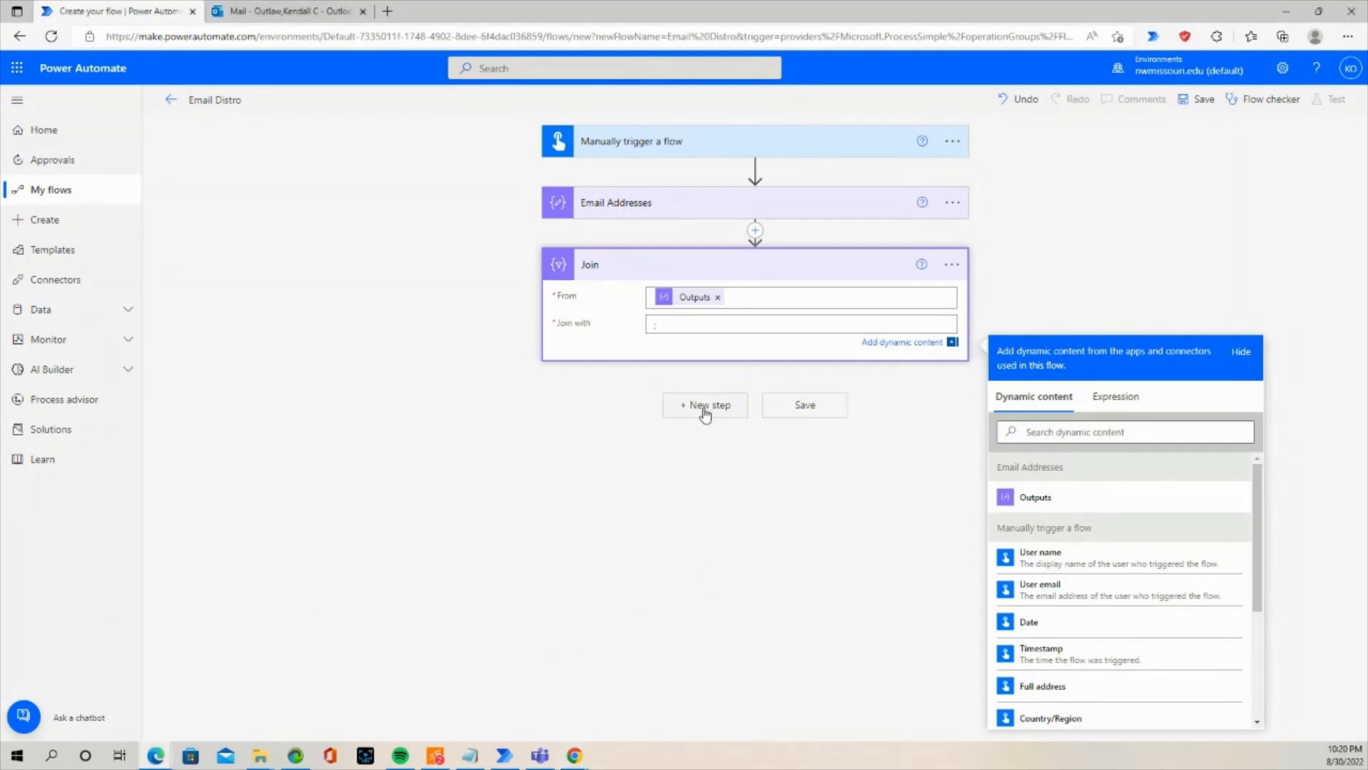
- Add a new step, search 'send an email', and add Office 365 Outlook's Send an email (V2)
click(704, 404)
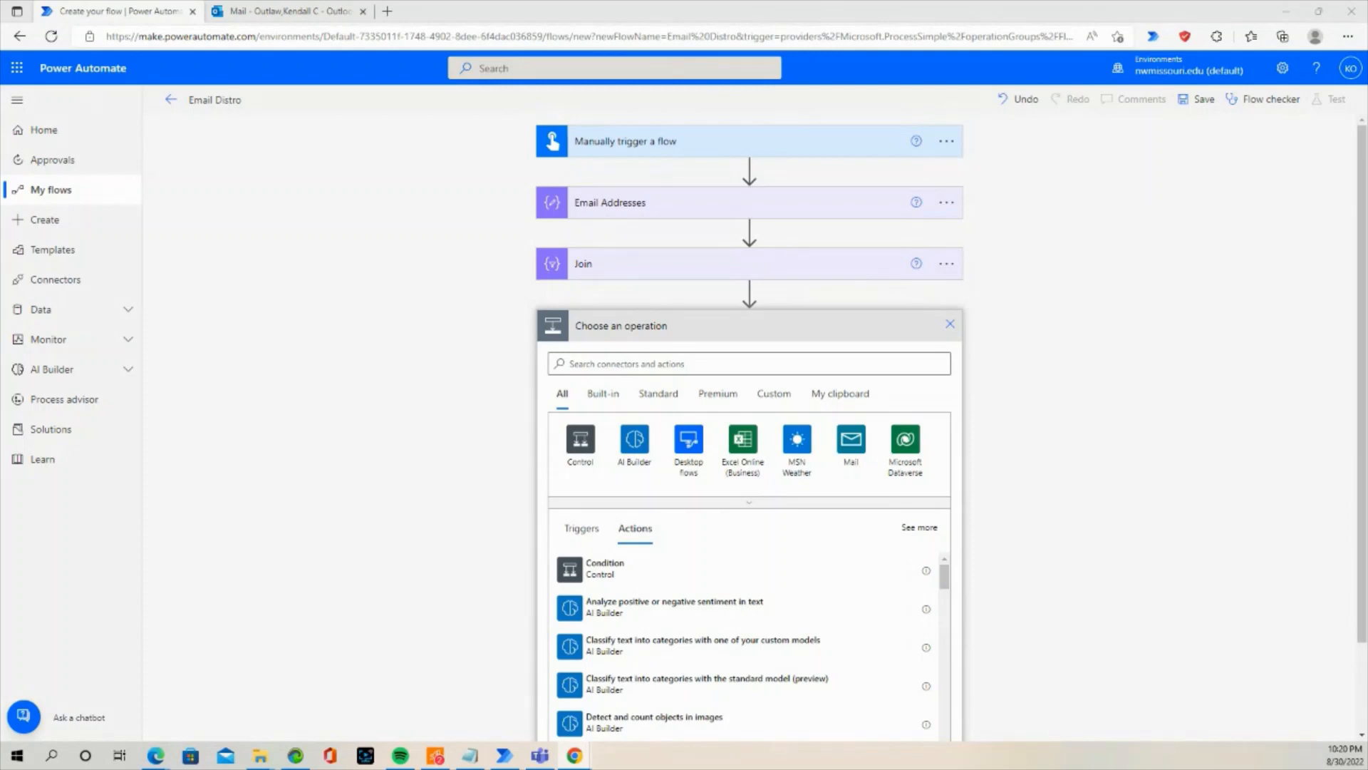
mouse_move(416, 381)
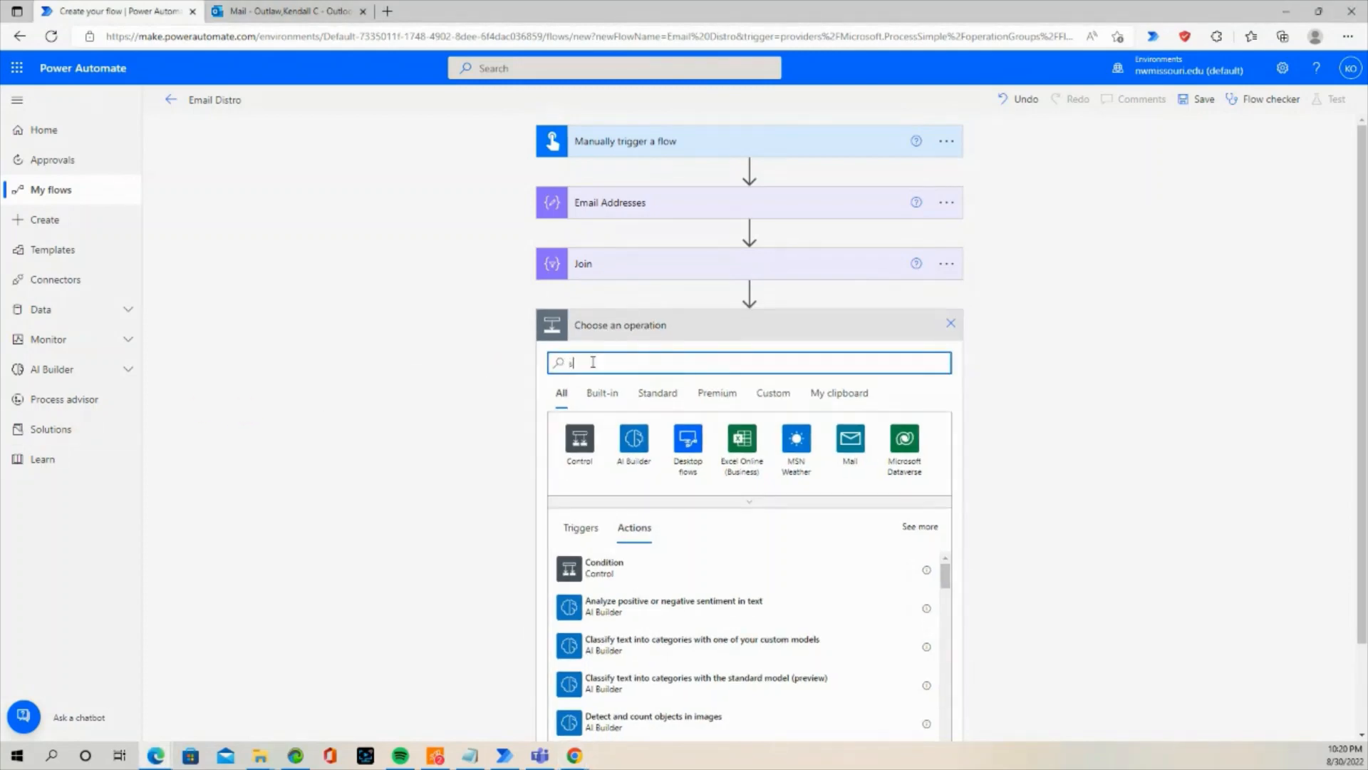
text(end)
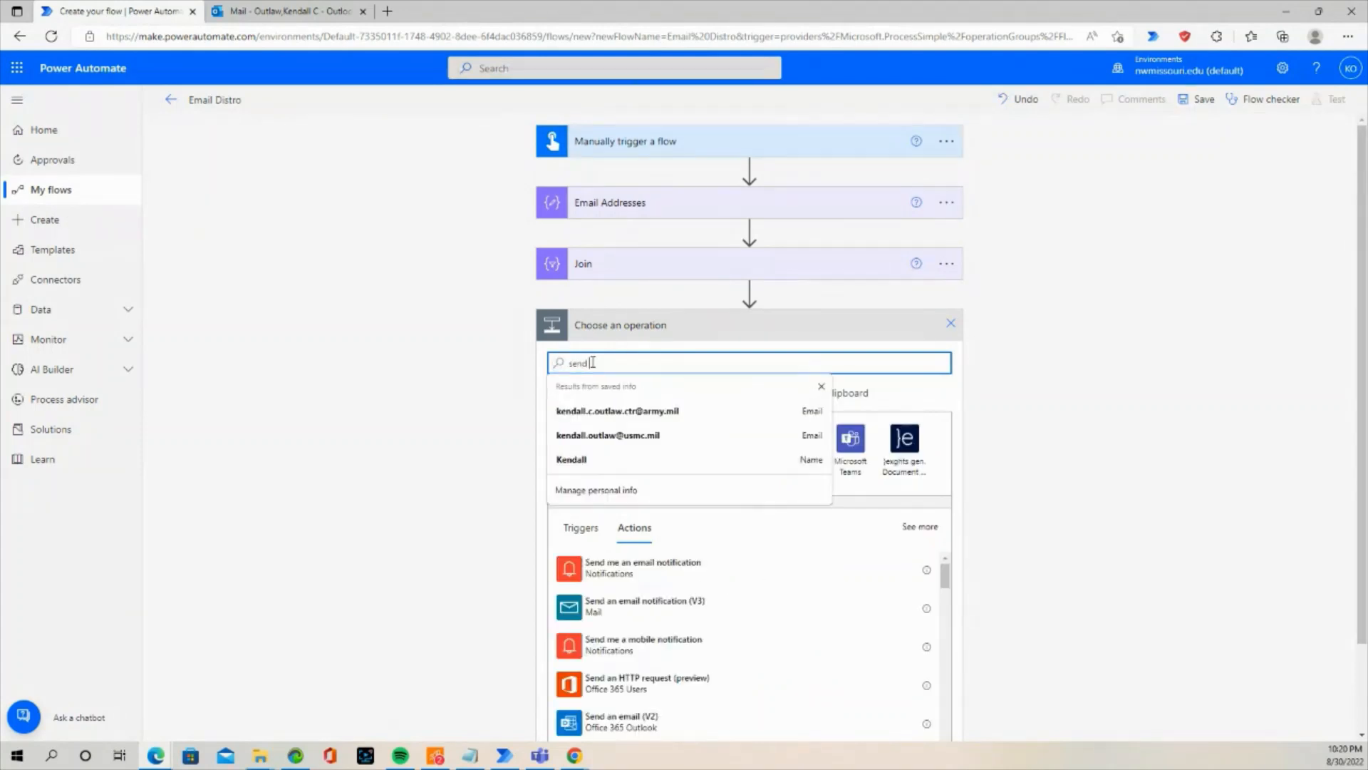
text(an)
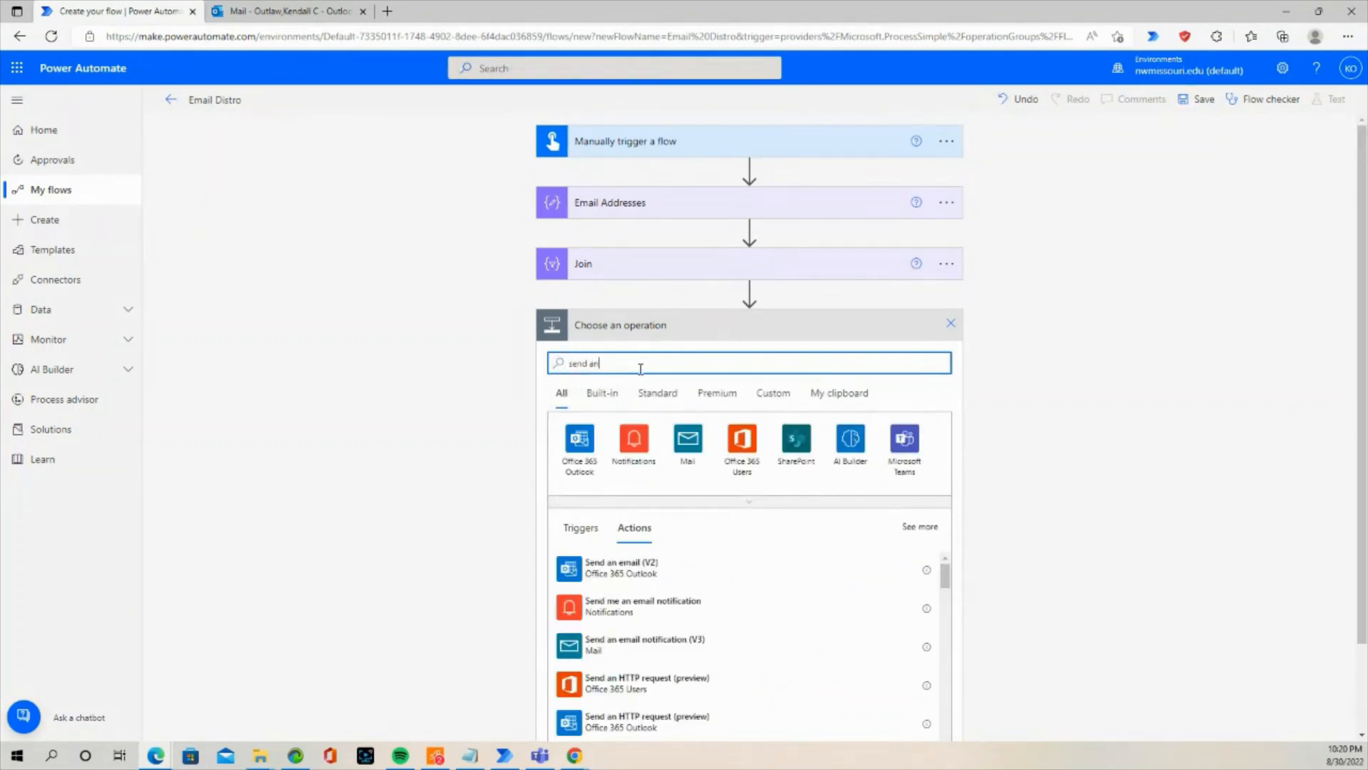
mouse_move(240, 461)
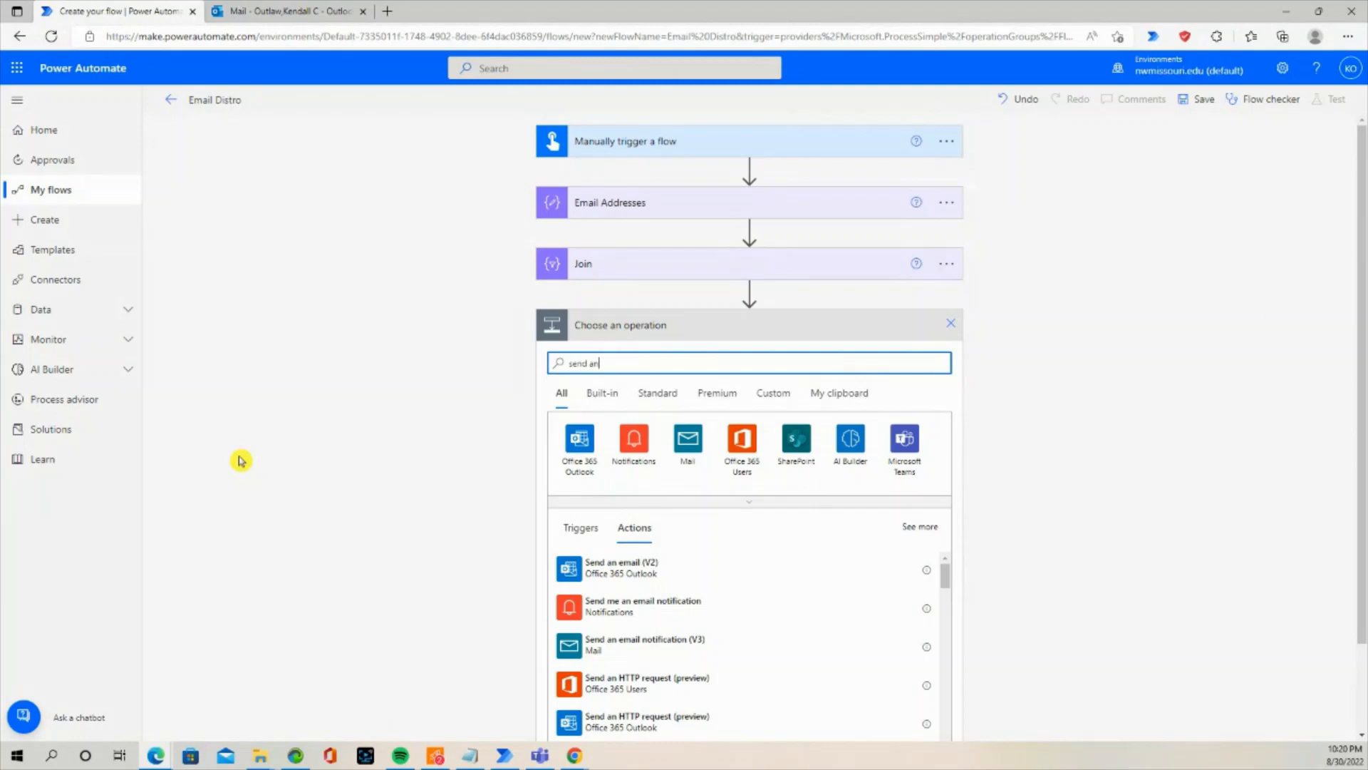
text(s)
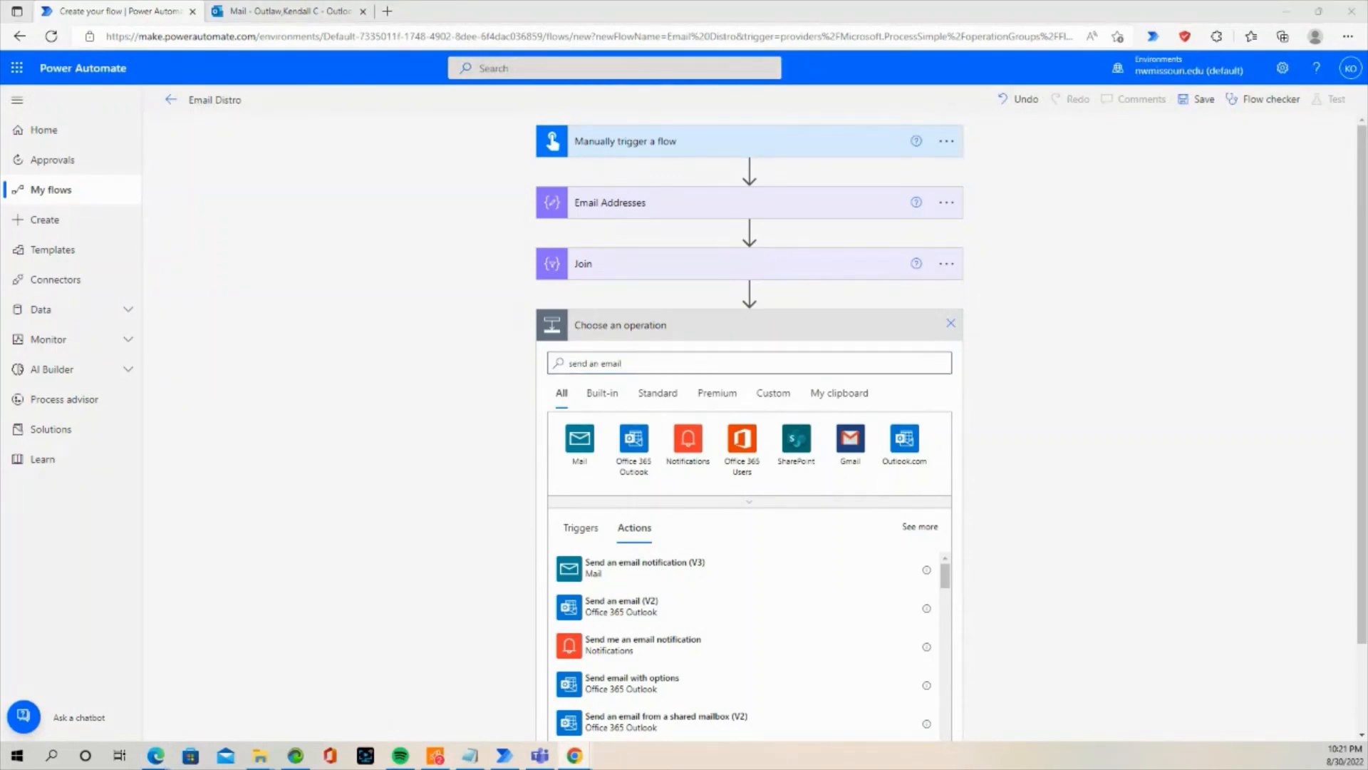
mouse_move(386, 579)
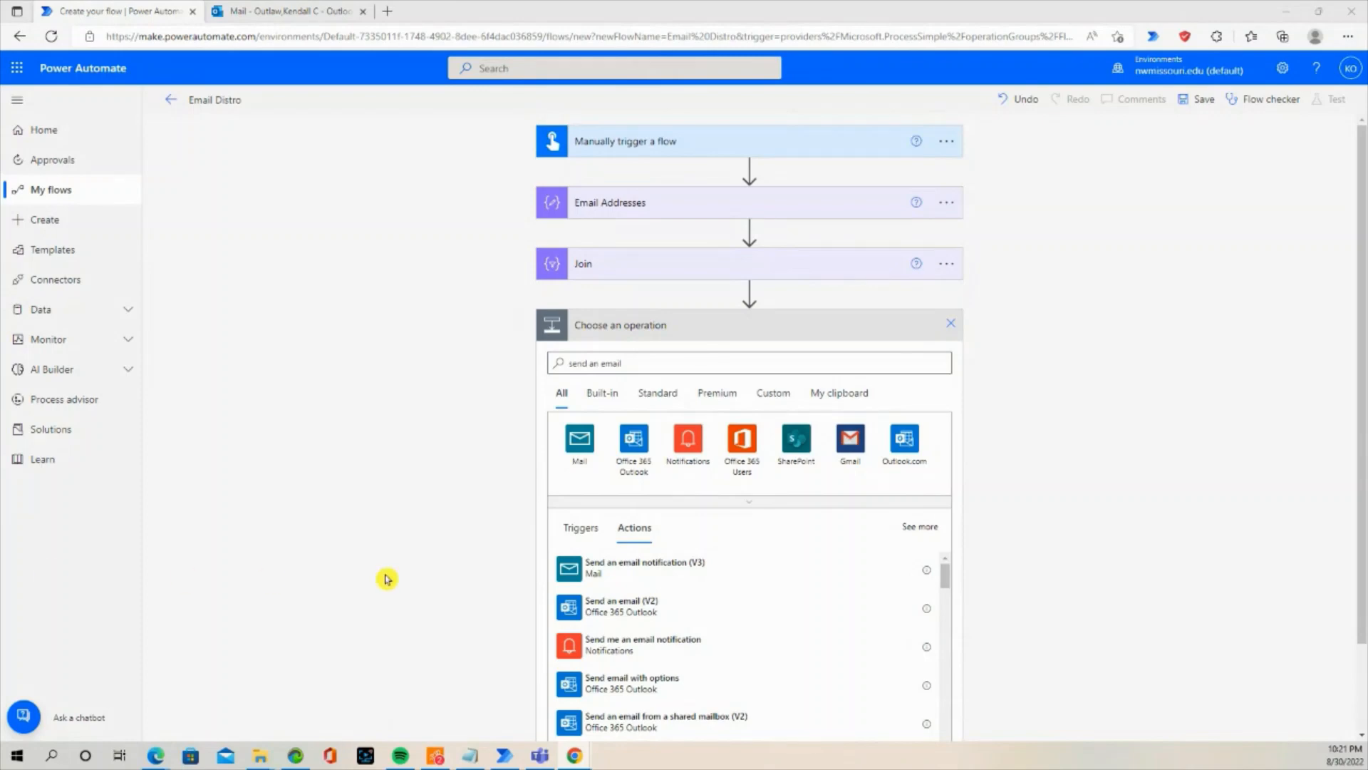
click(621, 605)
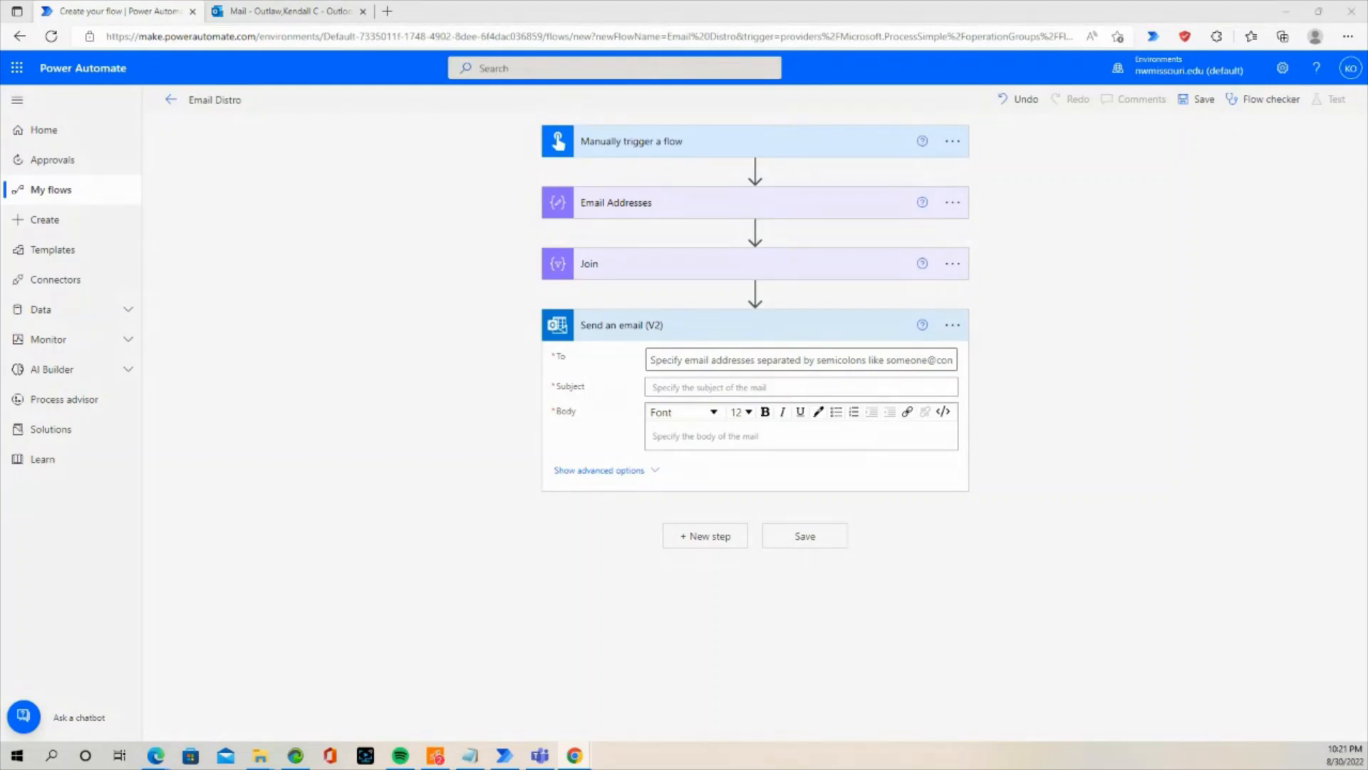
- Set the email's To field to the Join step's Output from dynamic content
click(798, 359)
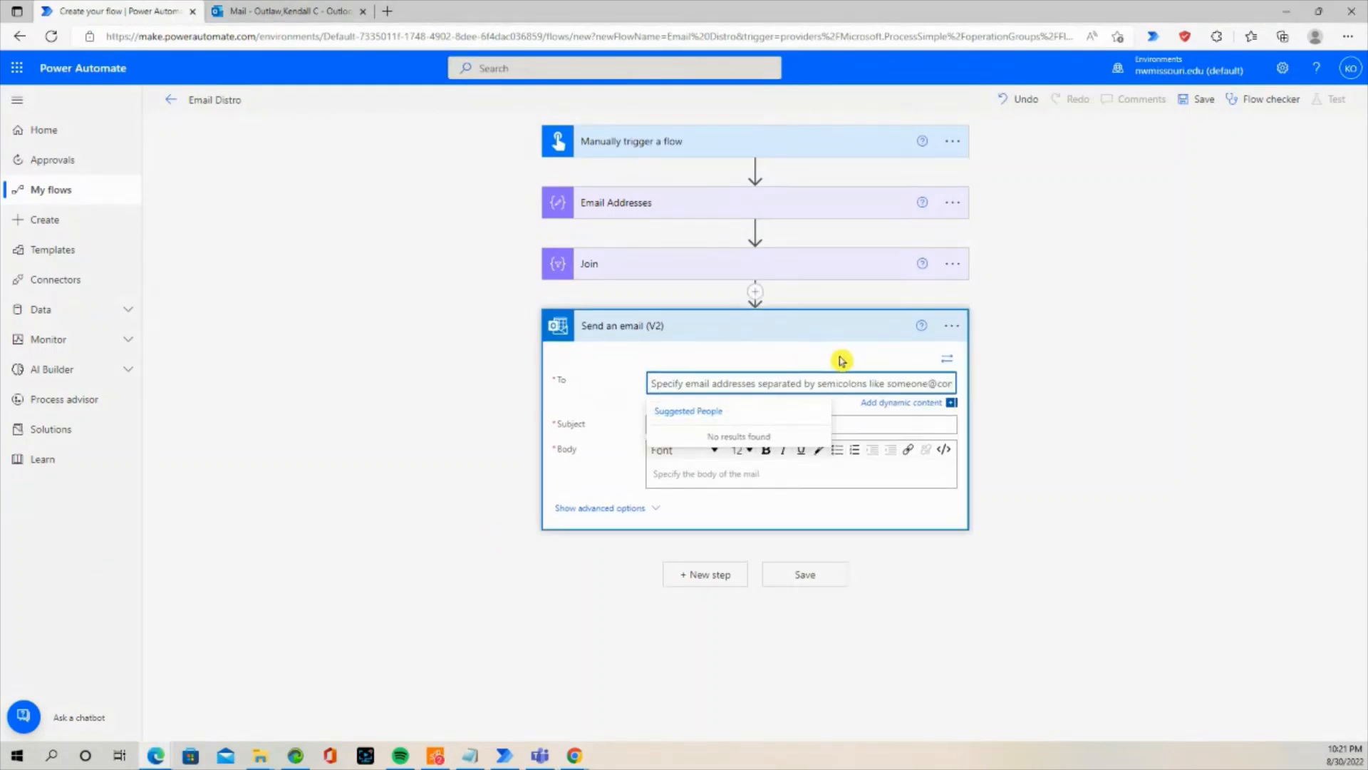
click(899, 402)
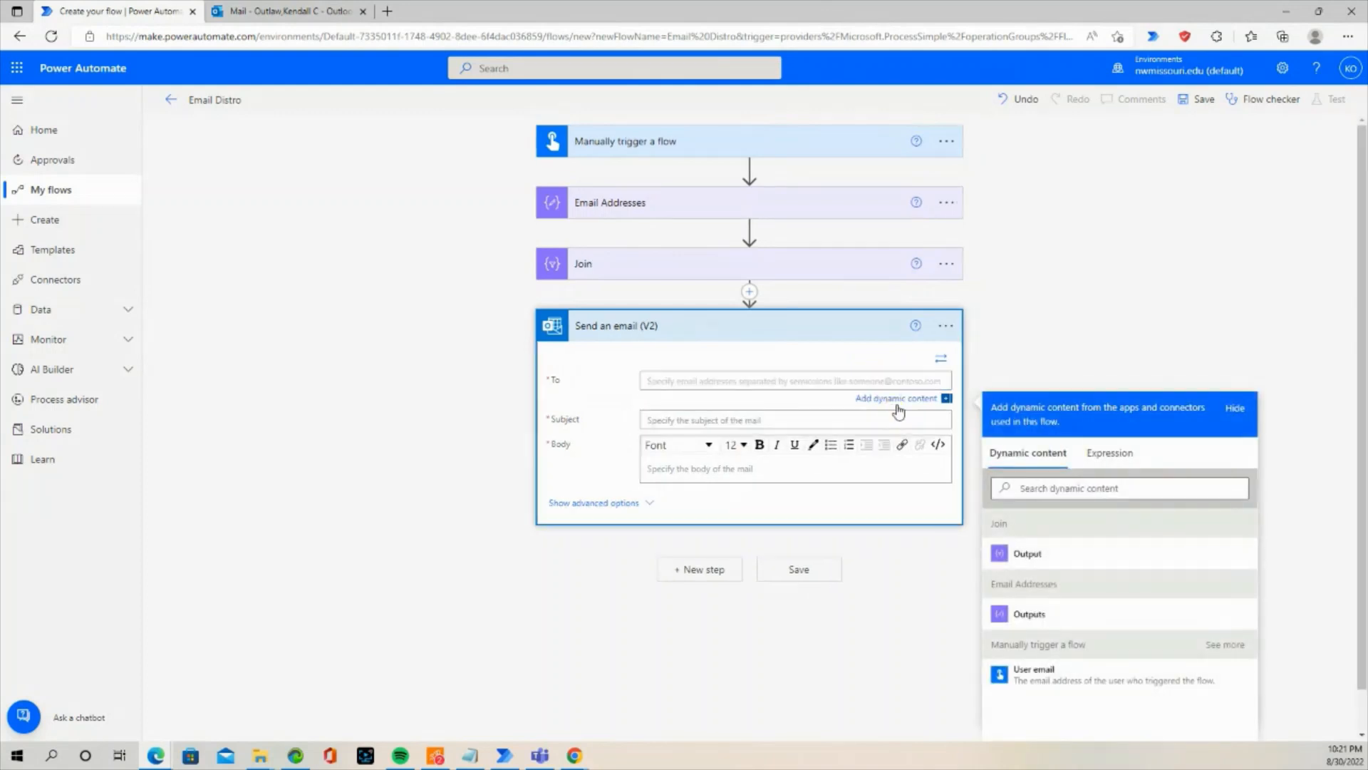
click(1027, 552)
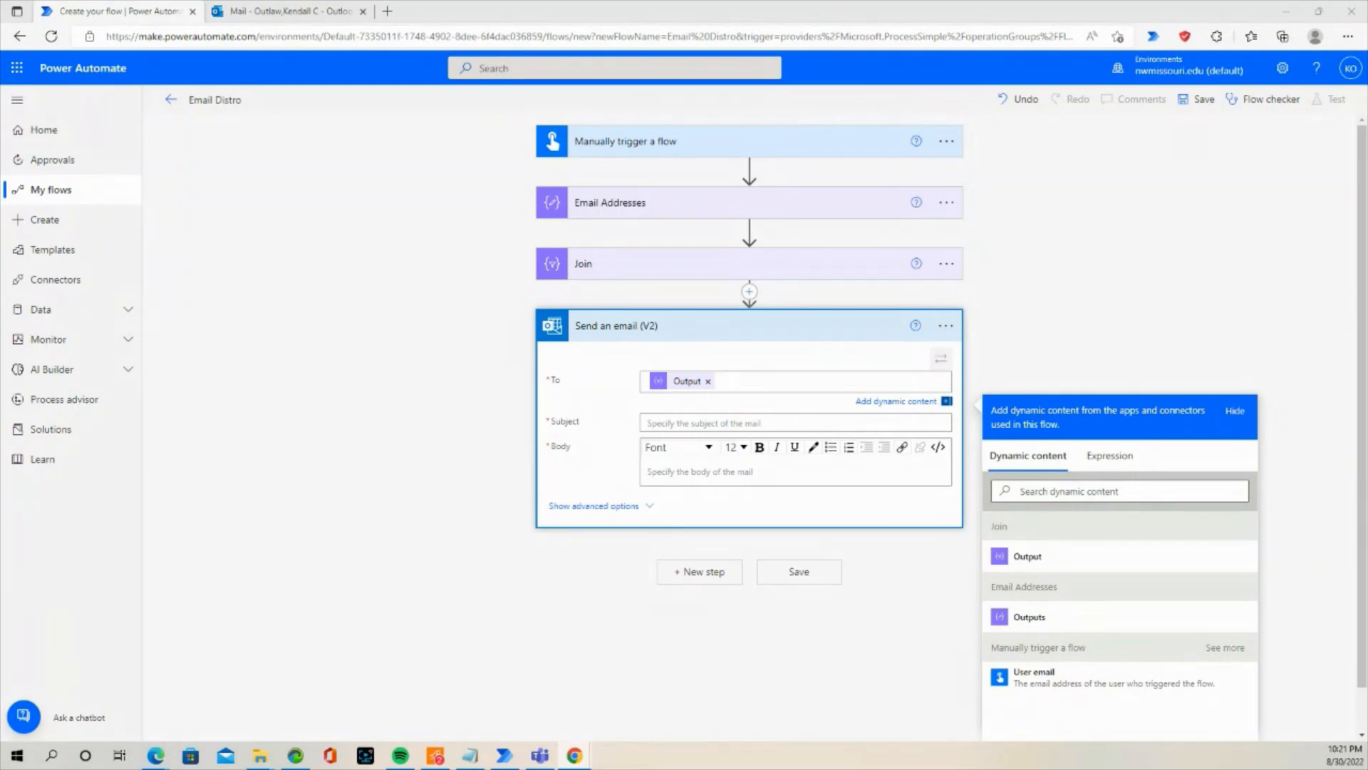
mouse_move(275, 580)
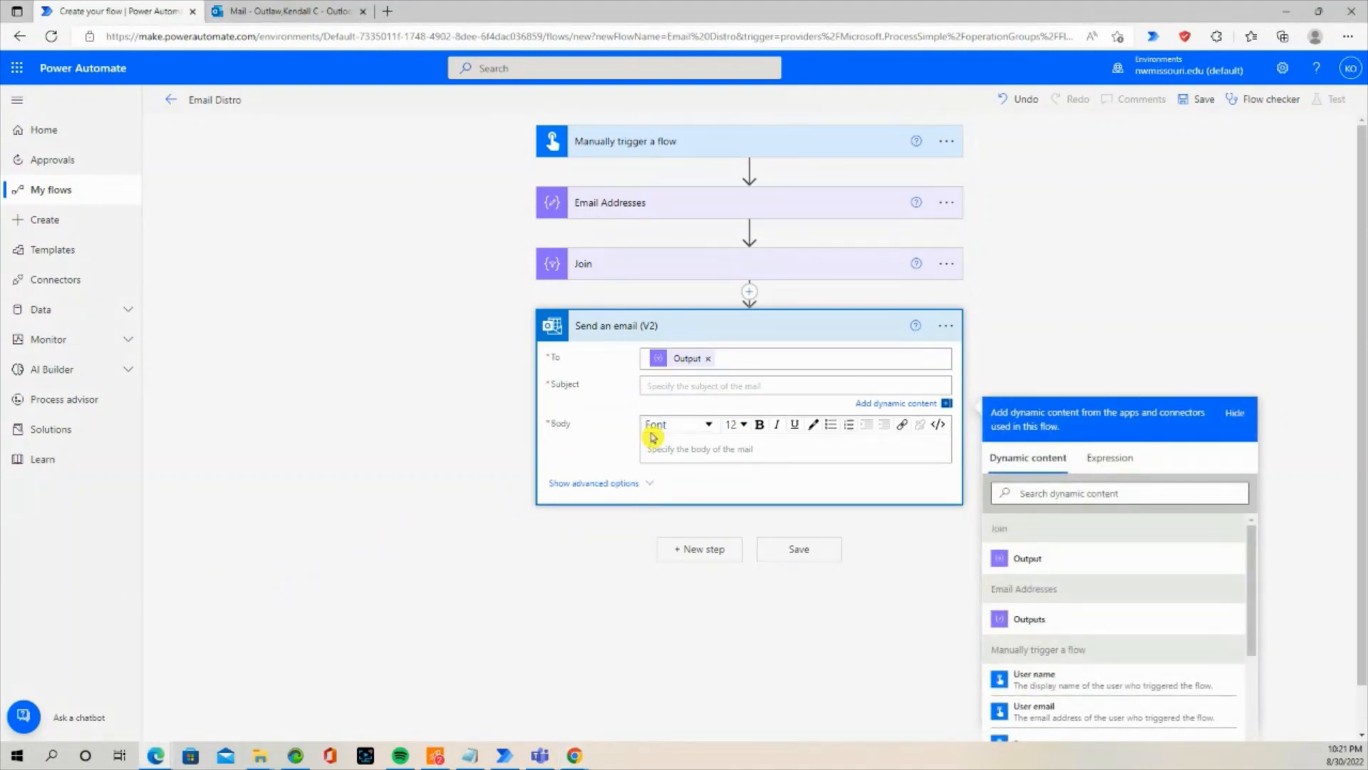
- Enter subject 'Test Email' and body 'This is my test'
text(Test)
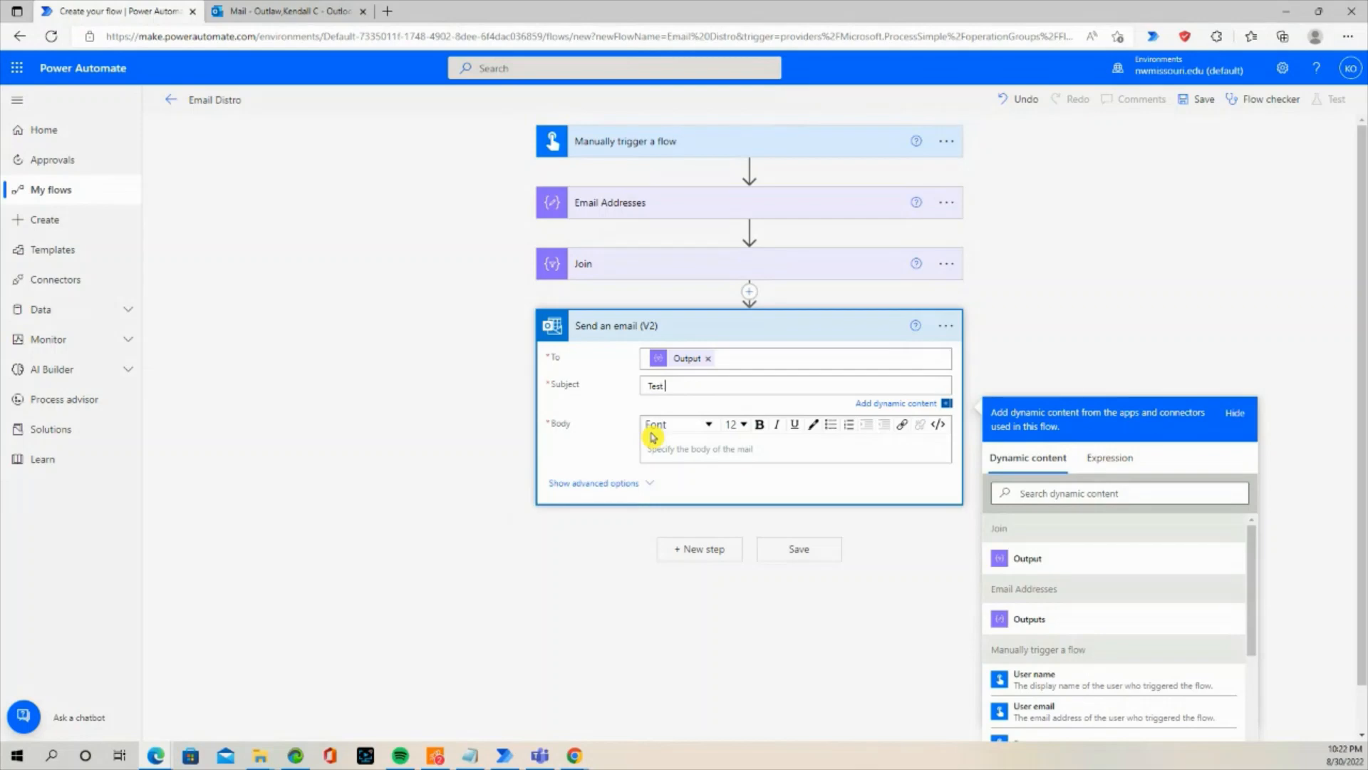
text(Email)
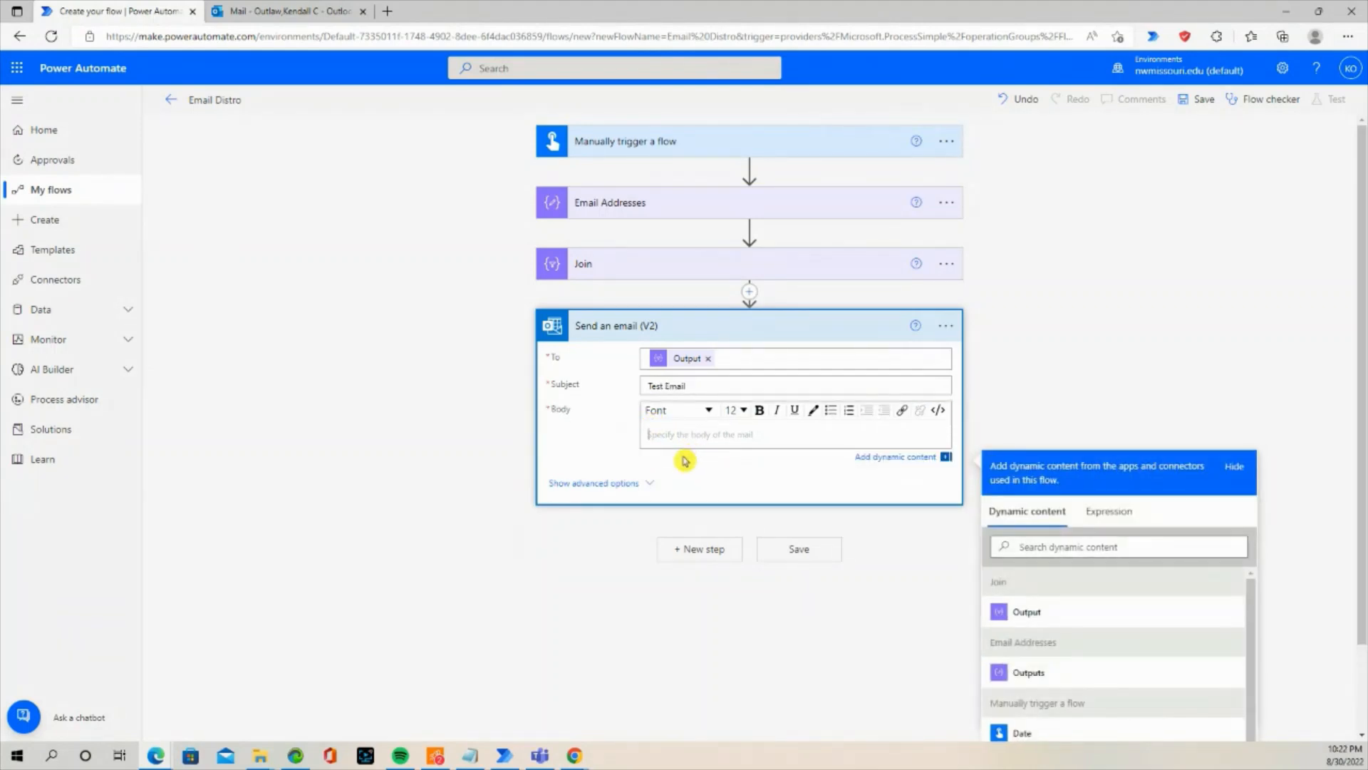
text(This is my test)
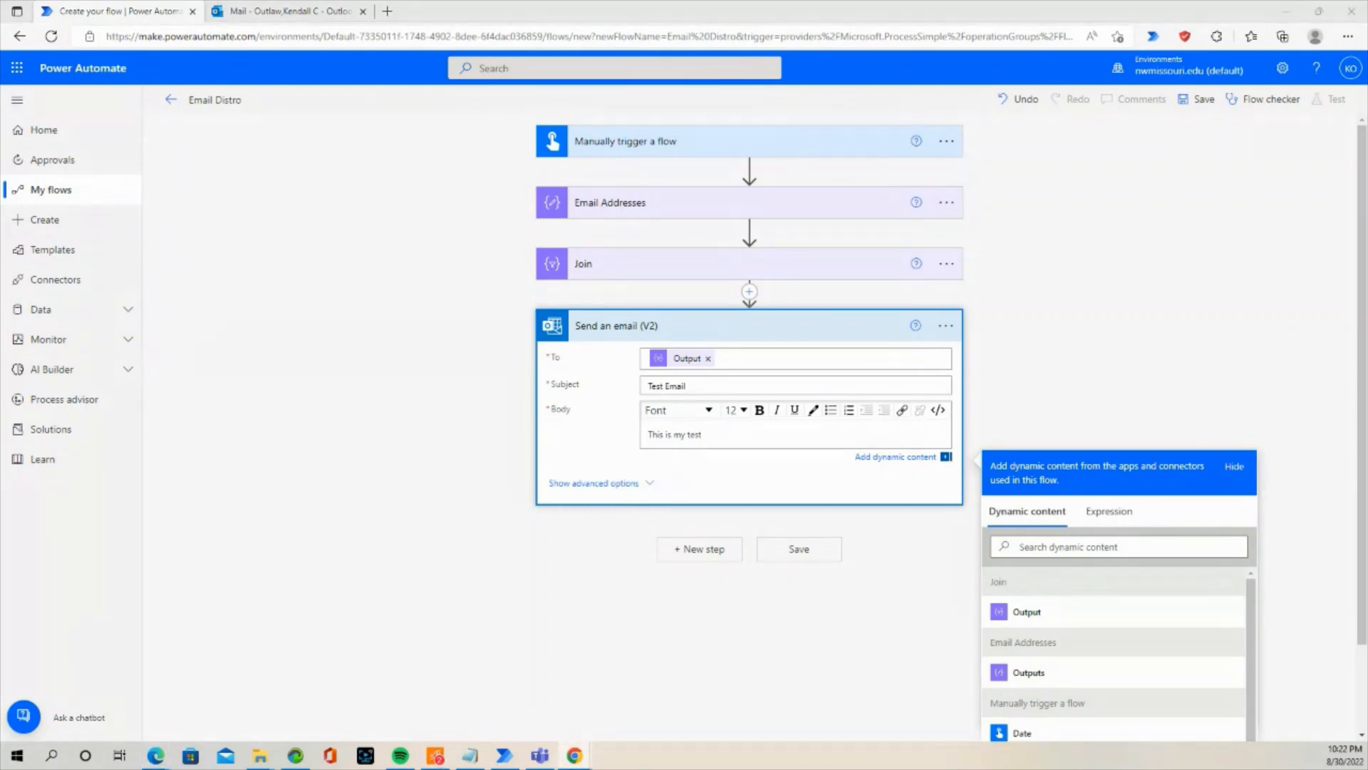
mouse_move(521, 522)
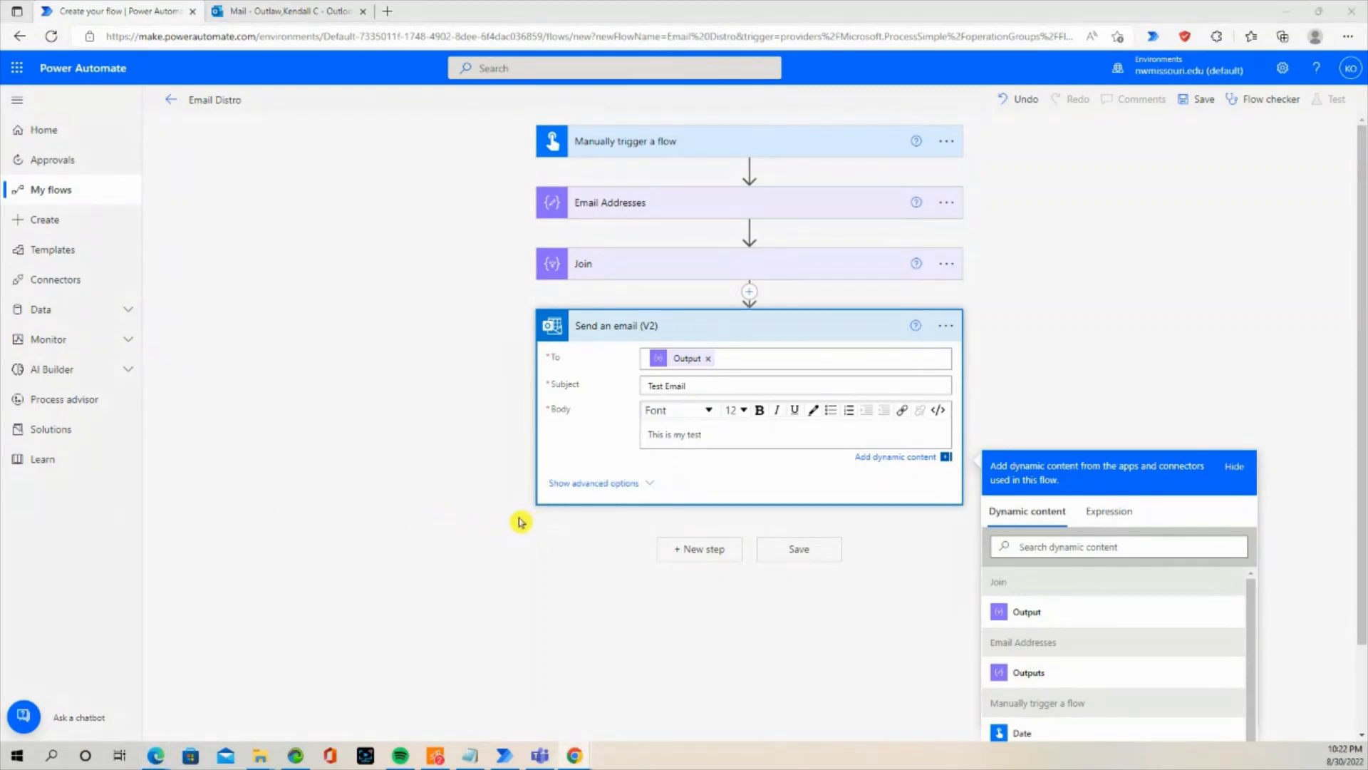
mouse_move(660, 548)
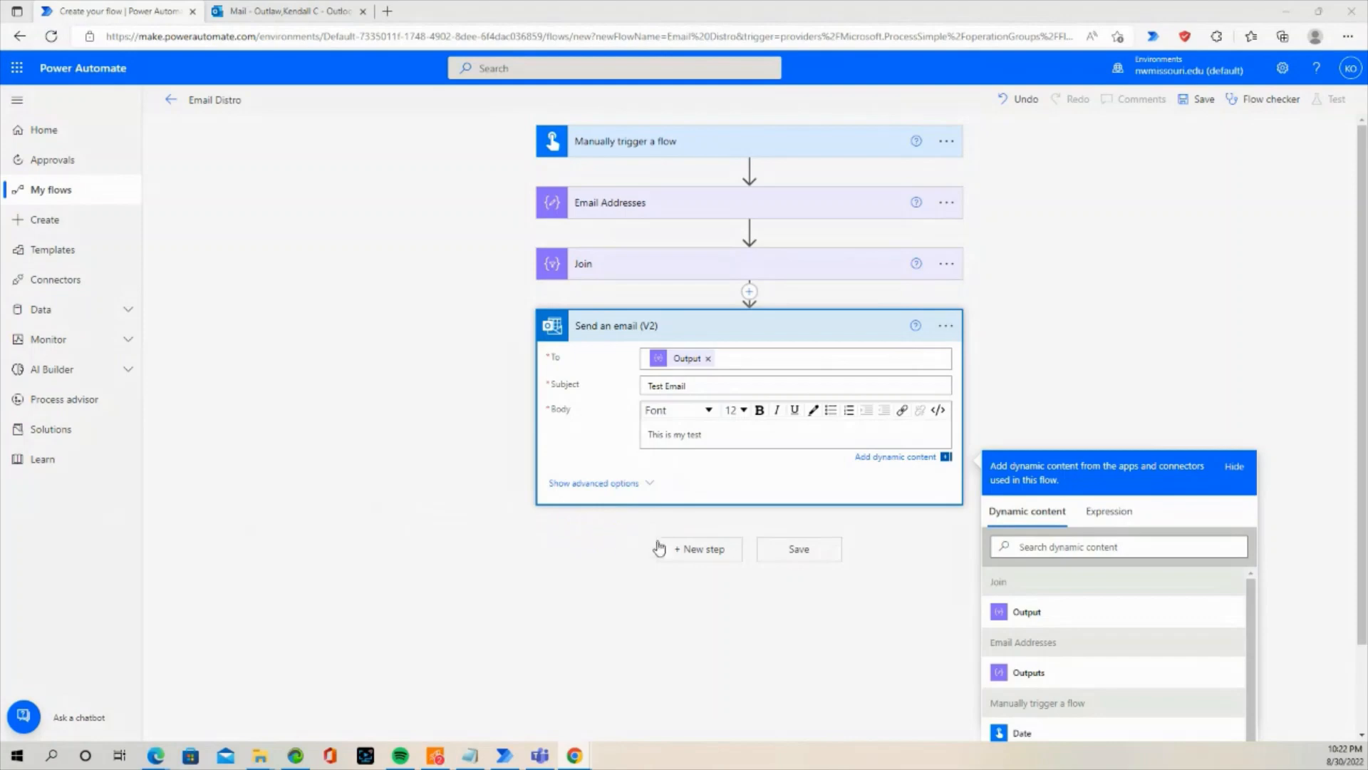
- Dismiss the unused new-step operation chooser and save the Email Distro flow
click(700, 548)
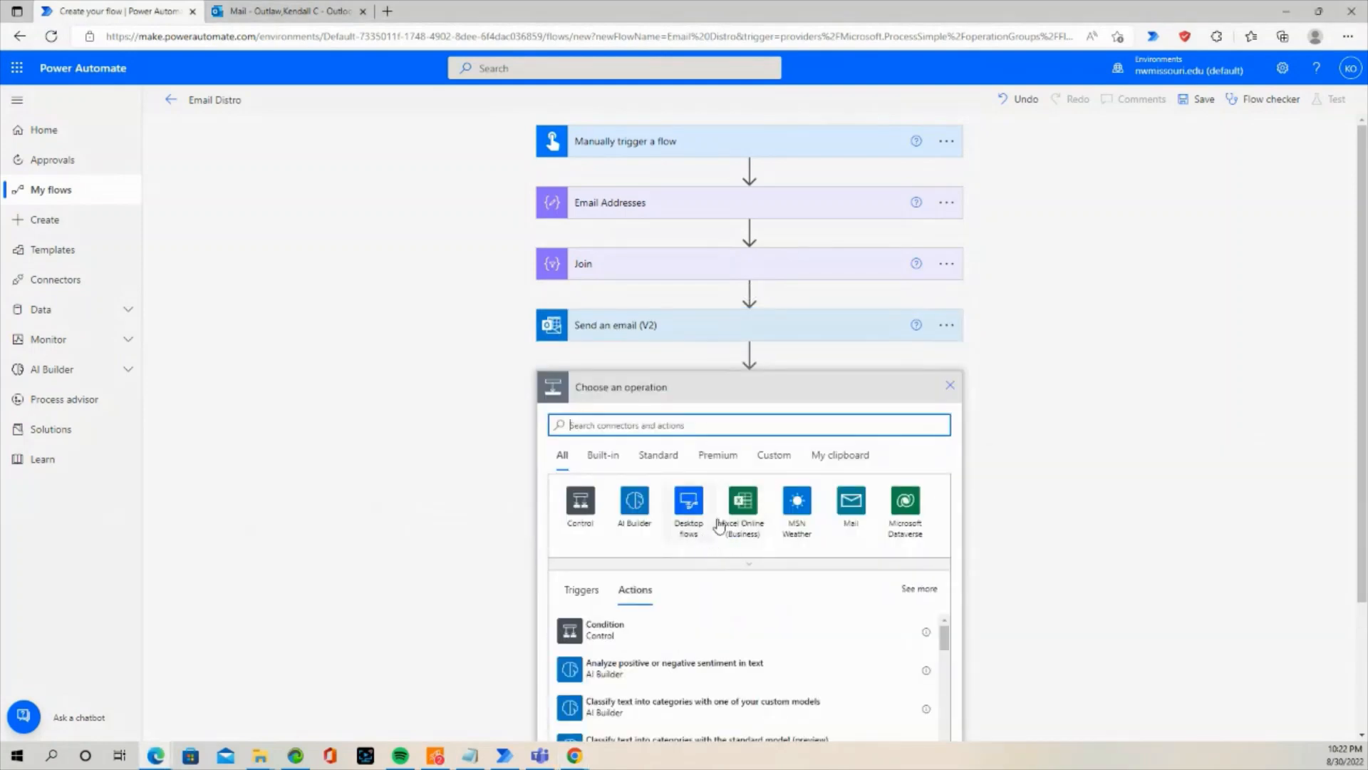
click(949, 385)
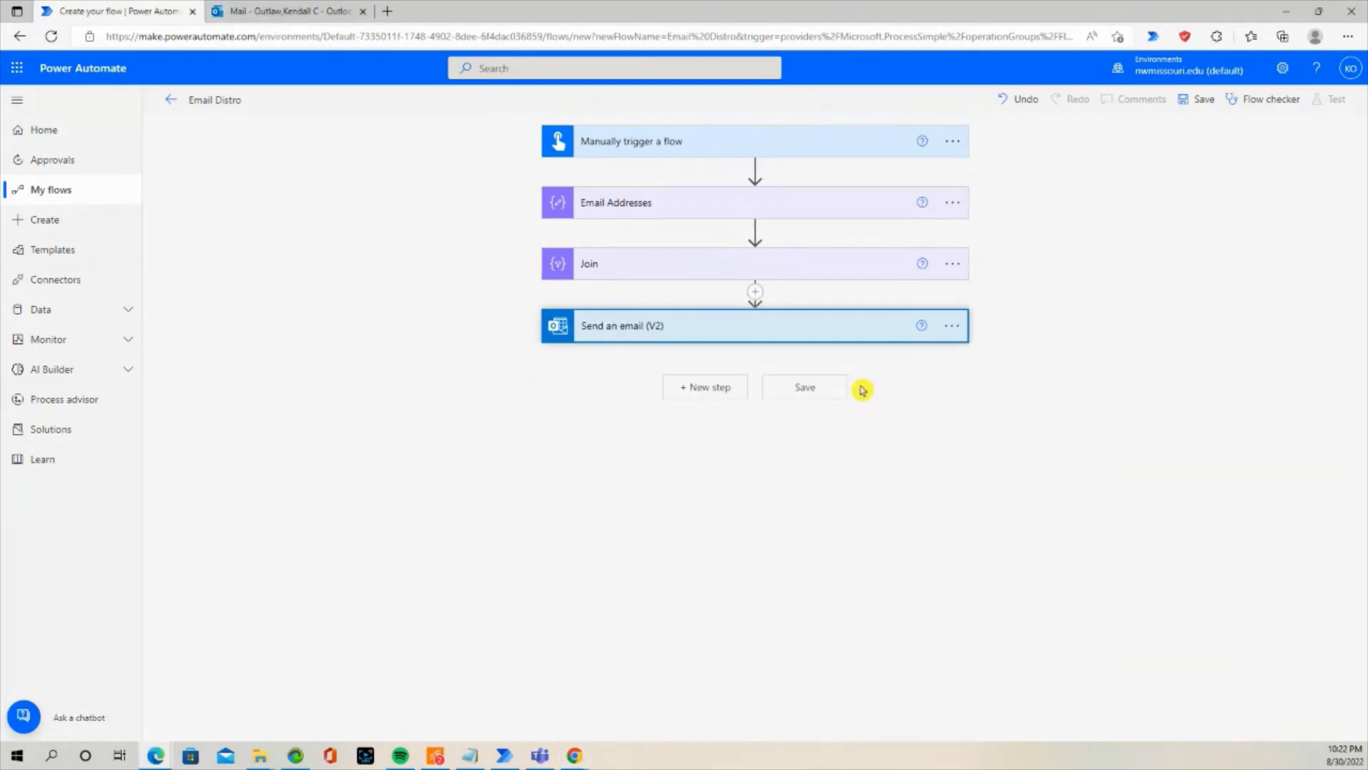
click(803, 387)
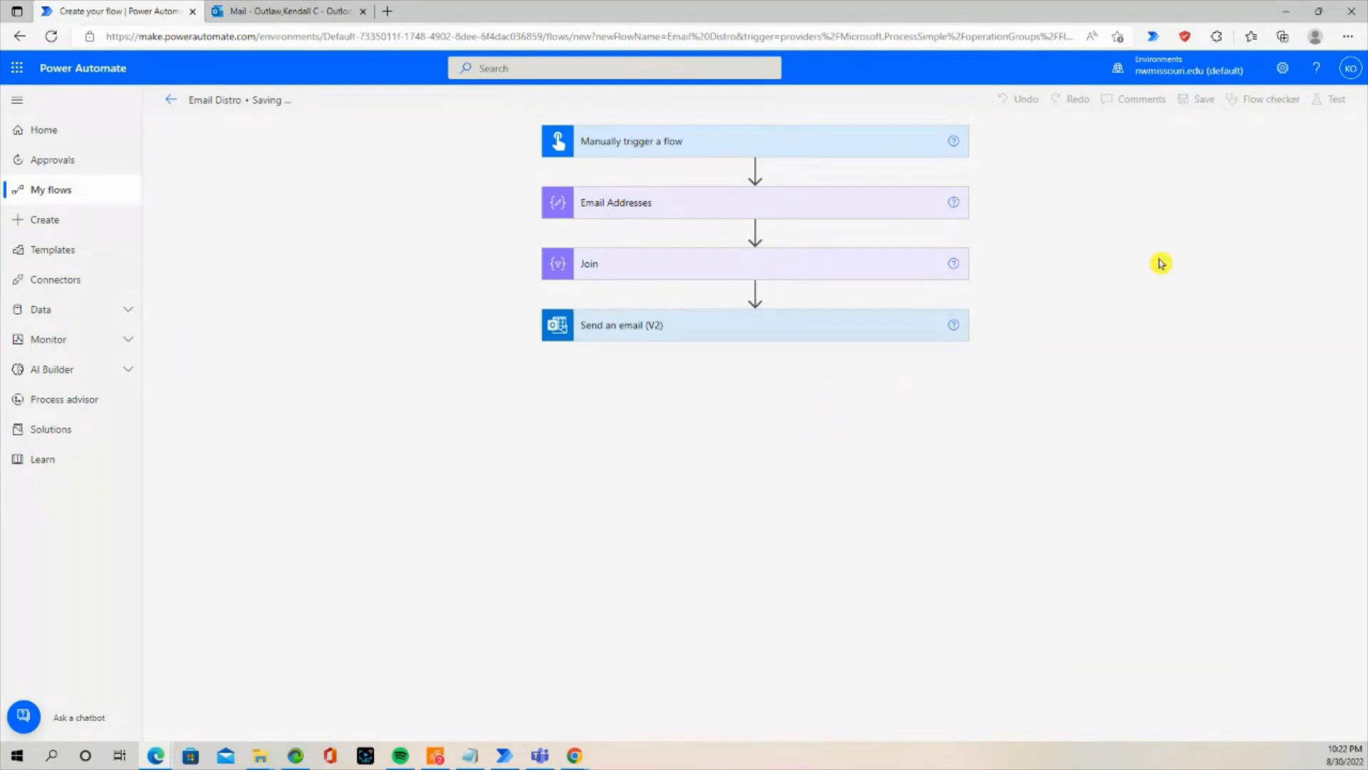
mouse_move(1252, 170)
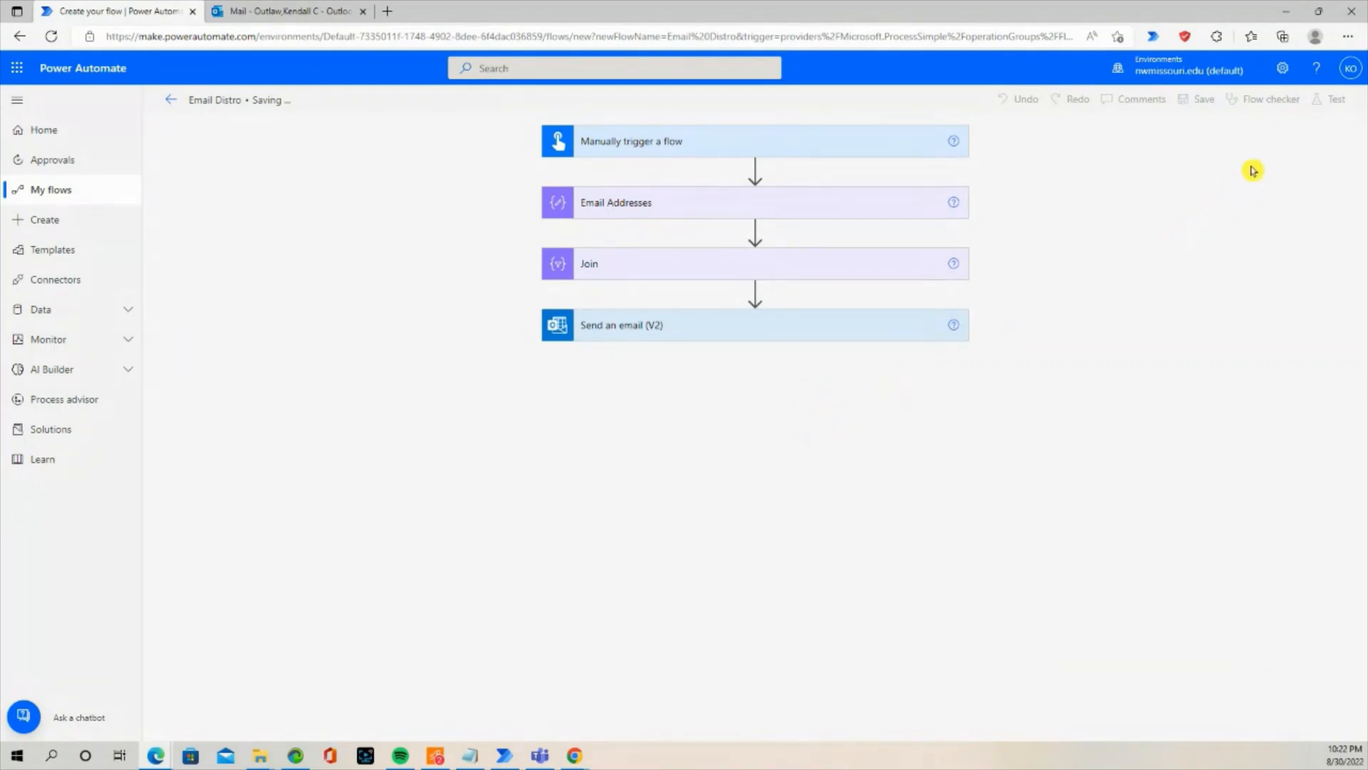
click(1204, 98)
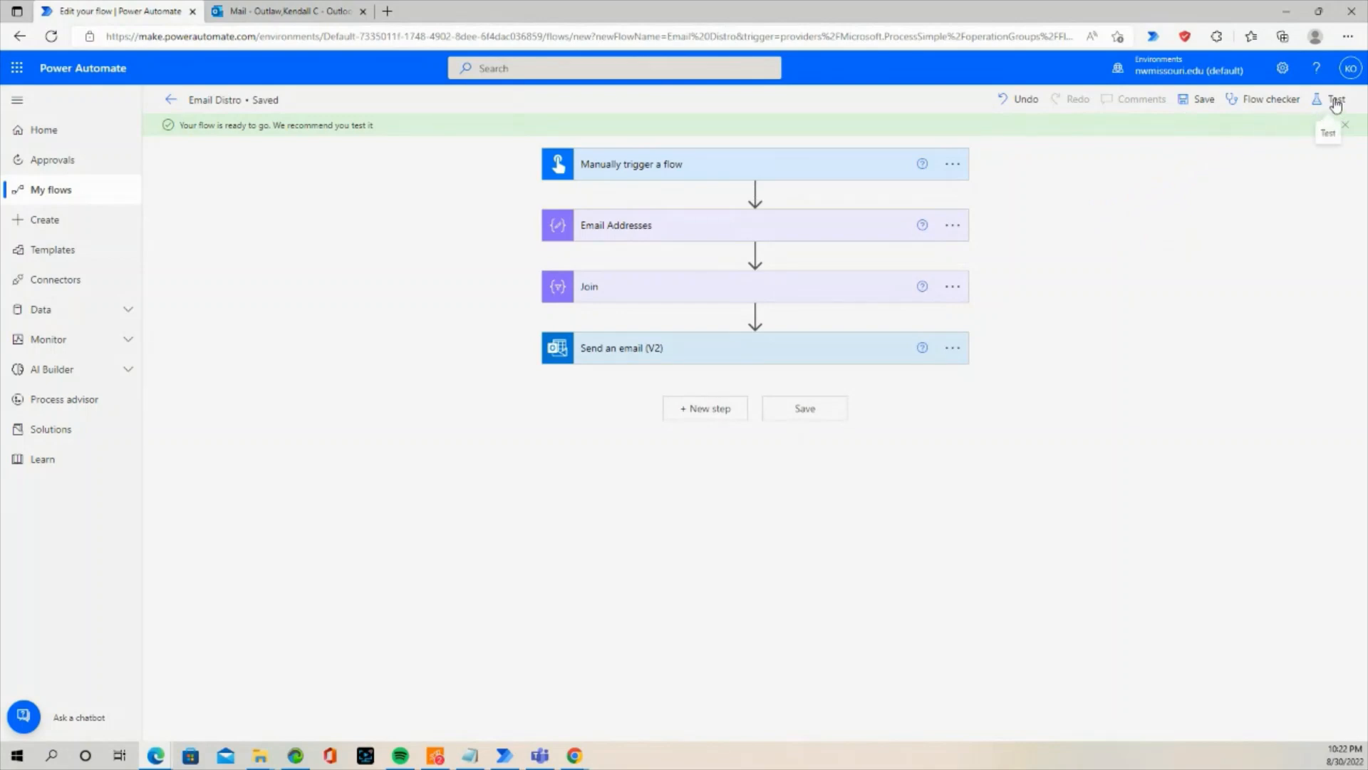
- Run a manual test of Email Distro and open the successful run results
click(1336, 98)
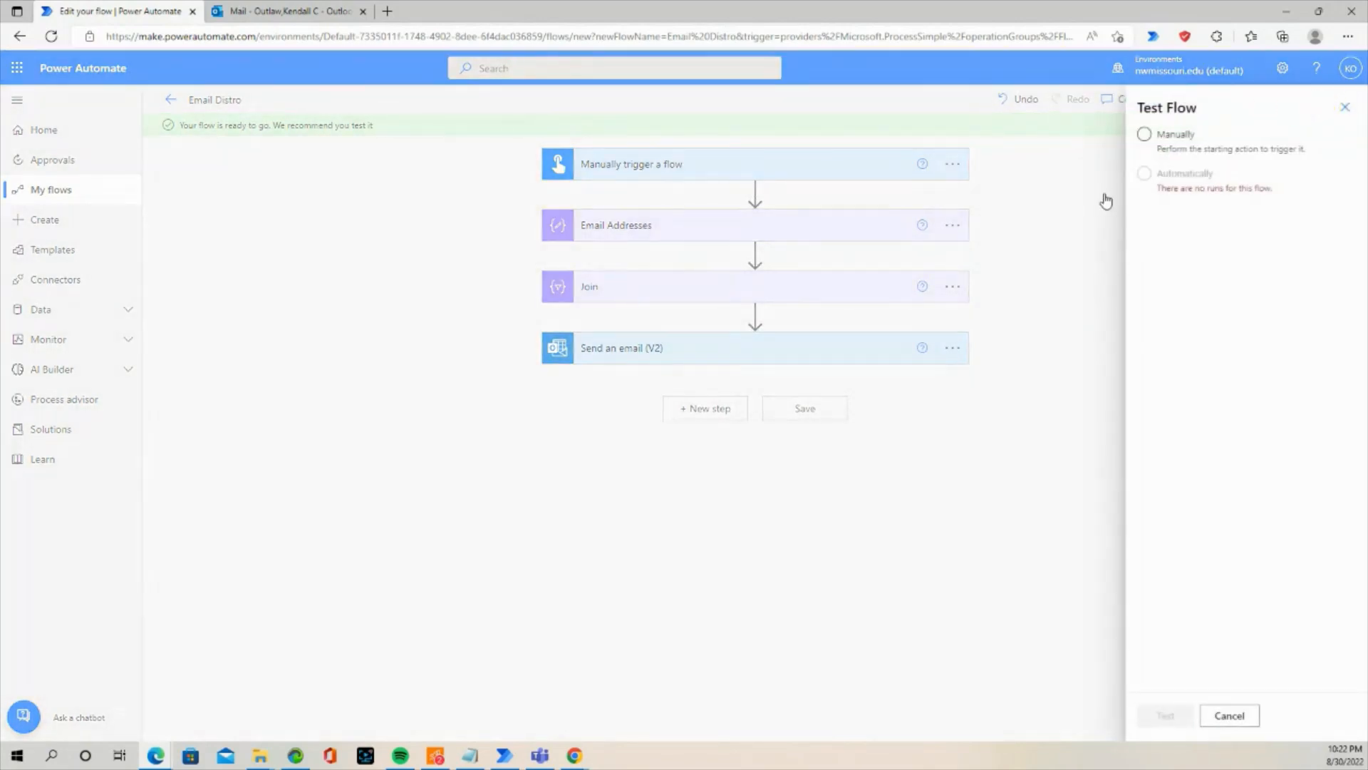
click(1144, 135)
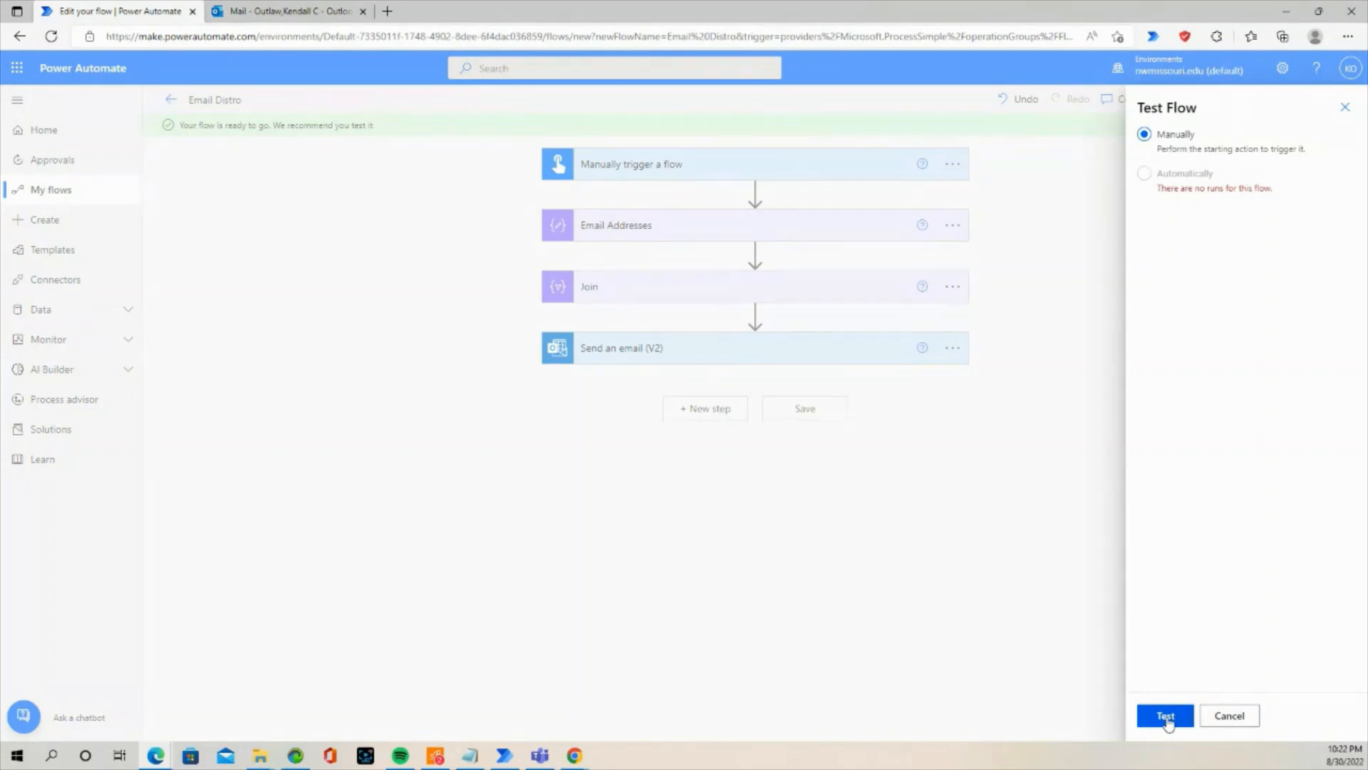
click(1165, 715)
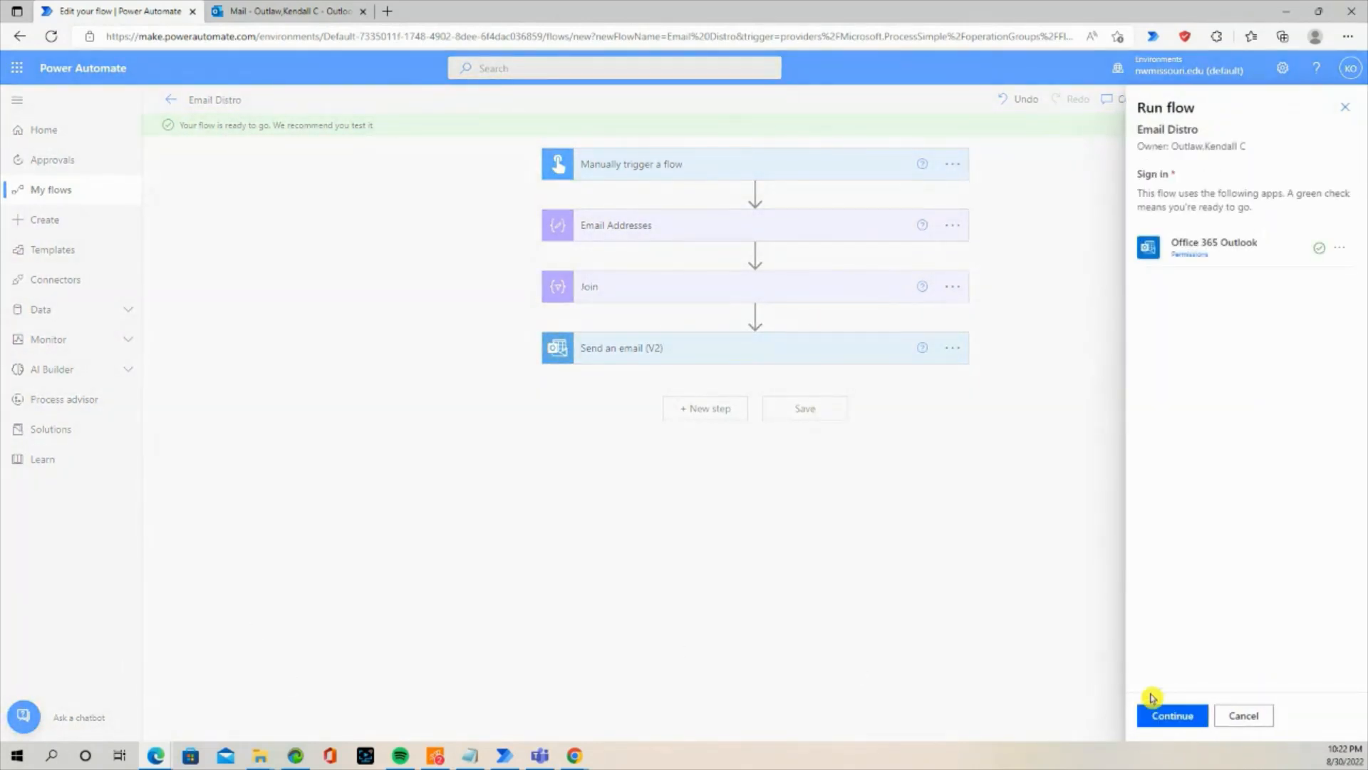
click(1171, 715)
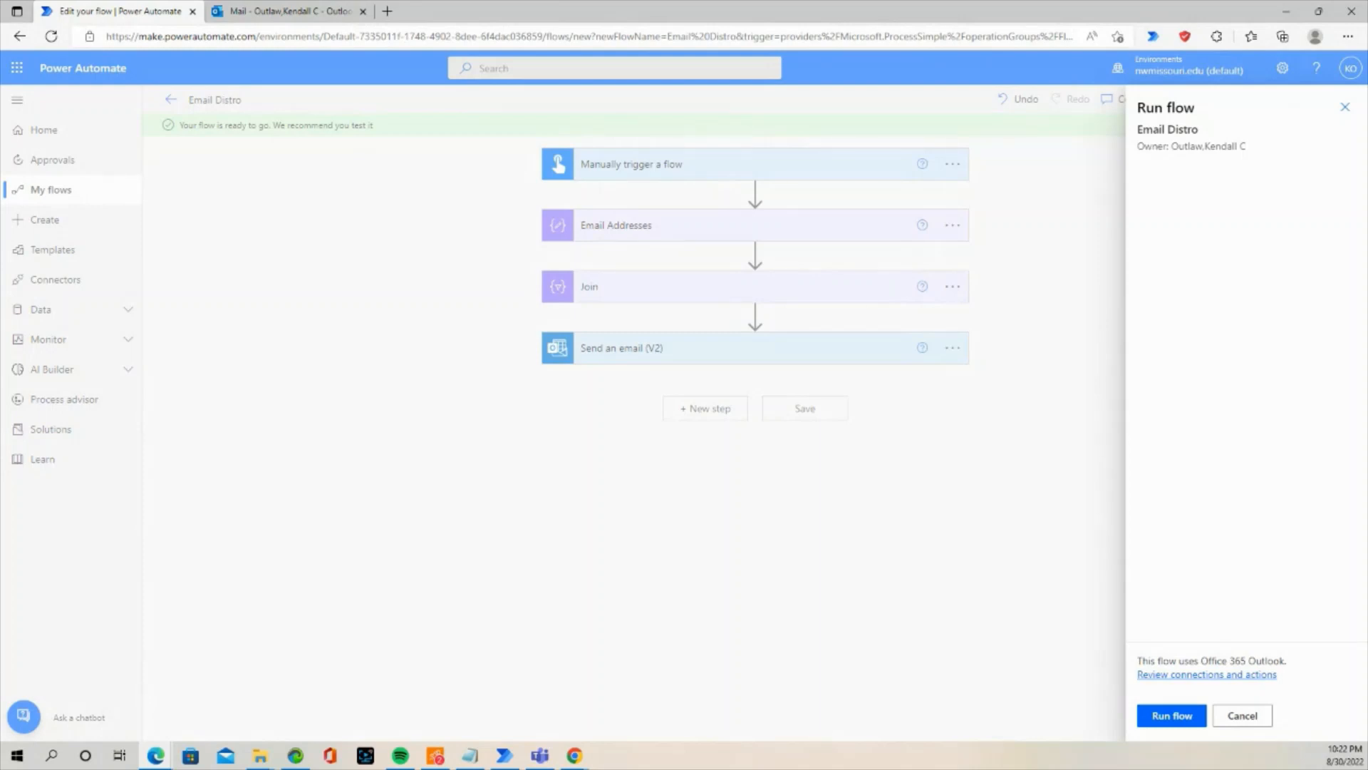
click(1171, 715)
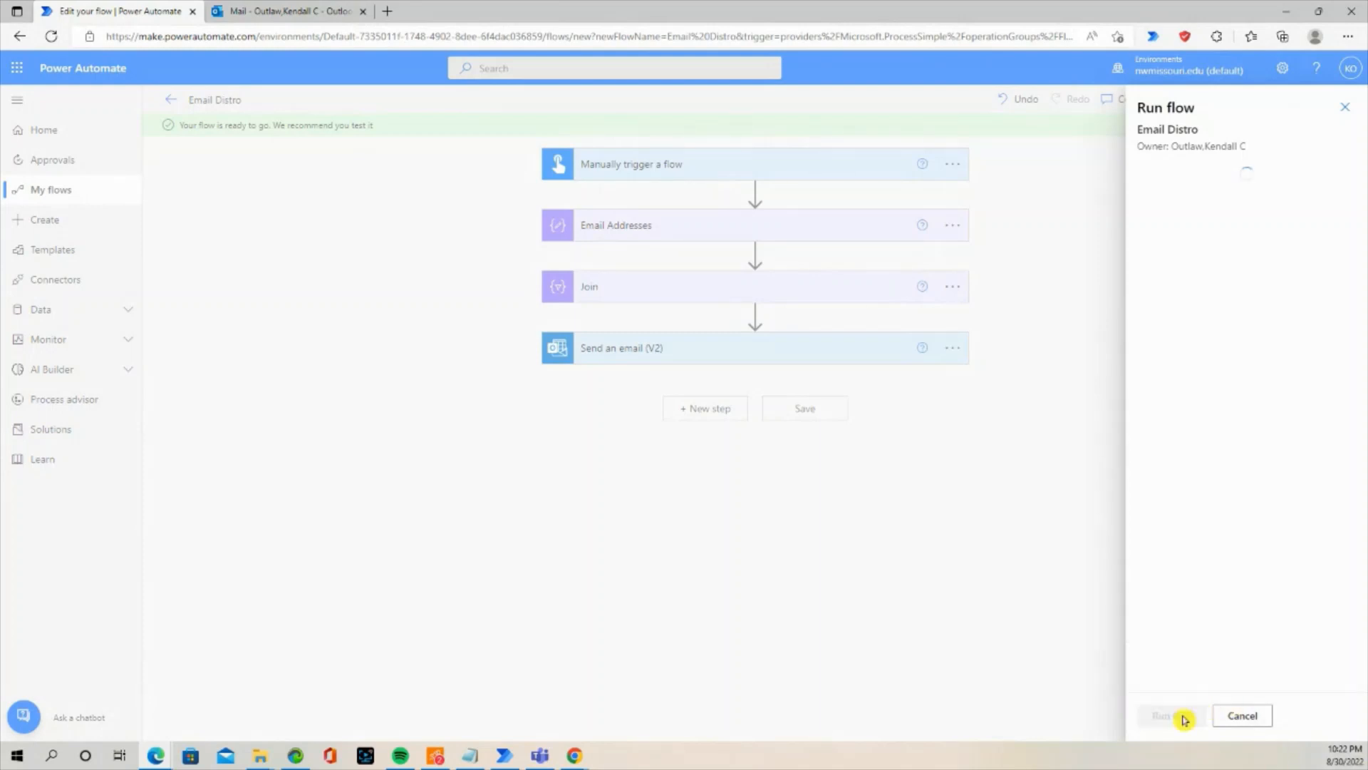
click(1161, 715)
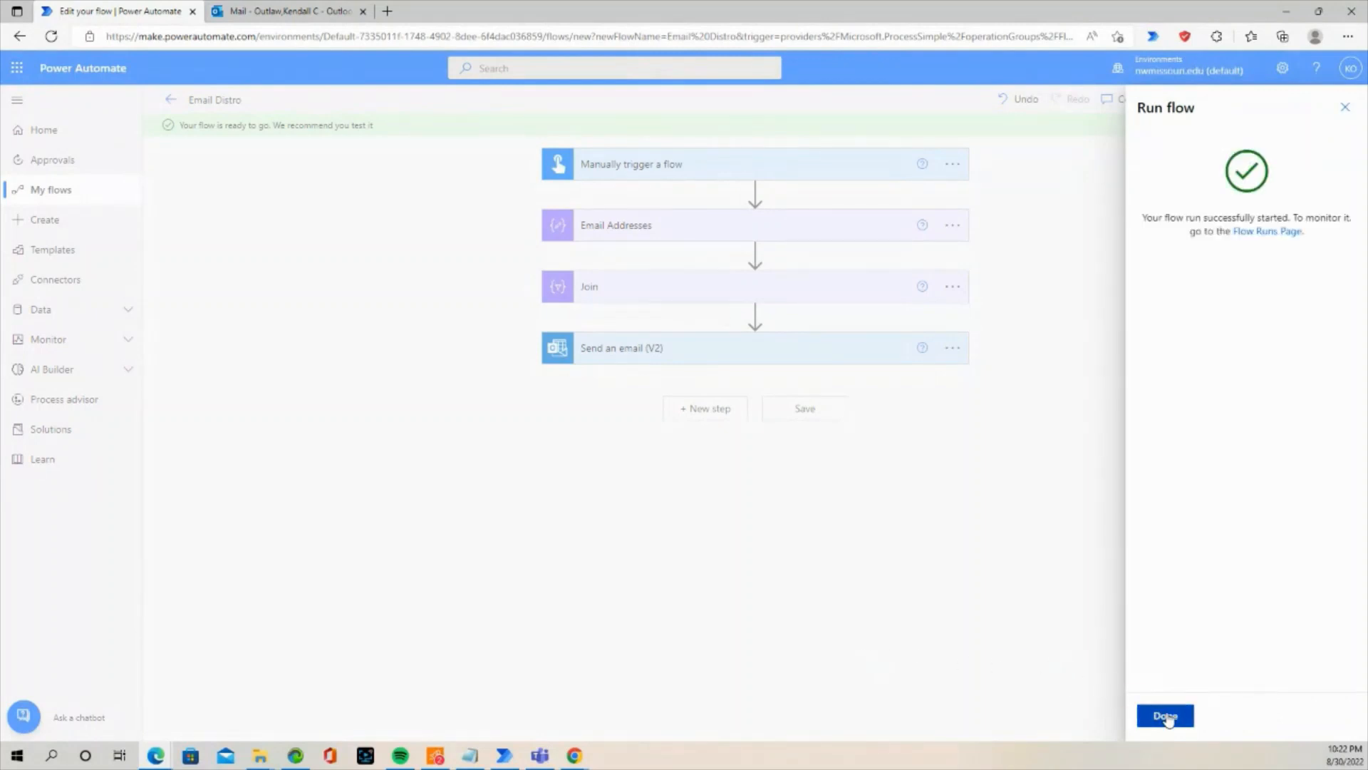
click(1164, 716)
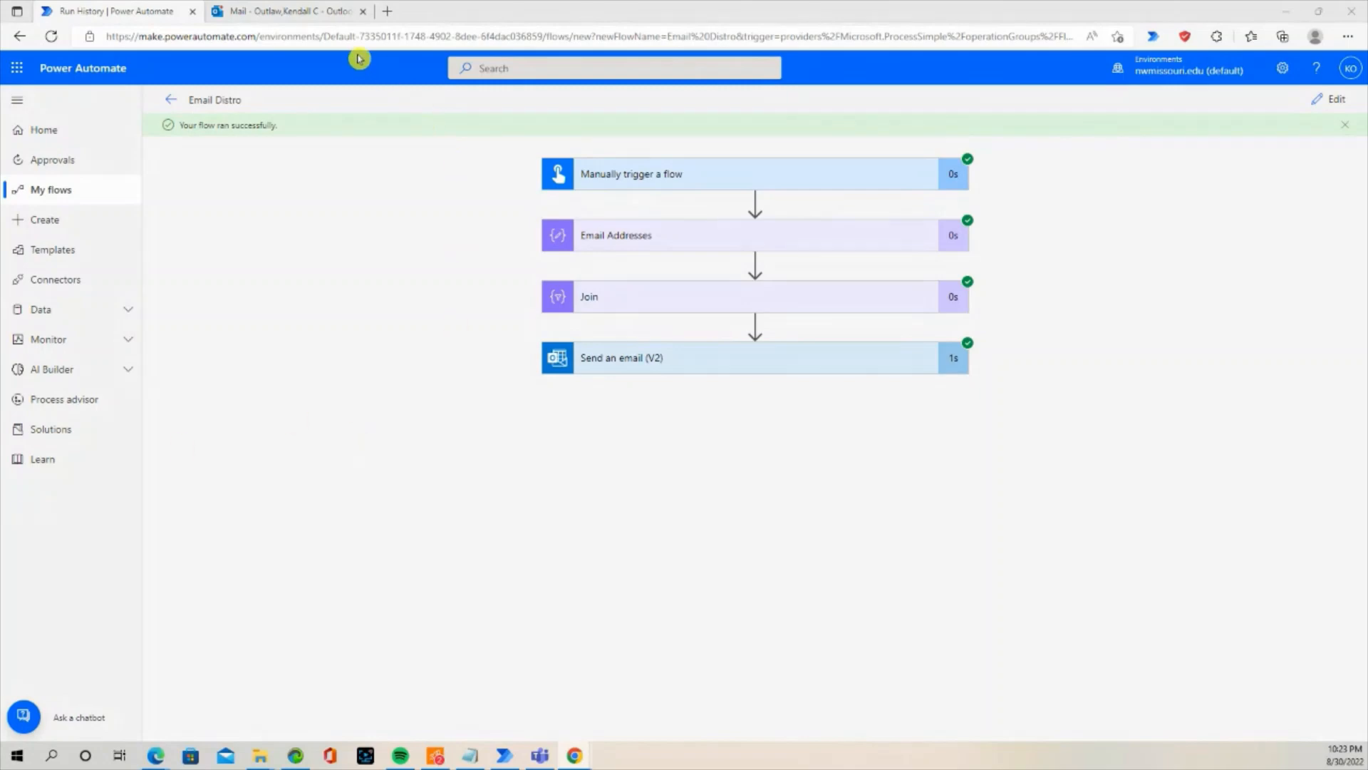
click(288, 10)
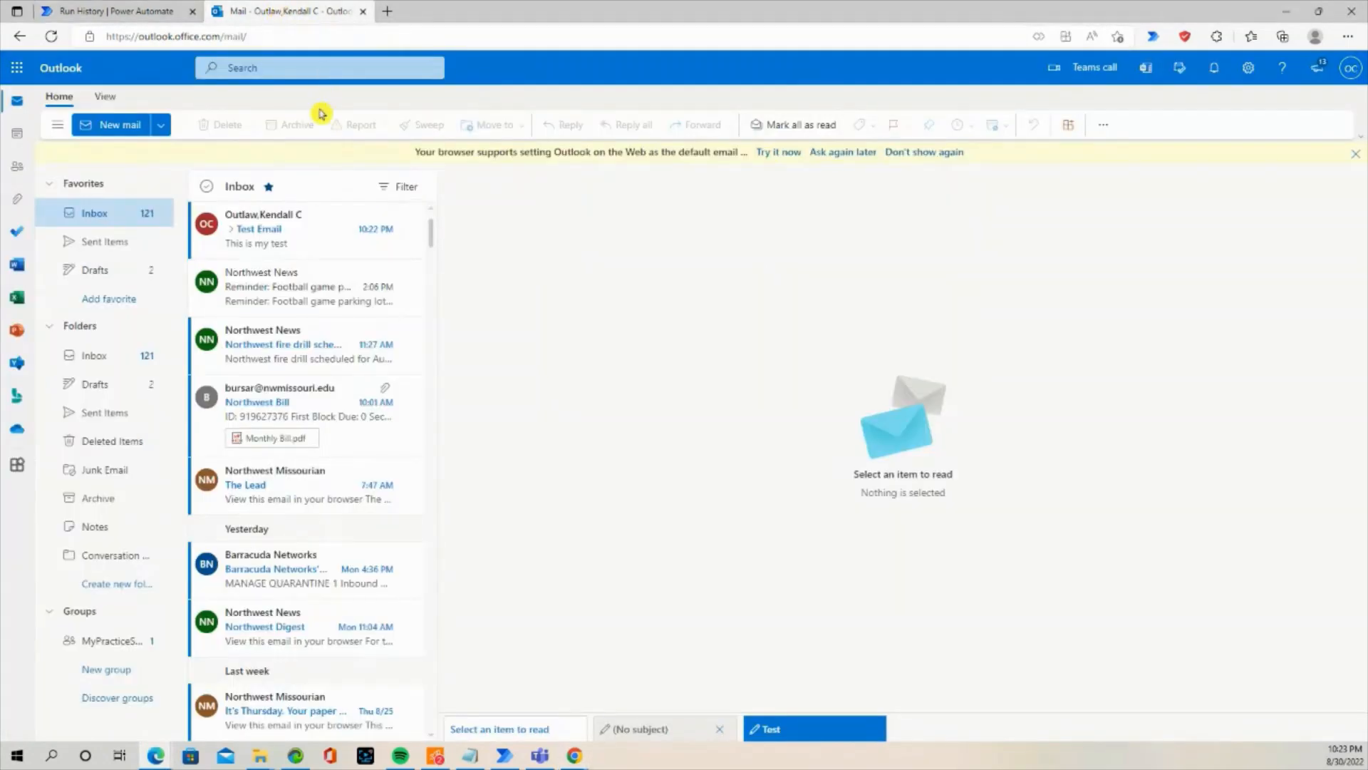
mouse_move(281, 233)
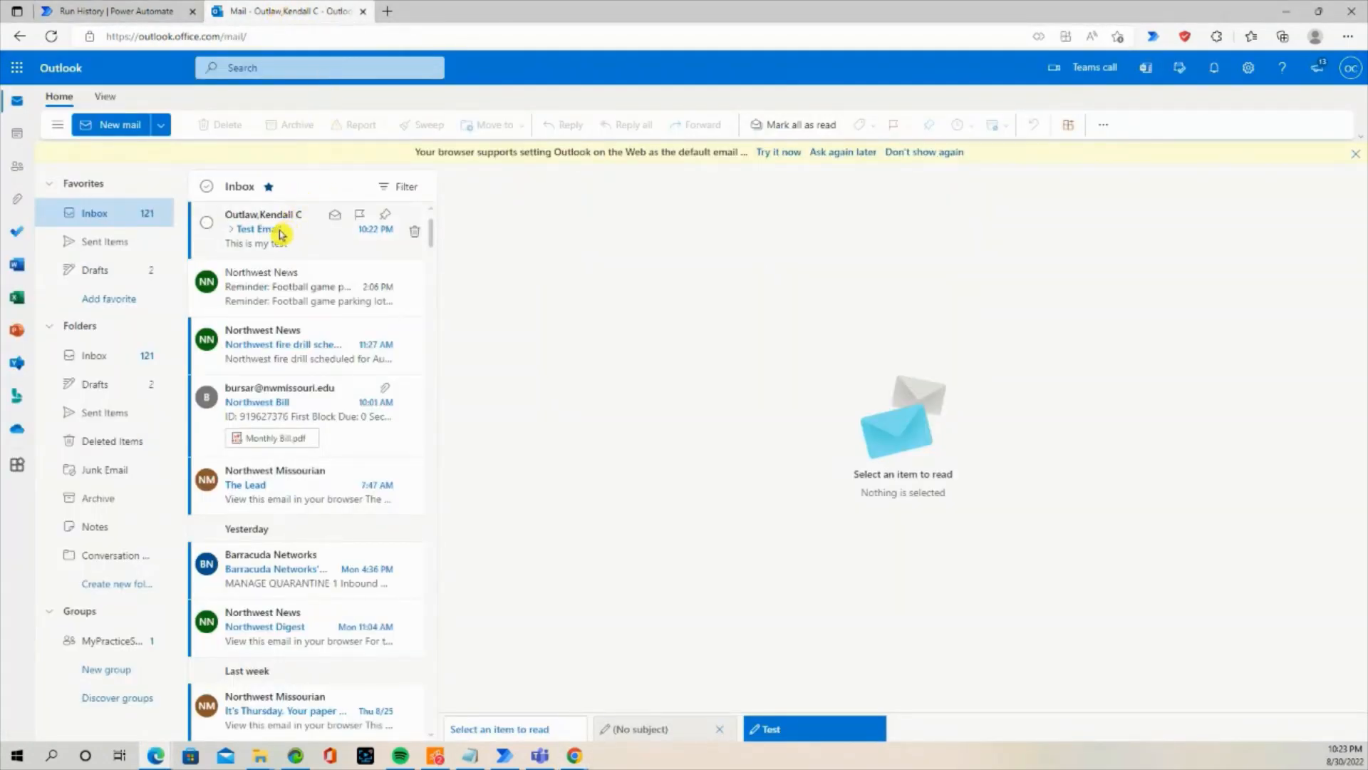
click(261, 229)
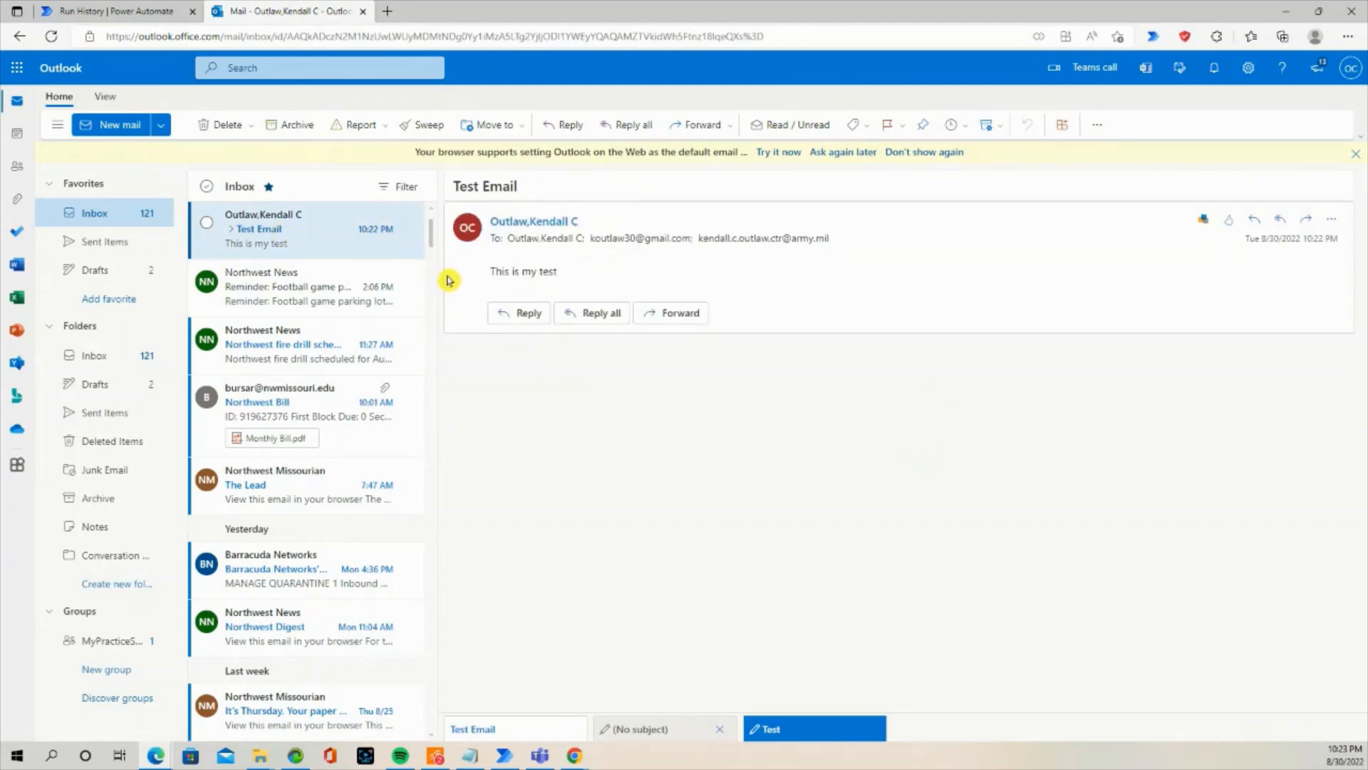
mouse_move(345, 112)
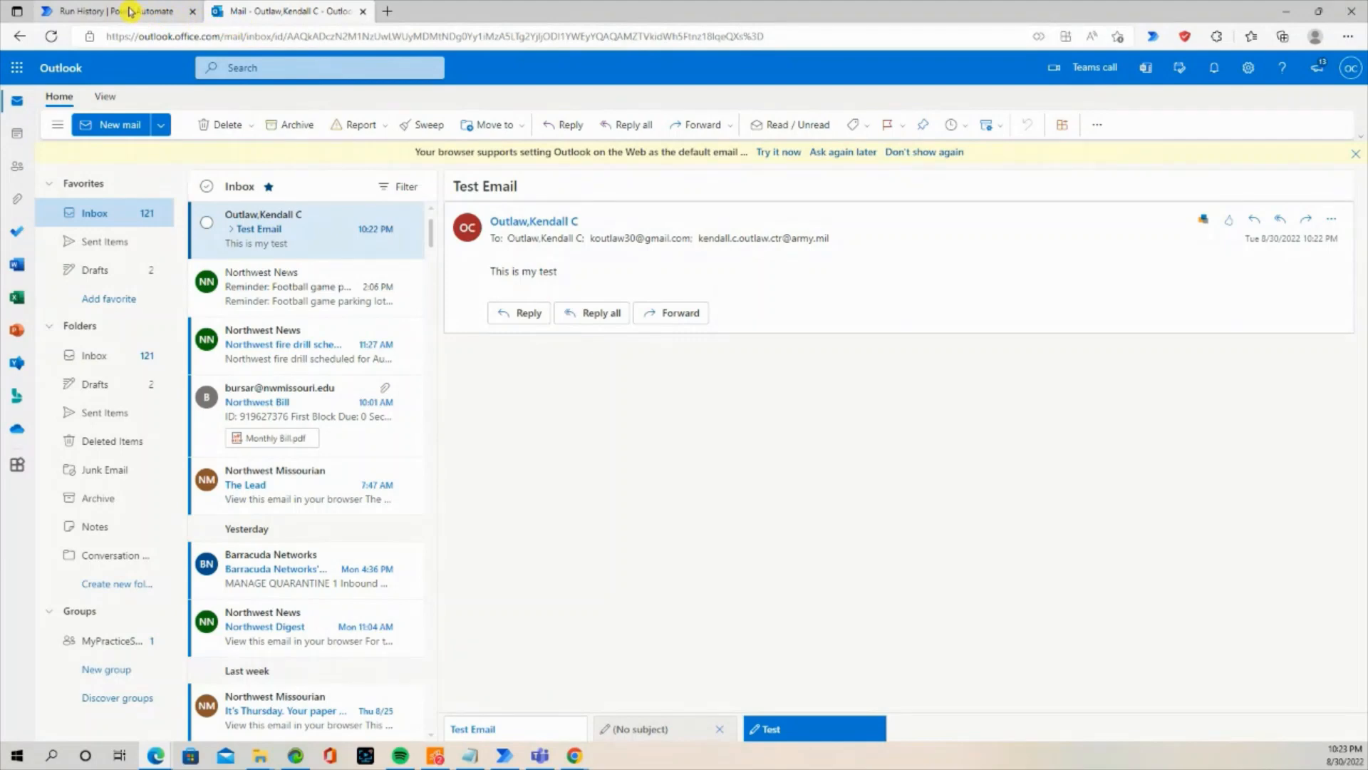
click(114, 11)
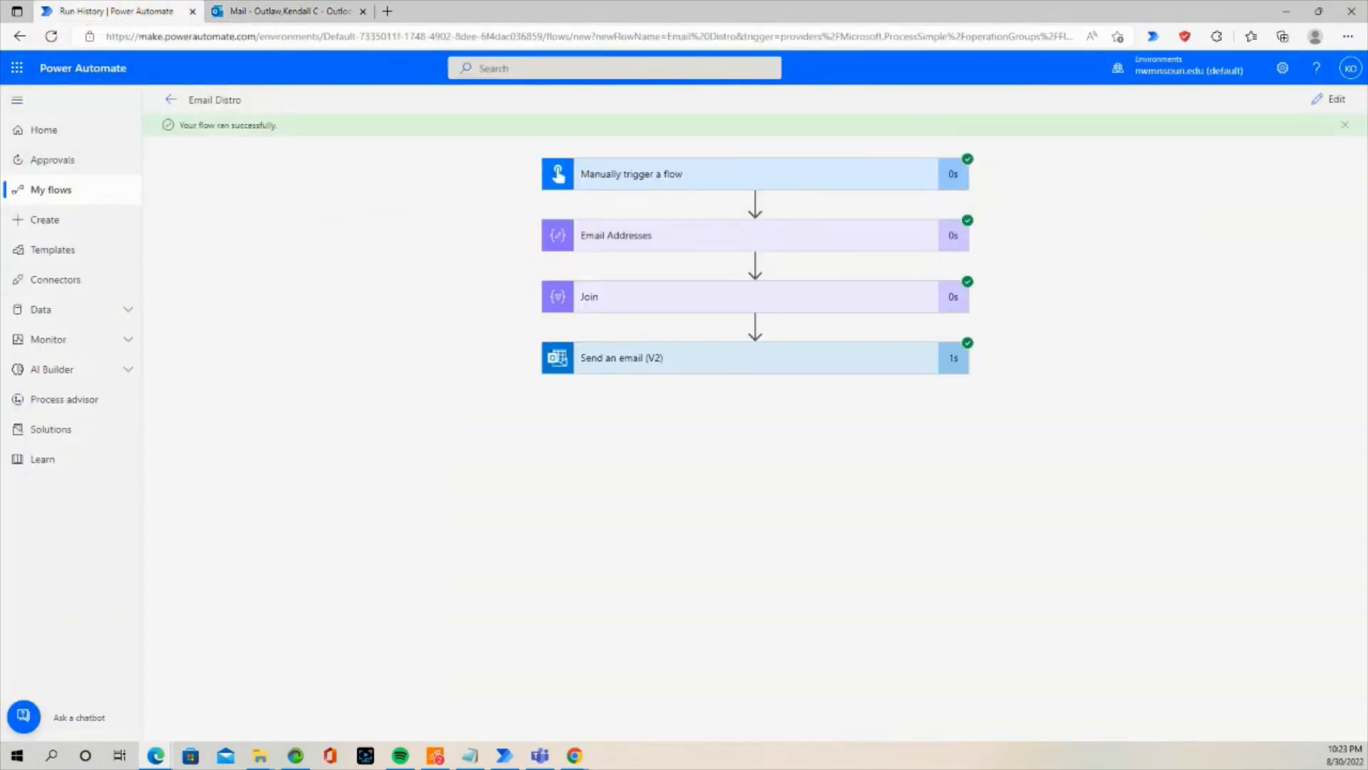